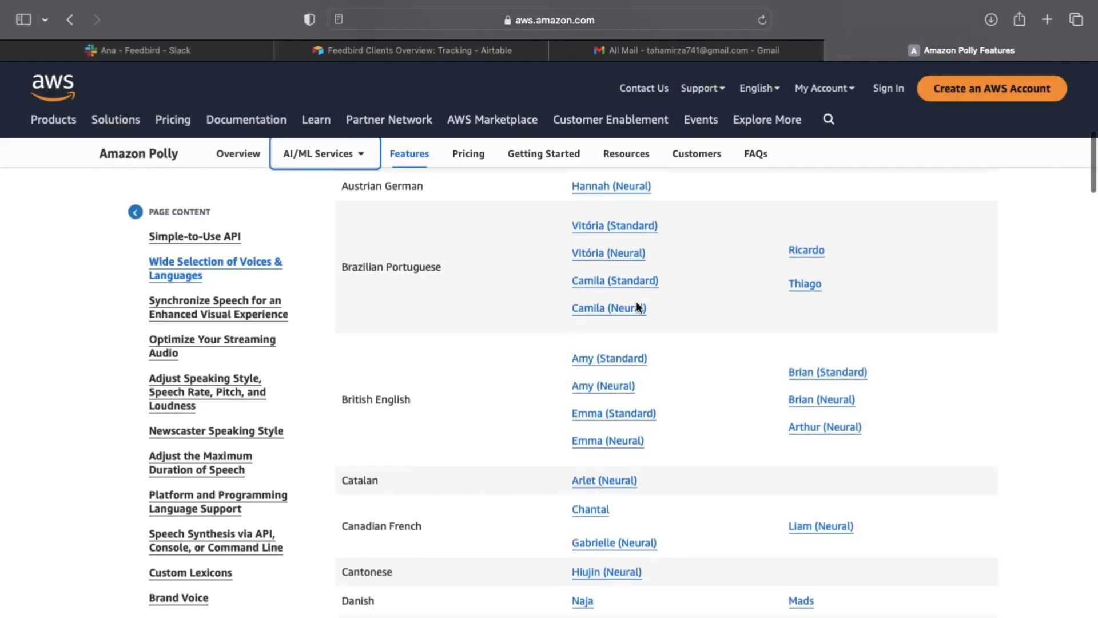
- Start a new AWS account as a Personal account and submit the contact details
{"action": "scroll", "scroll_direction": "down", "scroll_amount": 3}
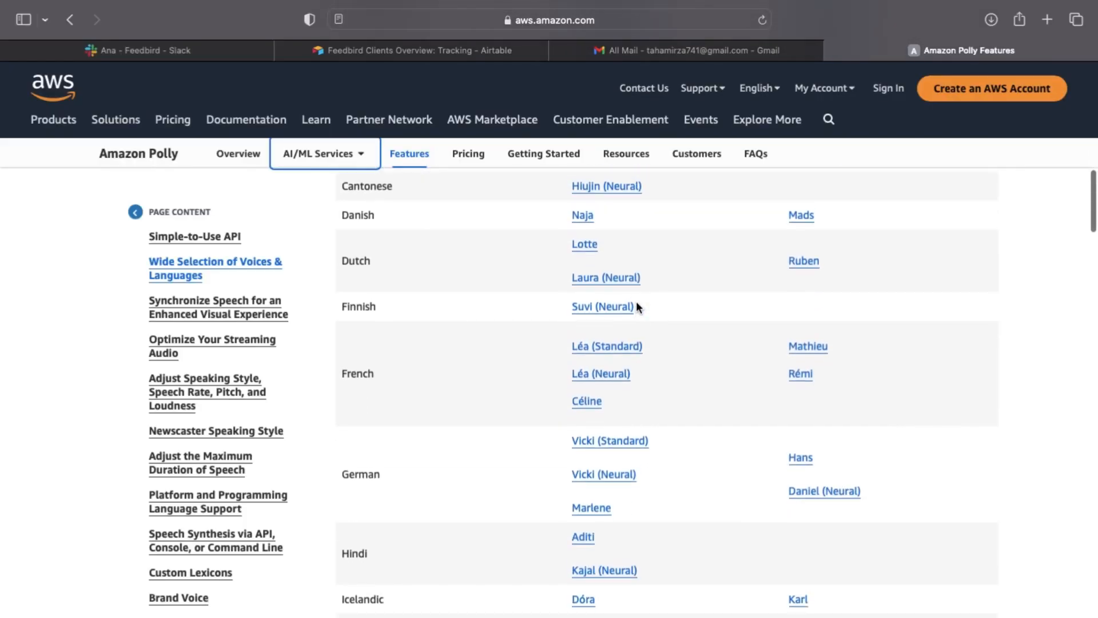
{"action": "scroll", "scroll_direction": "down", "scroll_amount": 3}
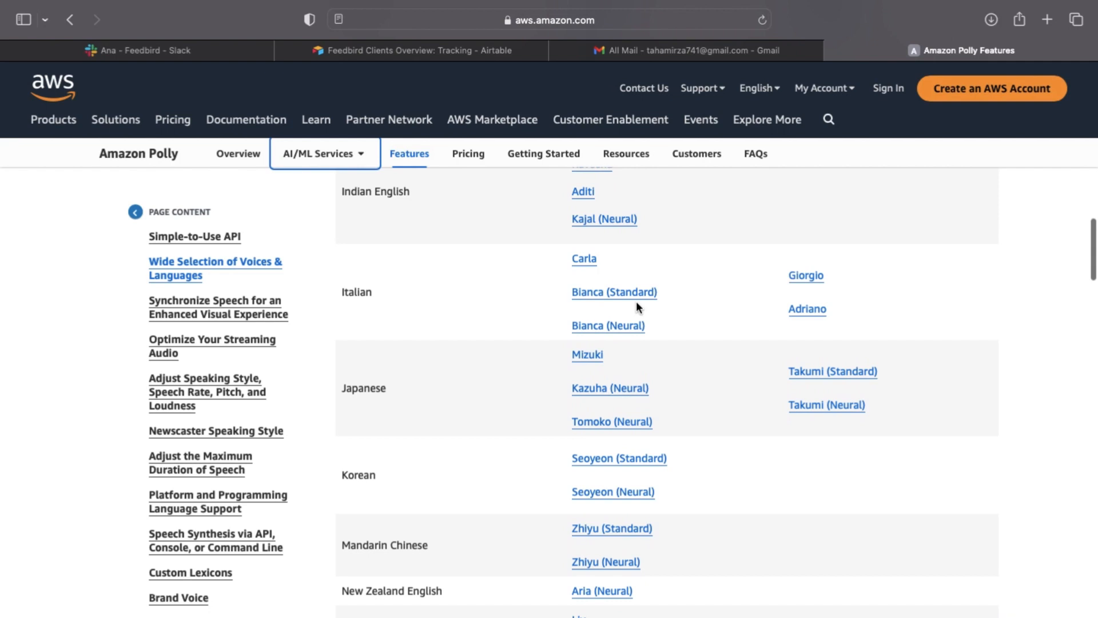
{"action": "scroll", "scroll_direction": "up", "scroll_amount": 3}
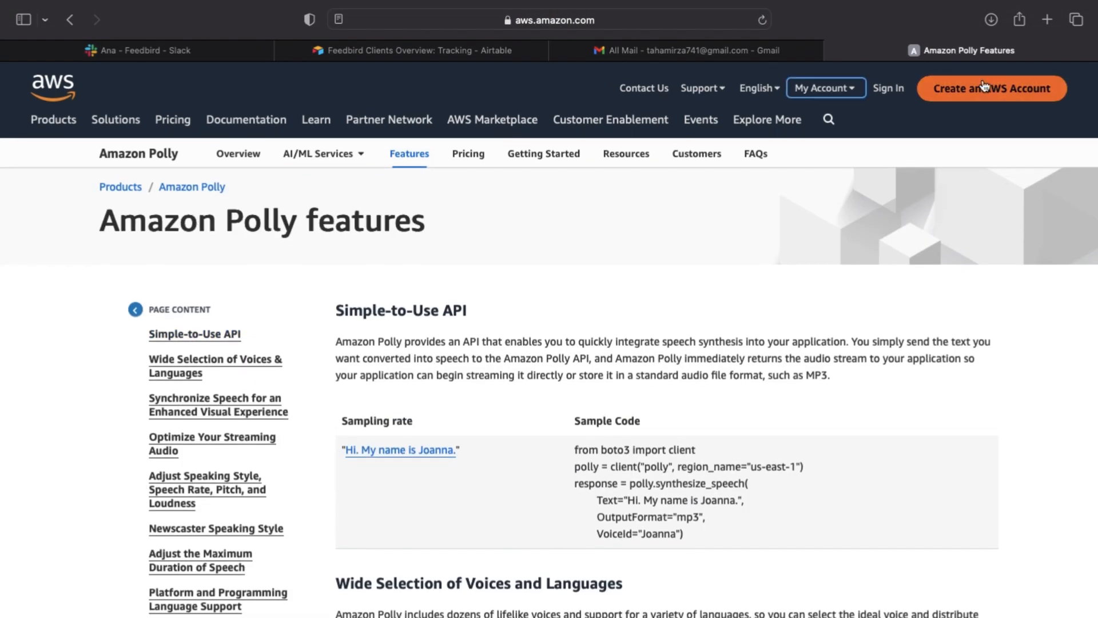
{"action": "left_click", "coordinate": [991, 88]}
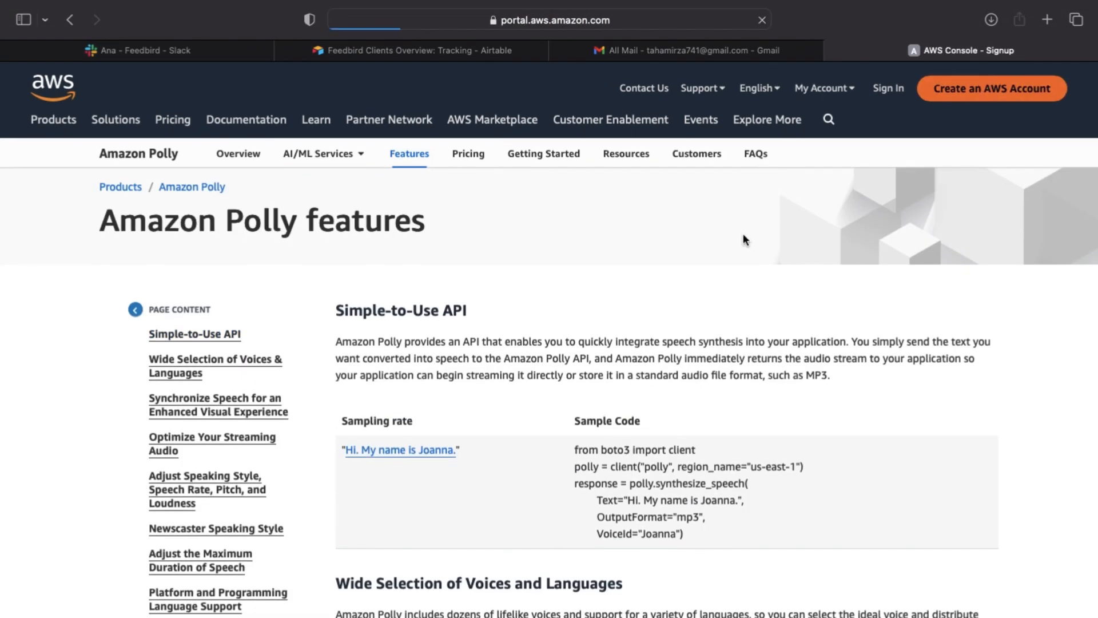
{"action": "left_click", "coordinate": [991, 88]}
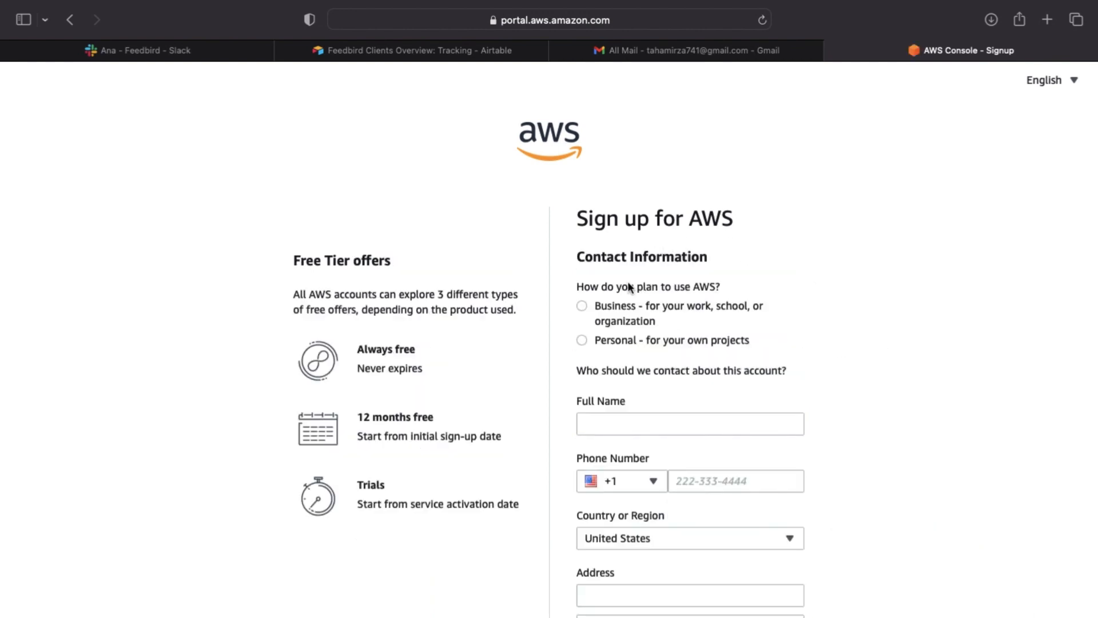
{"action": "mouse_move", "coordinate": [586, 356]}
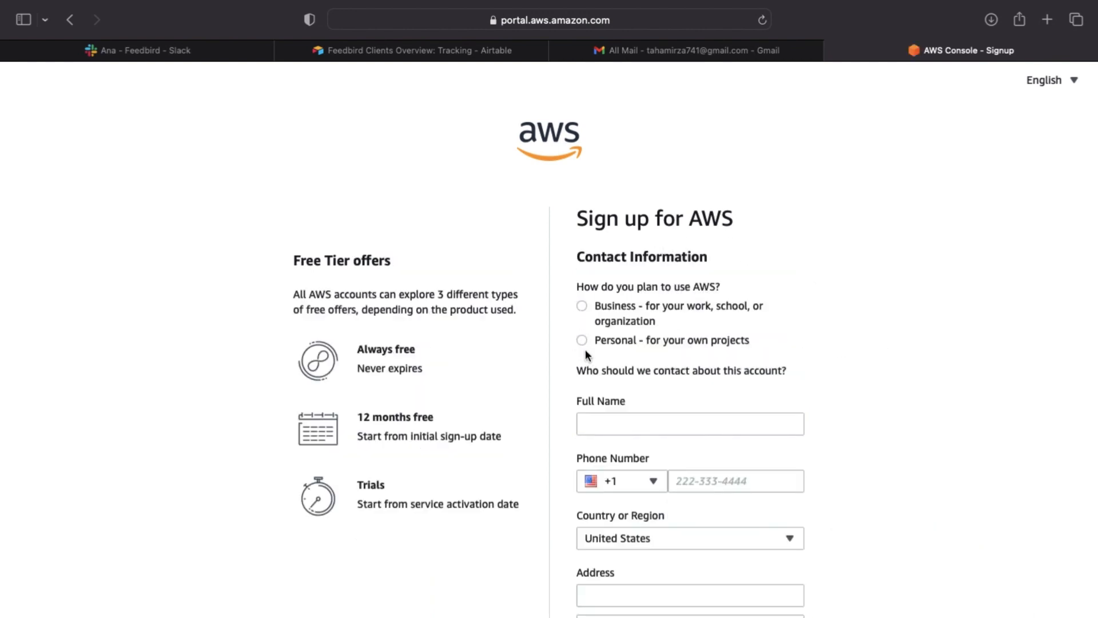
{"action": "left_click", "coordinate": [582, 339]}
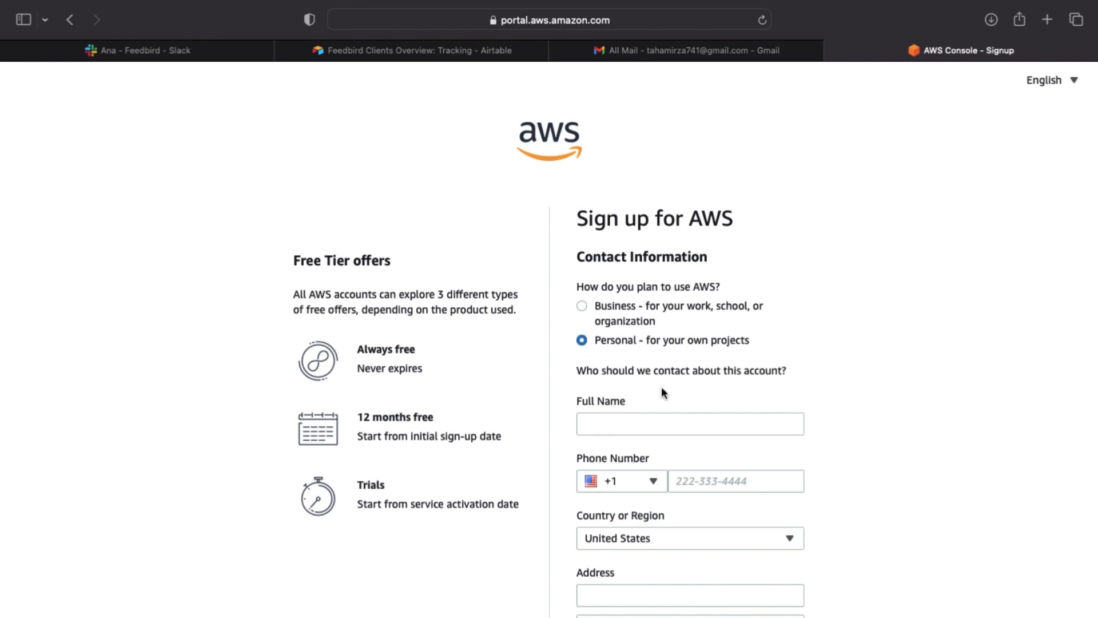
{"action": "scroll", "scroll_direction": "down", "scroll_amount": 3}
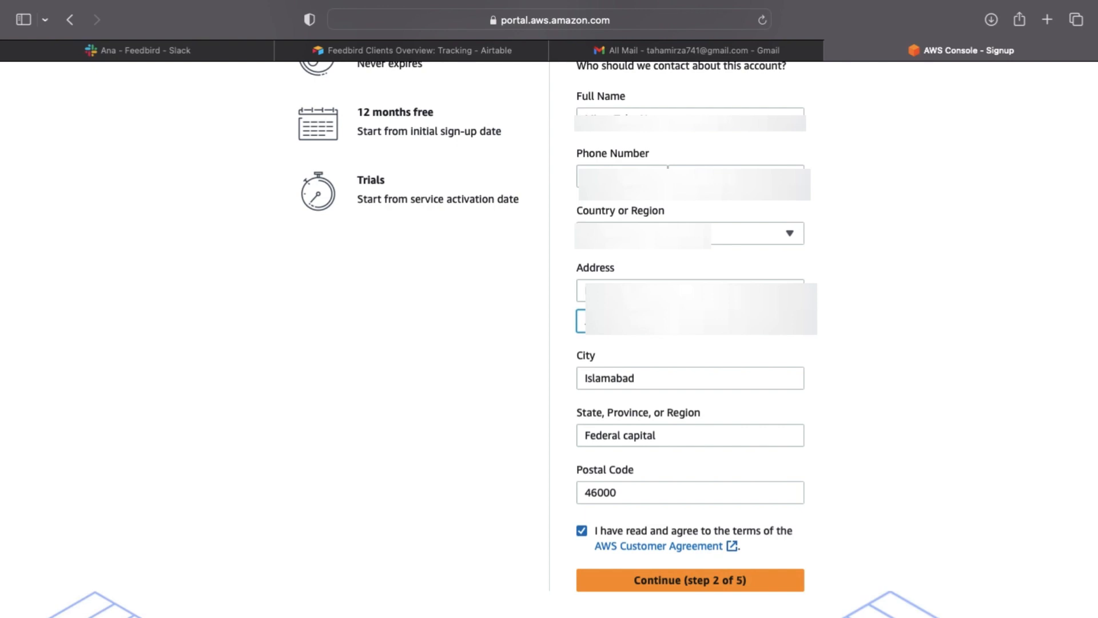
{"action": "left_click", "coordinate": [689, 580]}
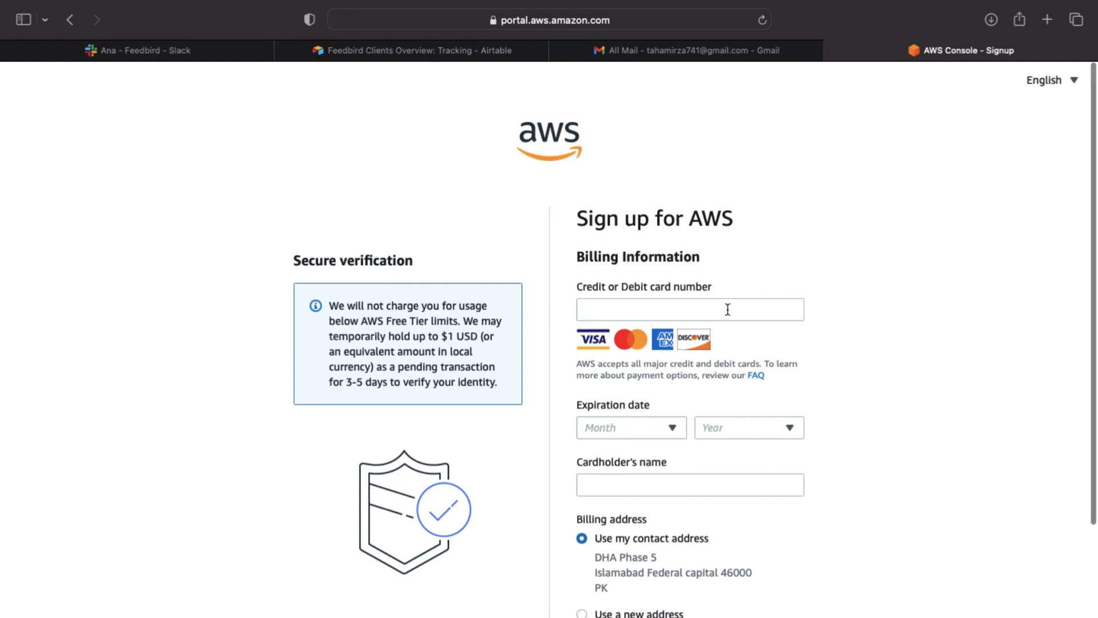
{"action": "scroll", "scroll_direction": "down", "scroll_amount": 3}
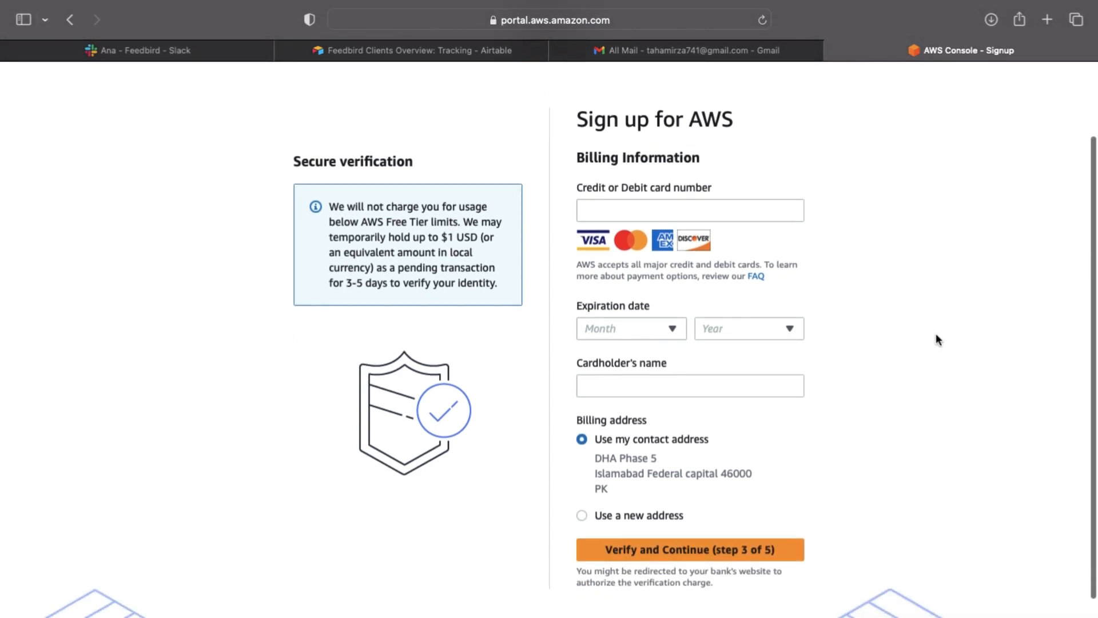
{"action": "scroll", "scroll_direction": "up", "scroll_amount": 3}
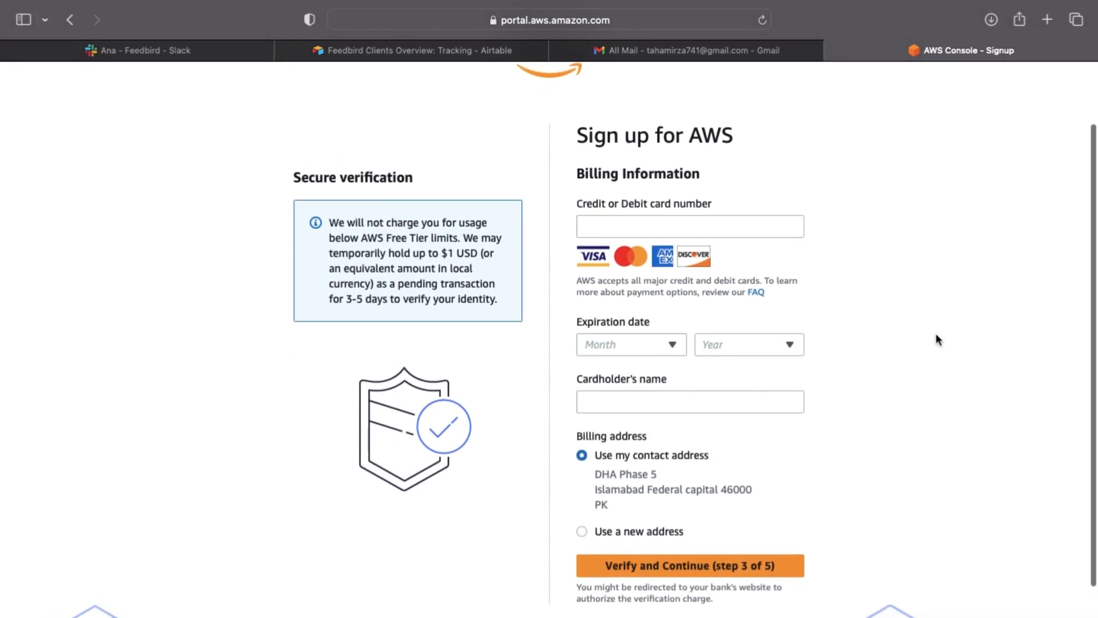
{"action": "scroll", "scroll_direction": "up", "scroll_amount": 3}
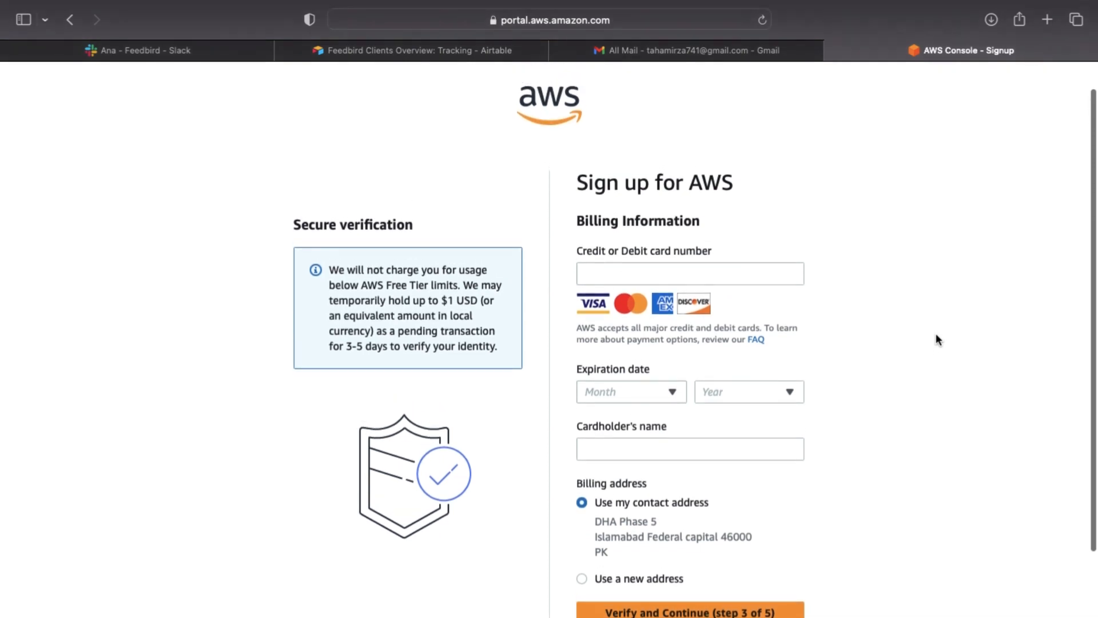
{"action": "left_click", "coordinate": [689, 294]}
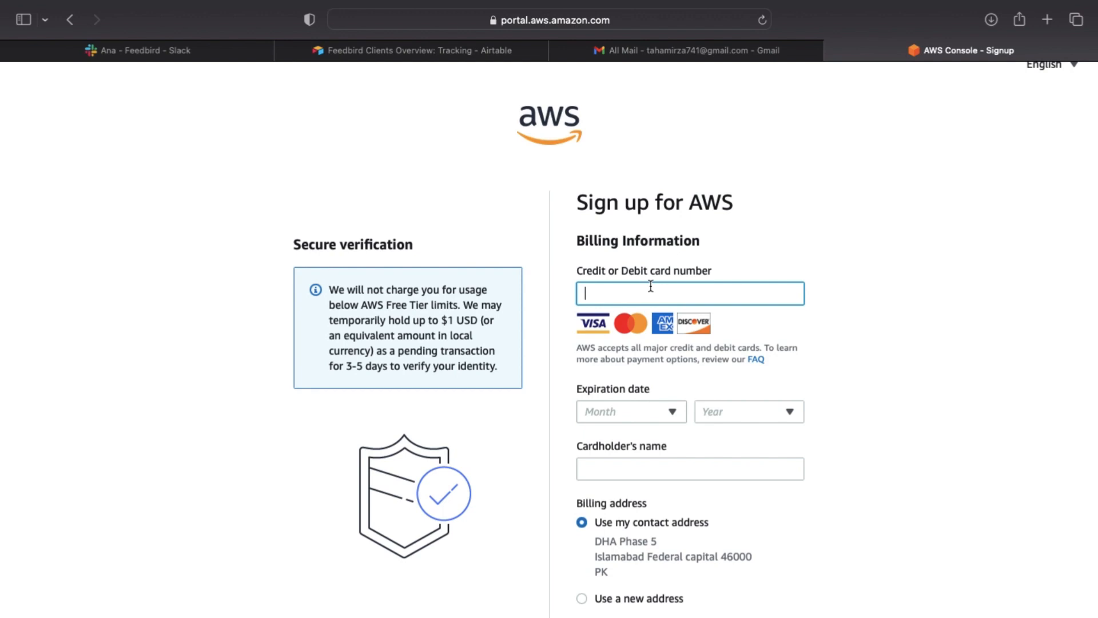
{"action": "mouse_move", "coordinate": [886, 262]}
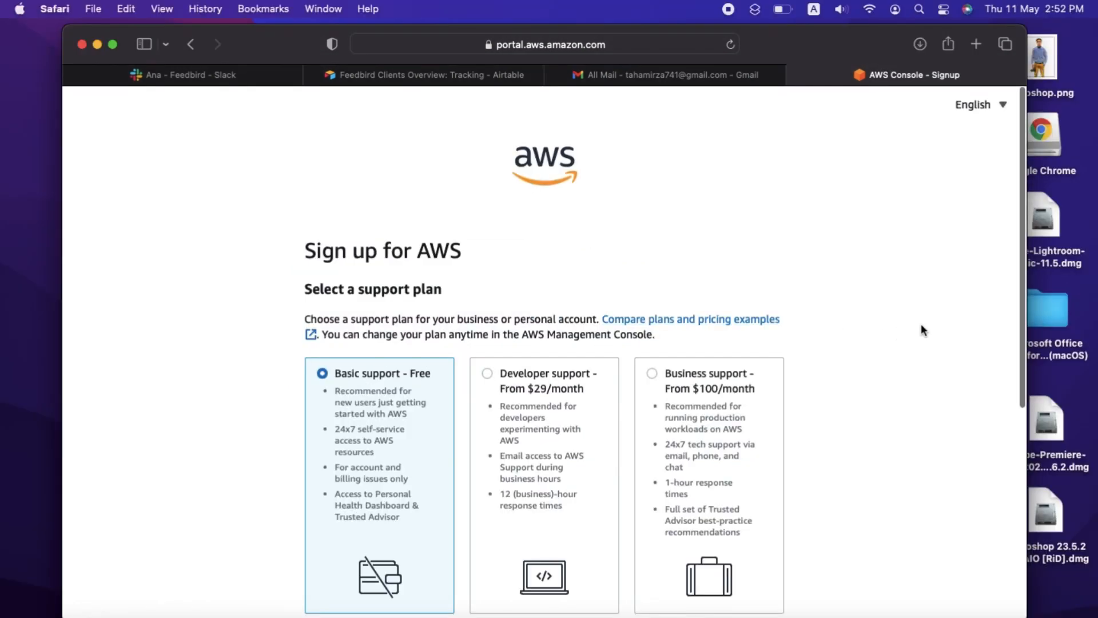
- Finish sign-up on the free Basic support plan and go to the Management Console
{"action": "scroll", "scroll_direction": "down", "scroll_amount": 3}
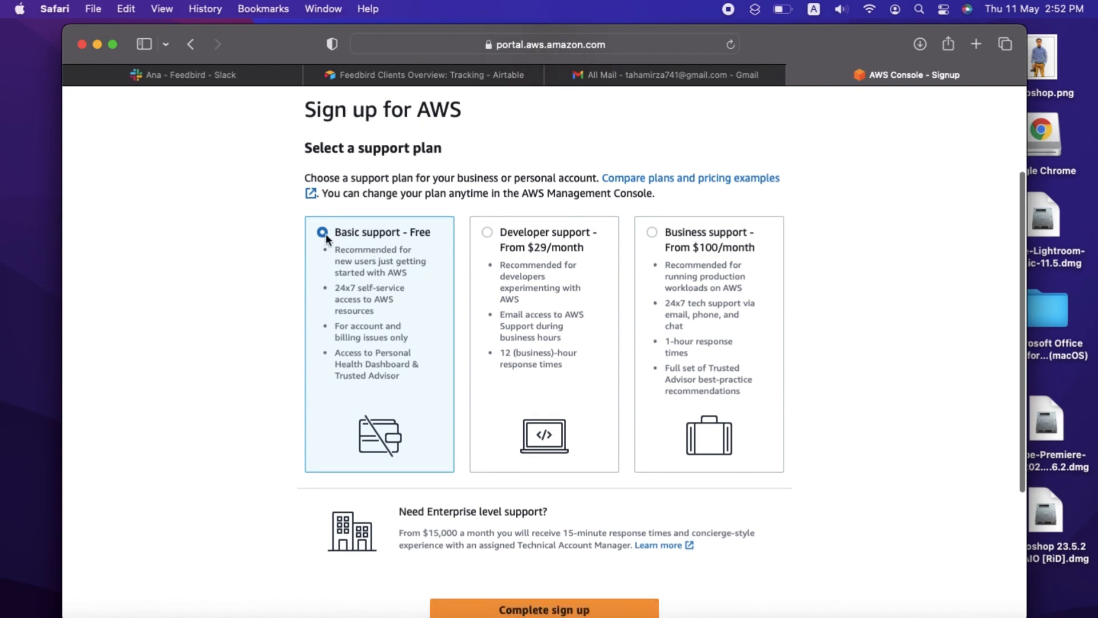
{"action": "left_click", "coordinate": [543, 608]}
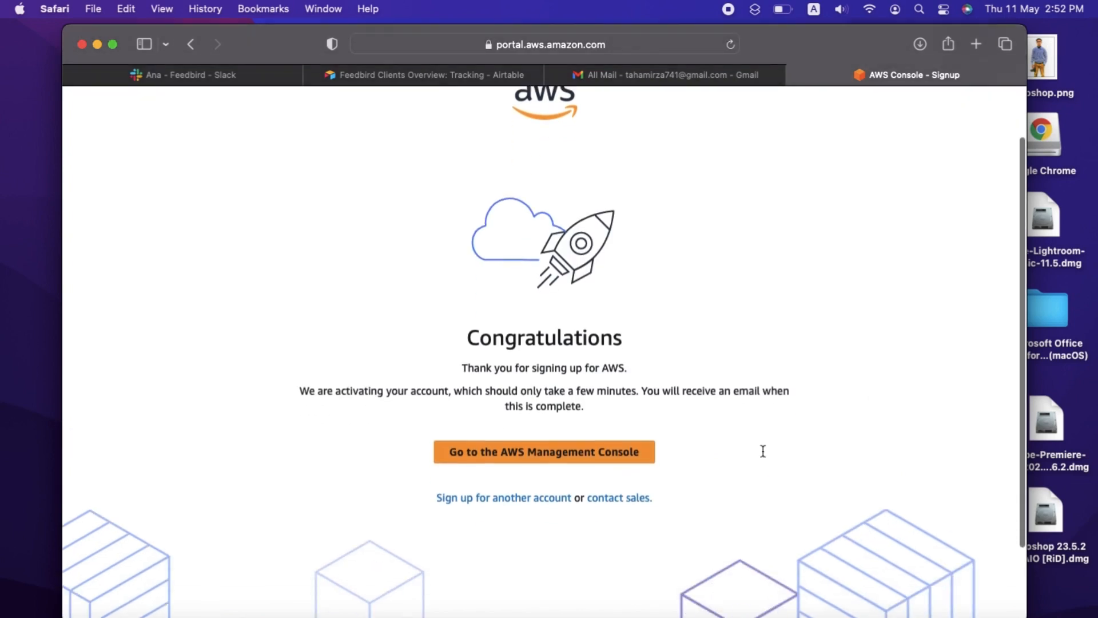
{"action": "left_click", "coordinate": [543, 451]}
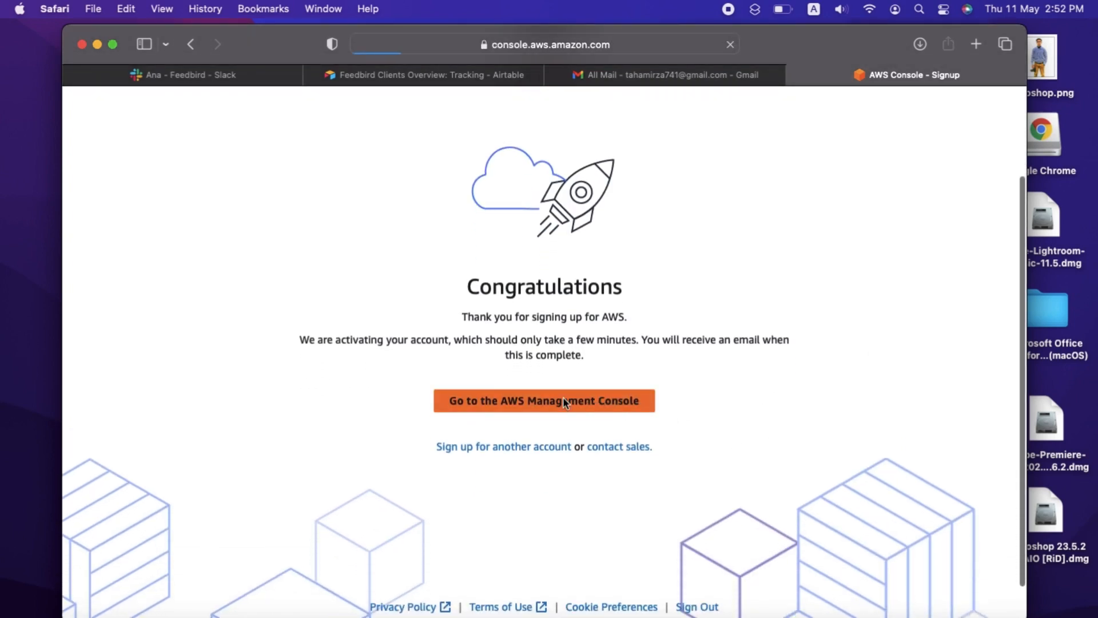
- Sign in with the saved root user email, then the saved IAM user credentials
{"action": "left_click", "coordinate": [543, 400]}
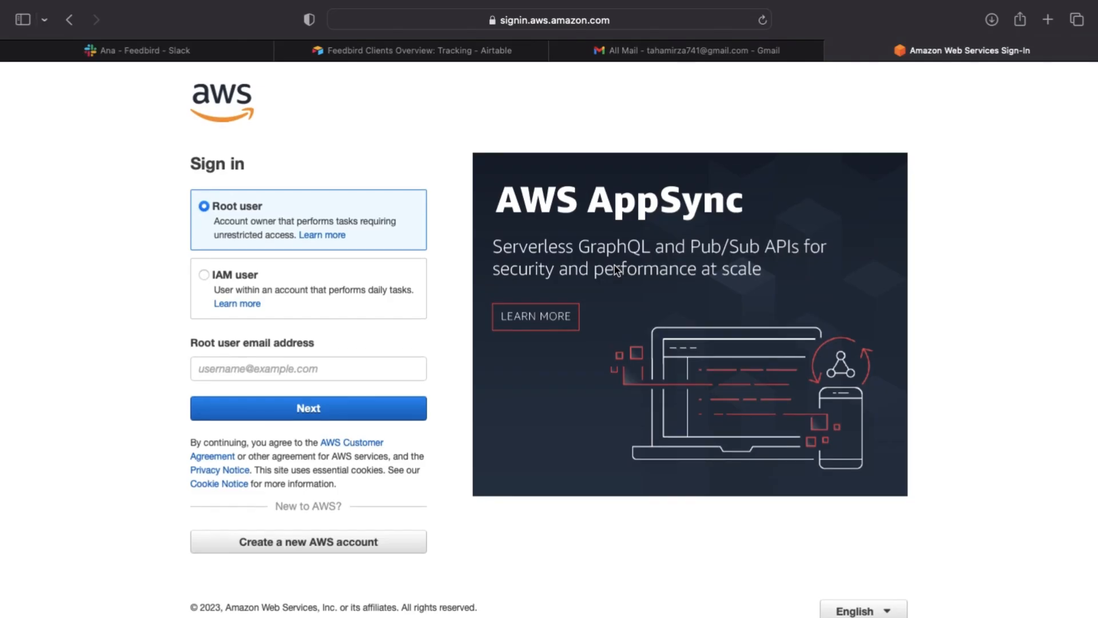
{"action": "mouse_move", "coordinate": [284, 340]}
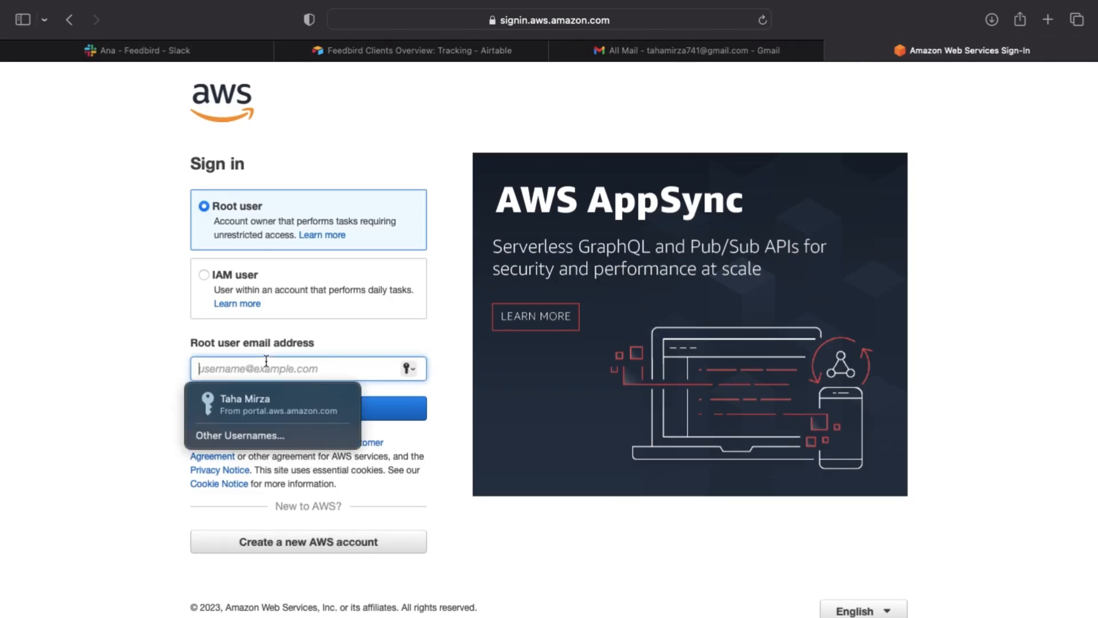
{"action": "left_click", "coordinate": [272, 405]}
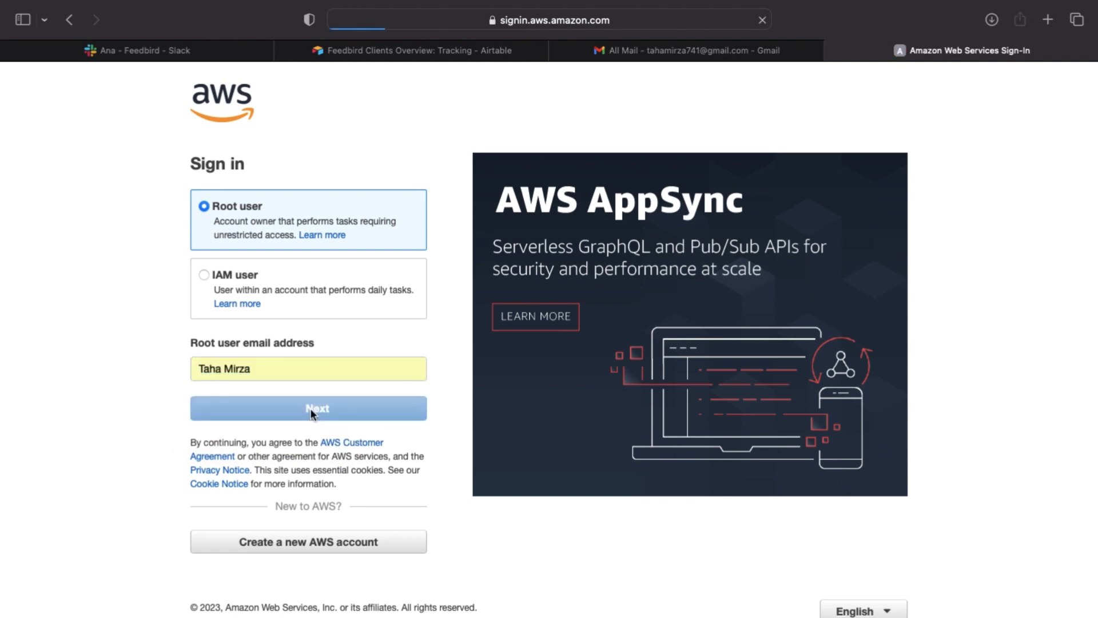
{"action": "left_click", "coordinate": [308, 408]}
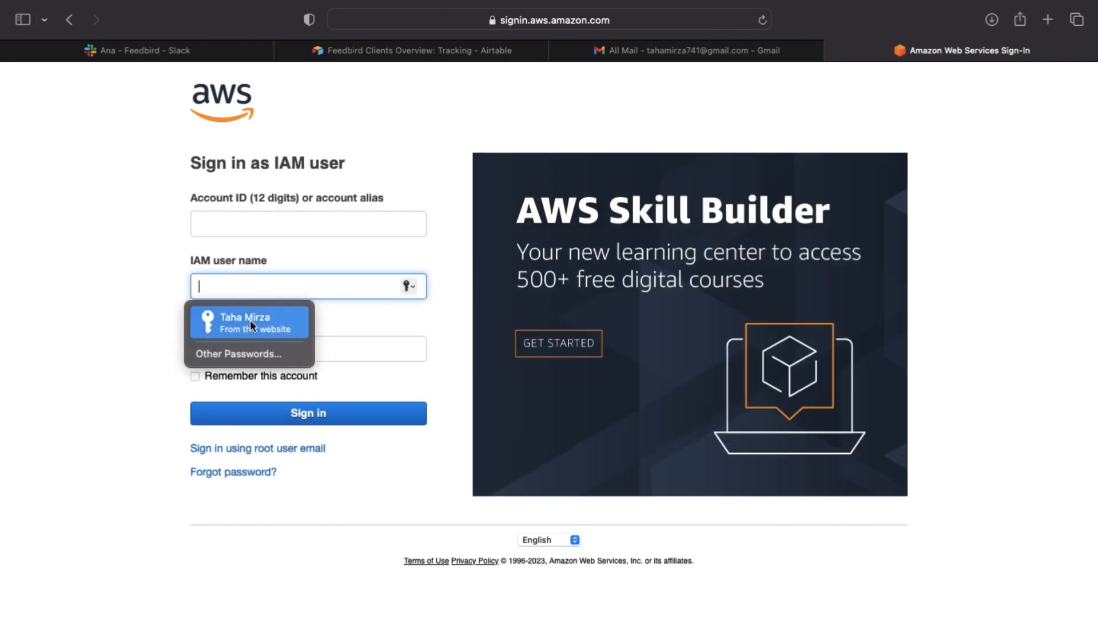
{"action": "left_click", "coordinate": [250, 322]}
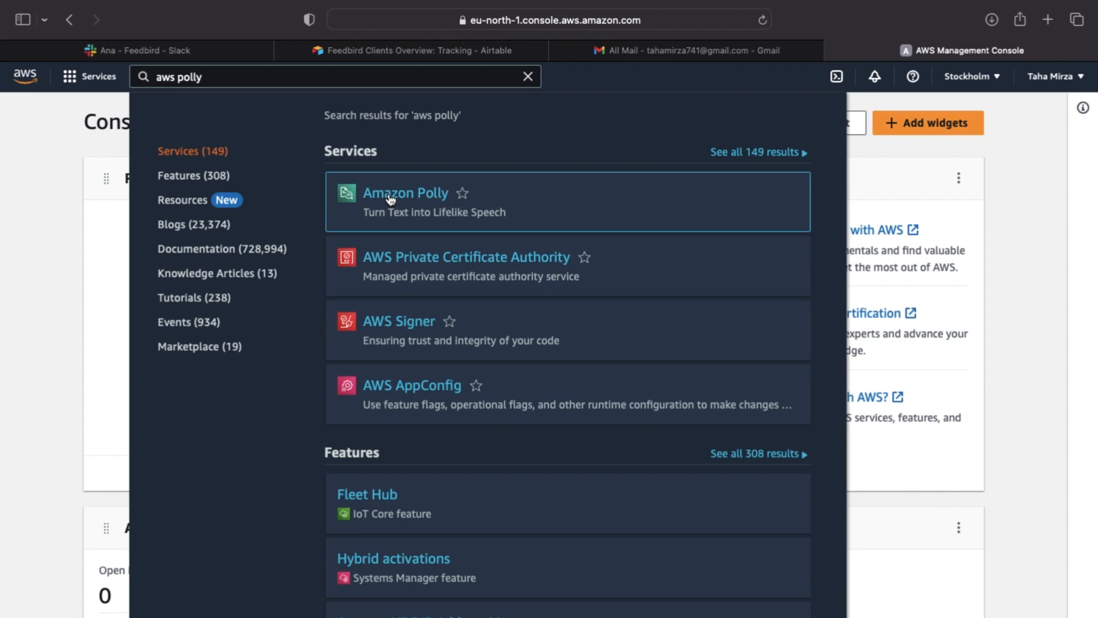
- Open Amazon Polly from the search results and launch Try Polly
{"action": "left_click", "coordinate": [404, 193]}
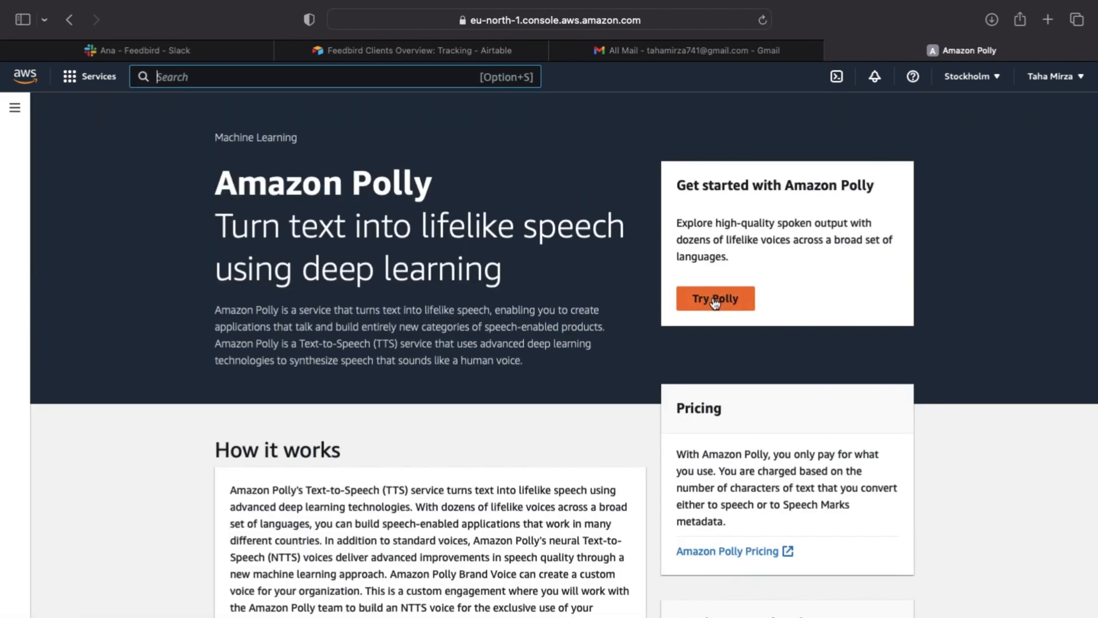
{"action": "left_click", "coordinate": [714, 299]}
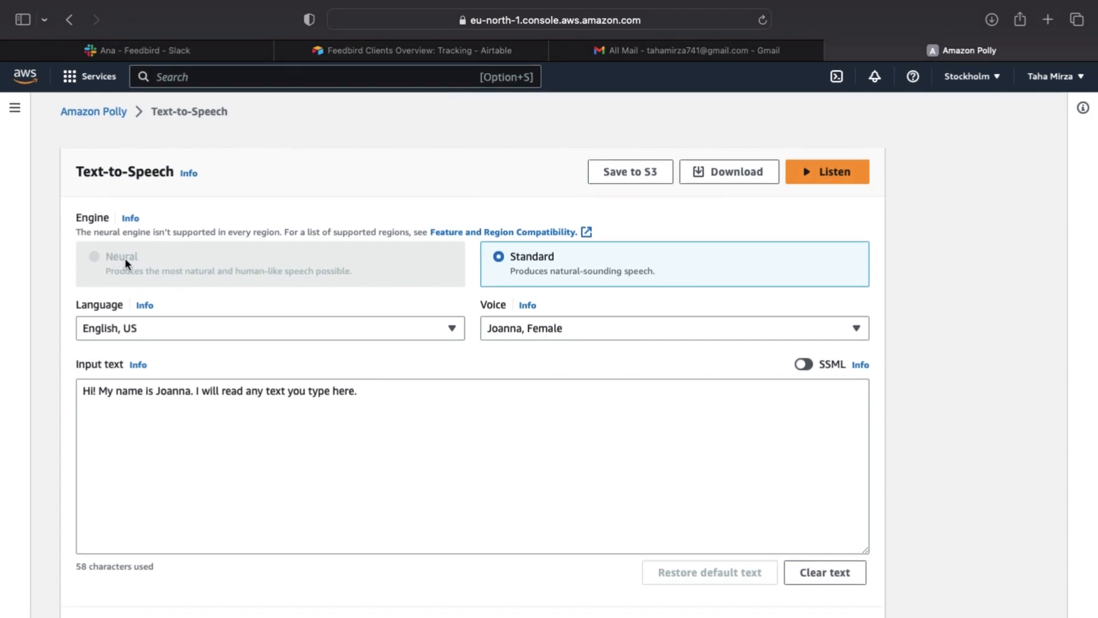
{"action": "mouse_move", "coordinate": [311, 264]}
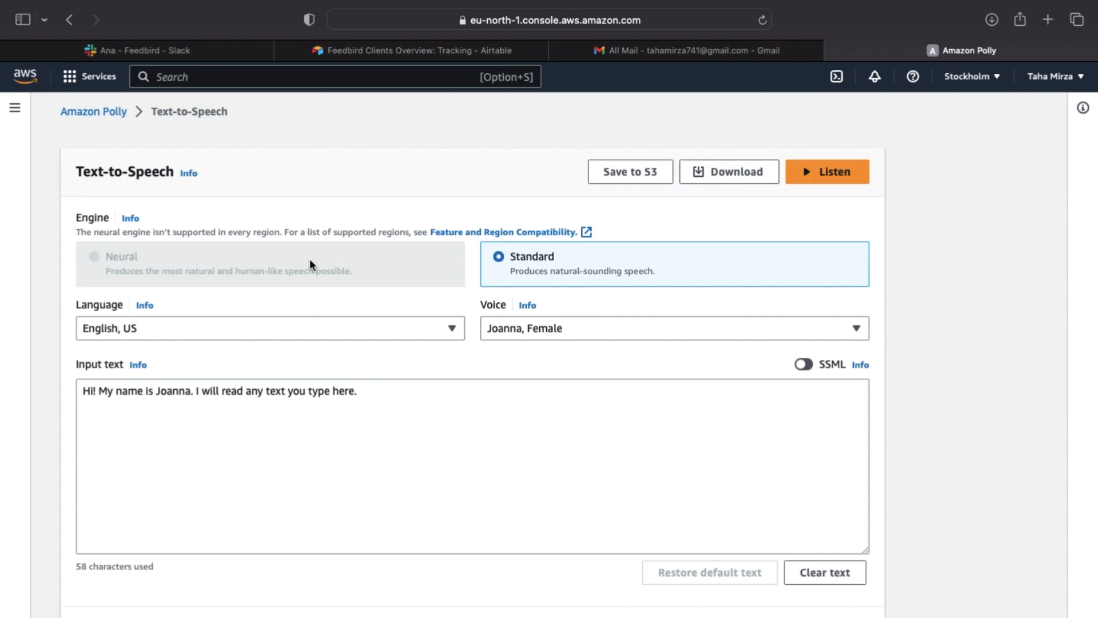
{"action": "mouse_move", "coordinate": [570, 215]}
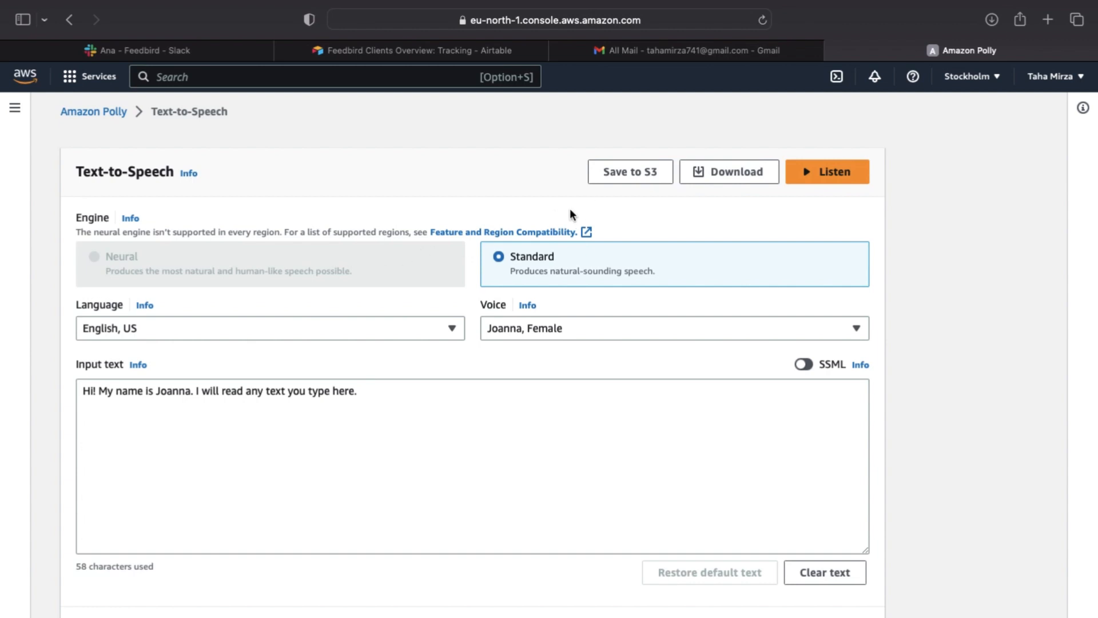
{"action": "mouse_move", "coordinate": [129, 264]}
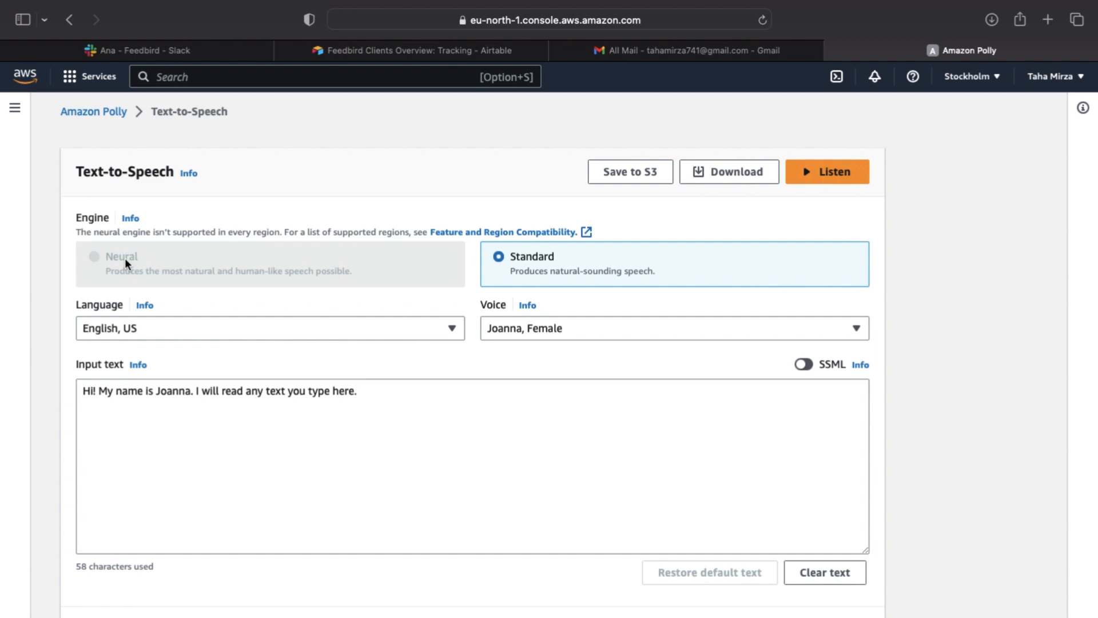
- Play Joanna's default greeting aloud with the Standard engine until playback ends
{"action": "left_click", "coordinate": [499, 431]}
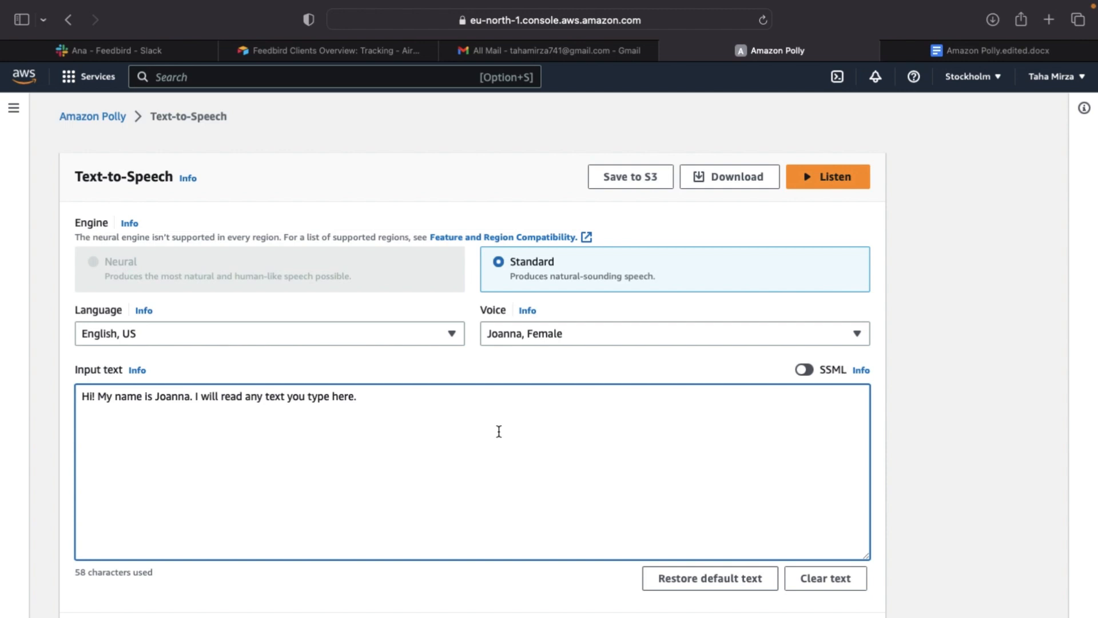
{"action": "left_click", "coordinate": [826, 176]}
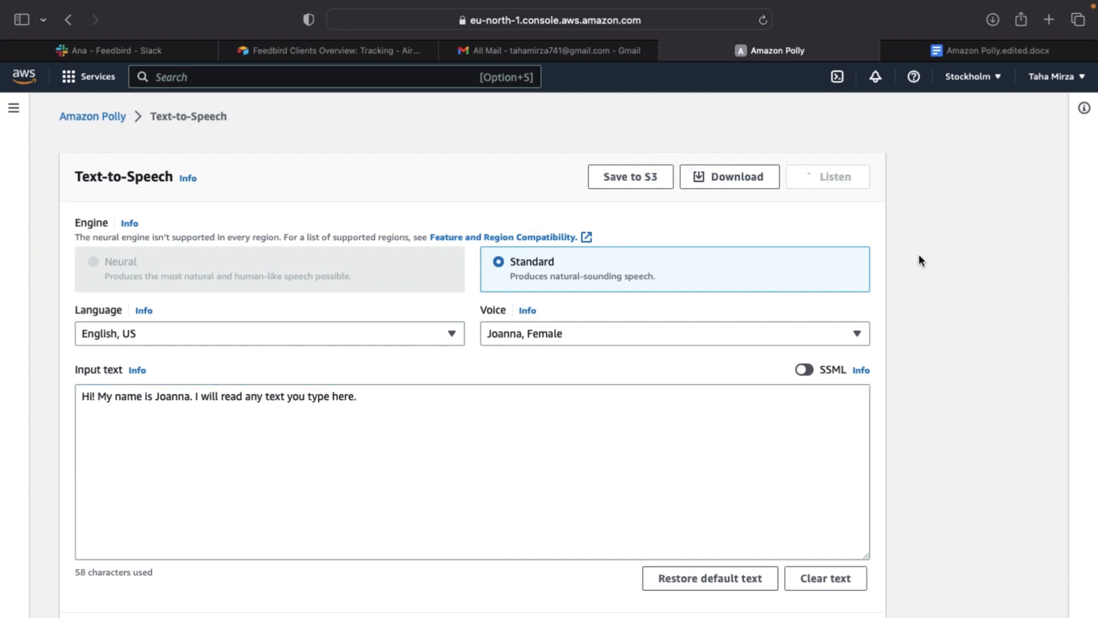
{"action": "left_click", "coordinate": [827, 176]}
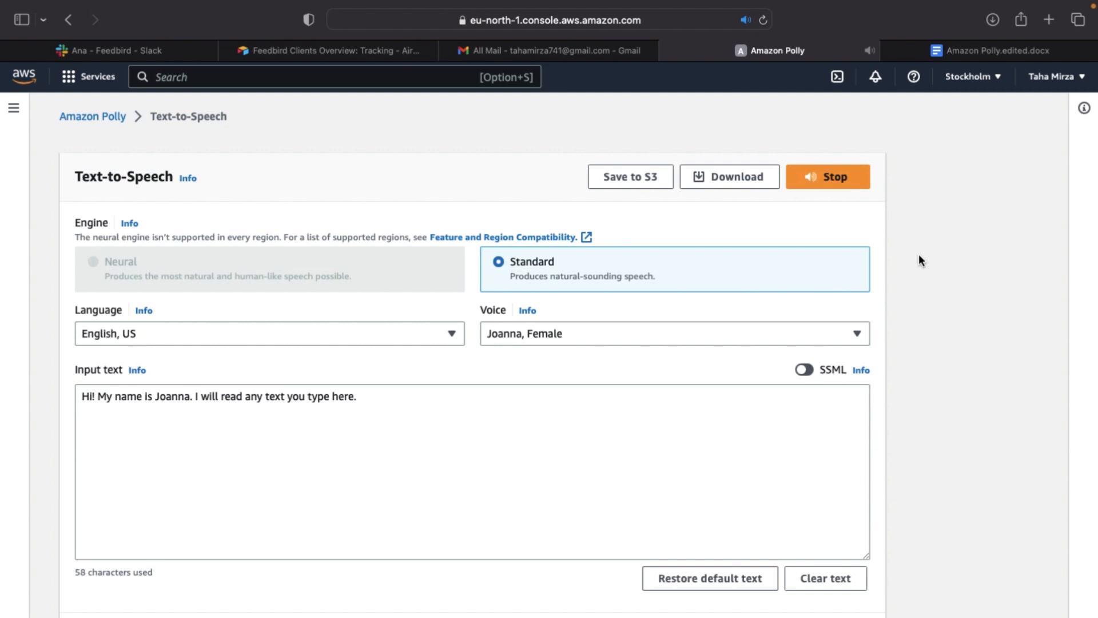
{"action": "left_click", "coordinate": [827, 175]}
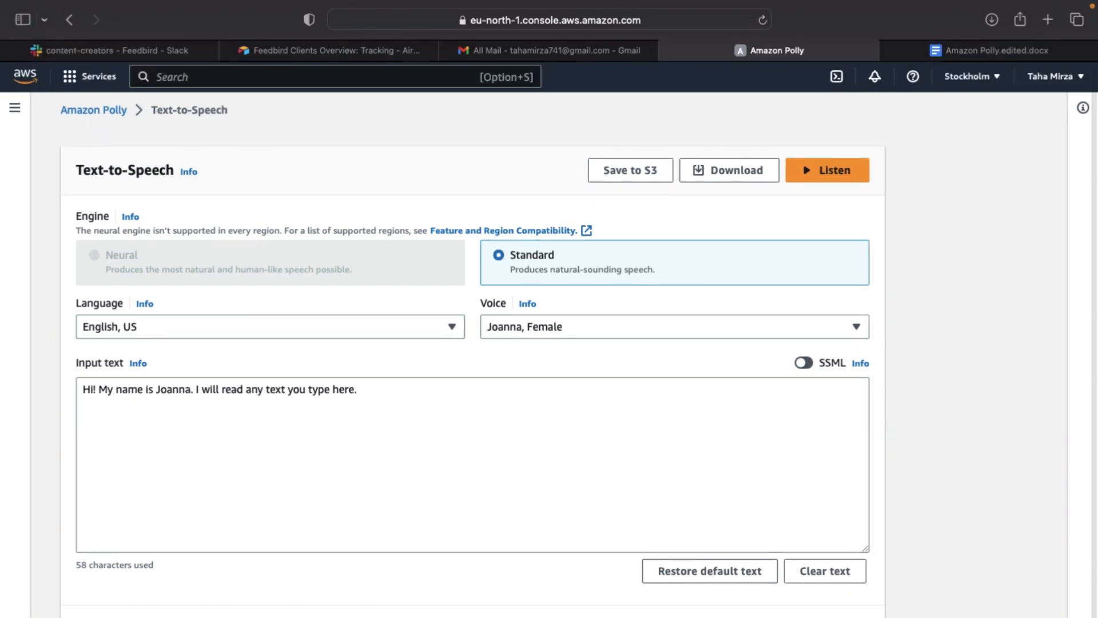
- Switch the voice to Matthew, Male and replace the input with the YouTube promo paragraph
{"action": "scroll", "scroll_direction": "down", "scroll_amount": 3}
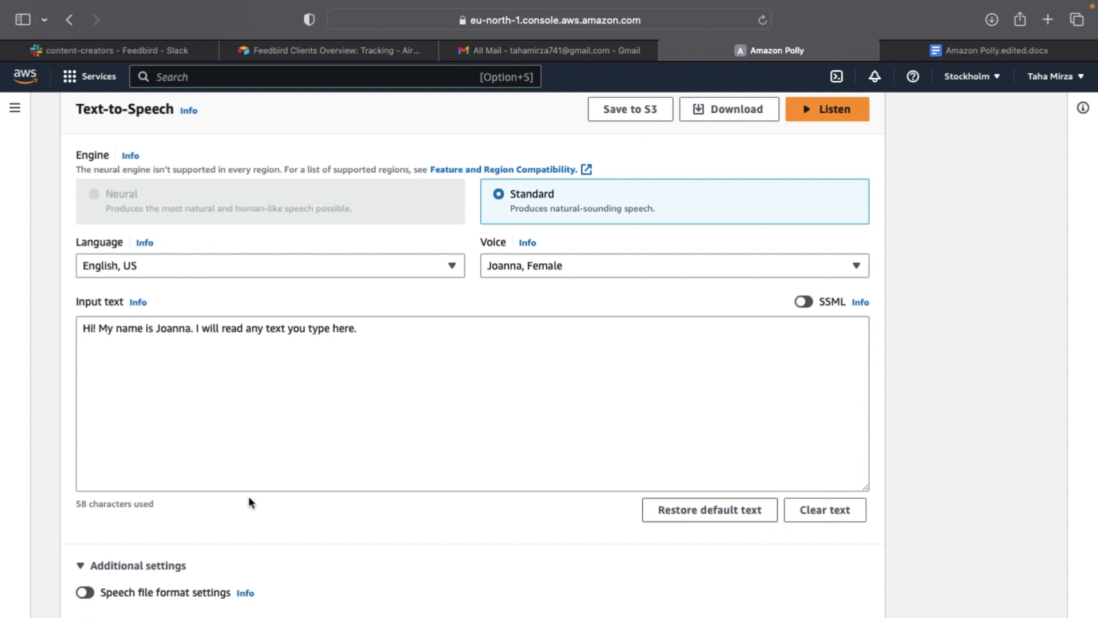
{"action": "mouse_move", "coordinate": [509, 370]}
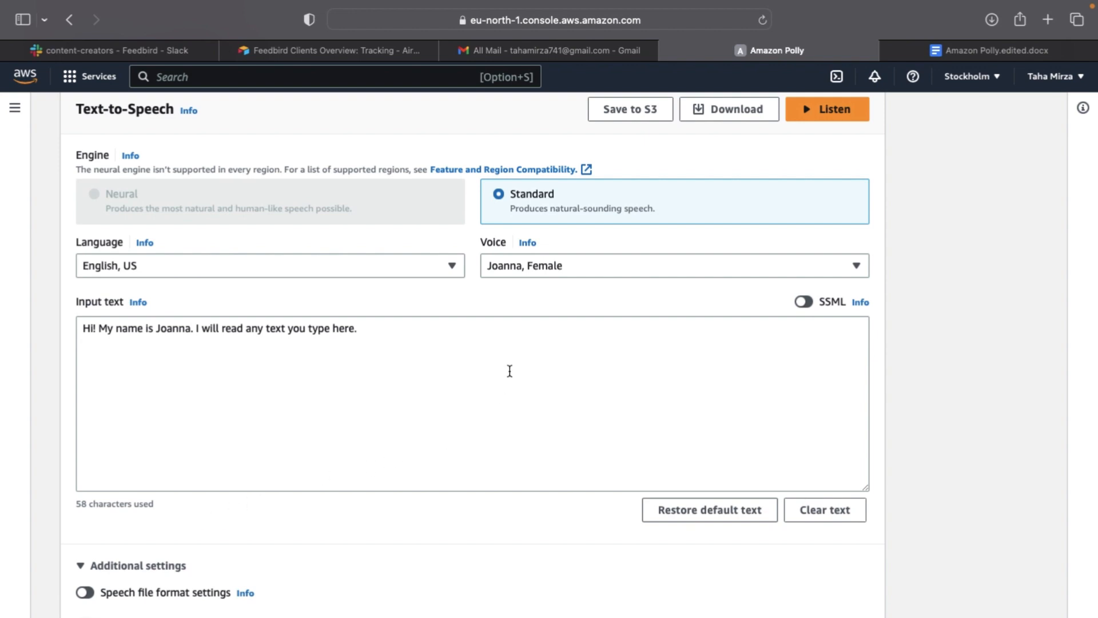
{"action": "left_click", "coordinate": [673, 266]}
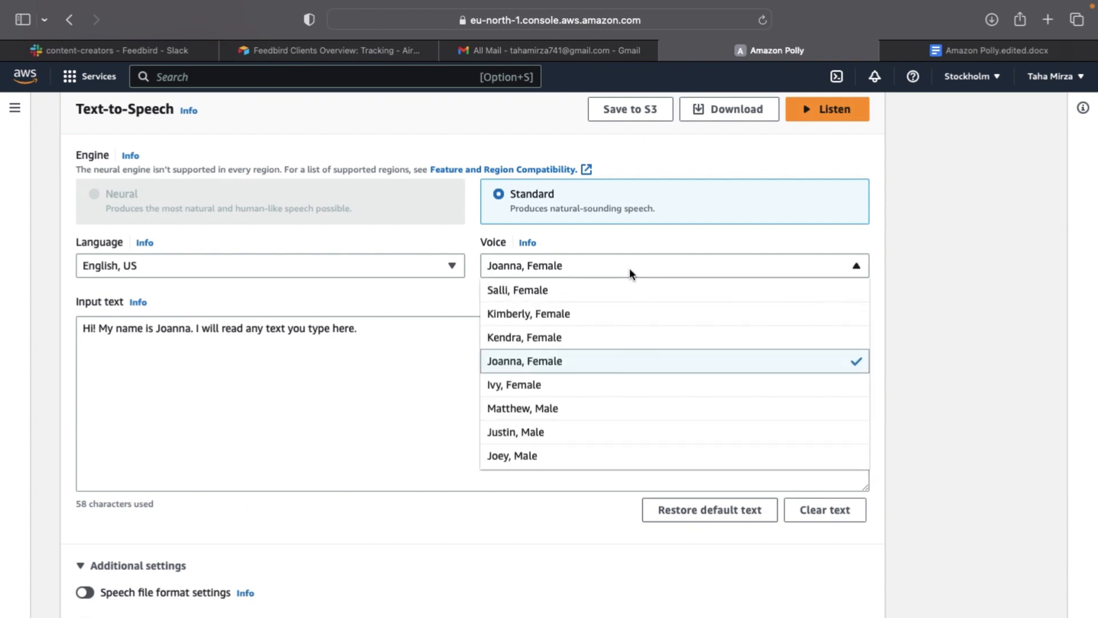
{"action": "left_click", "coordinate": [521, 408]}
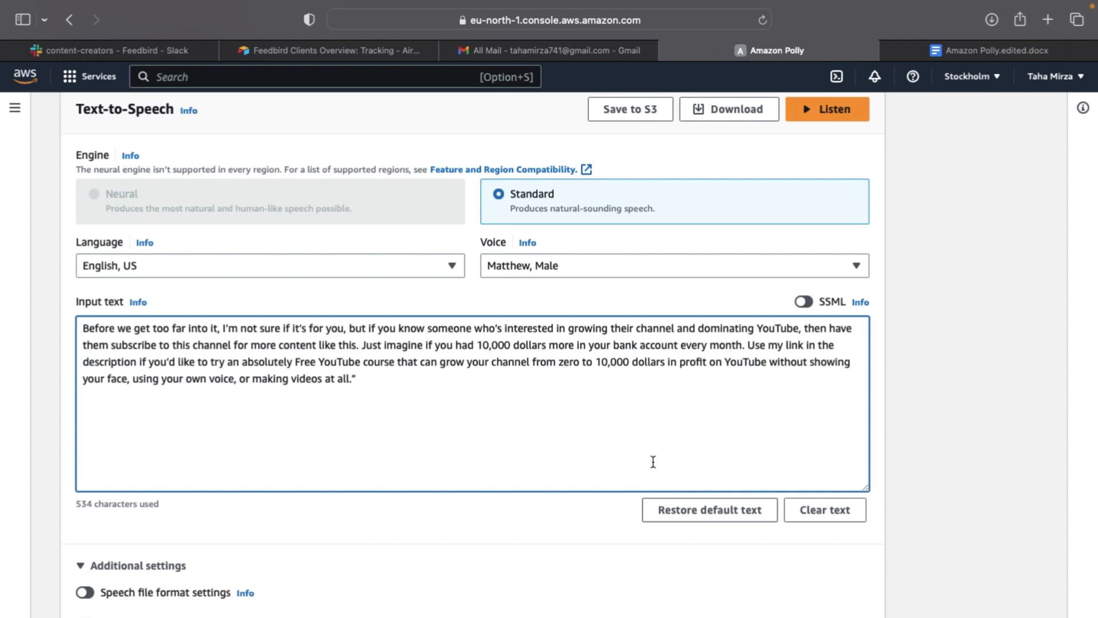
{"action": "mouse_move", "coordinate": [816, 294]}
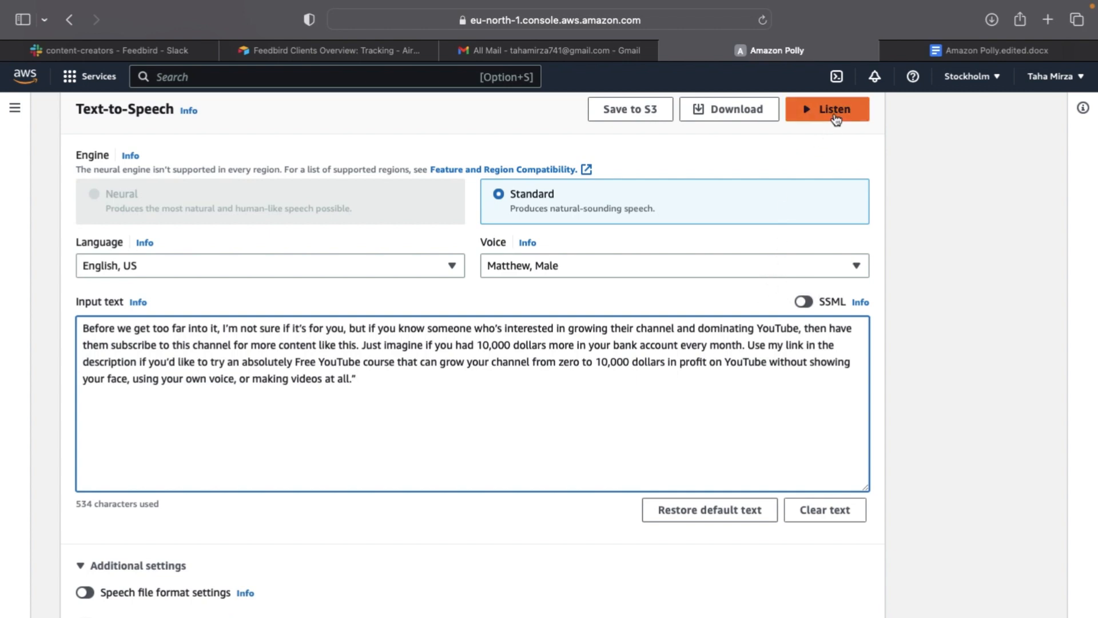
- Have Matthew read the 534-character YouTube promo aloud, then stop playback
{"action": "left_click", "coordinate": [827, 108]}
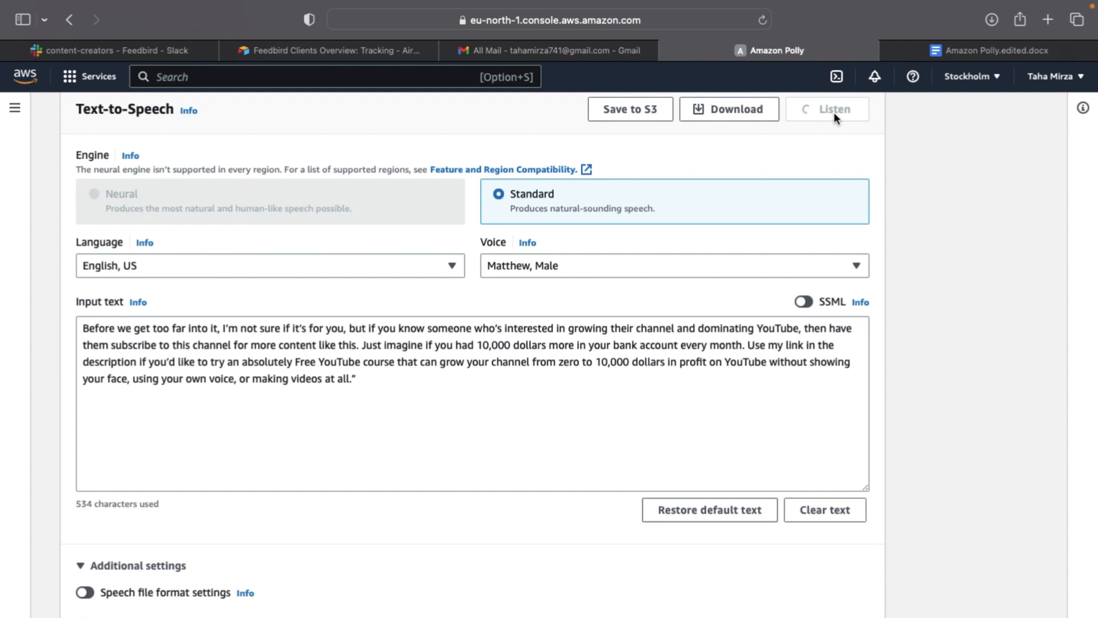
{"action": "left_click", "coordinate": [827, 109]}
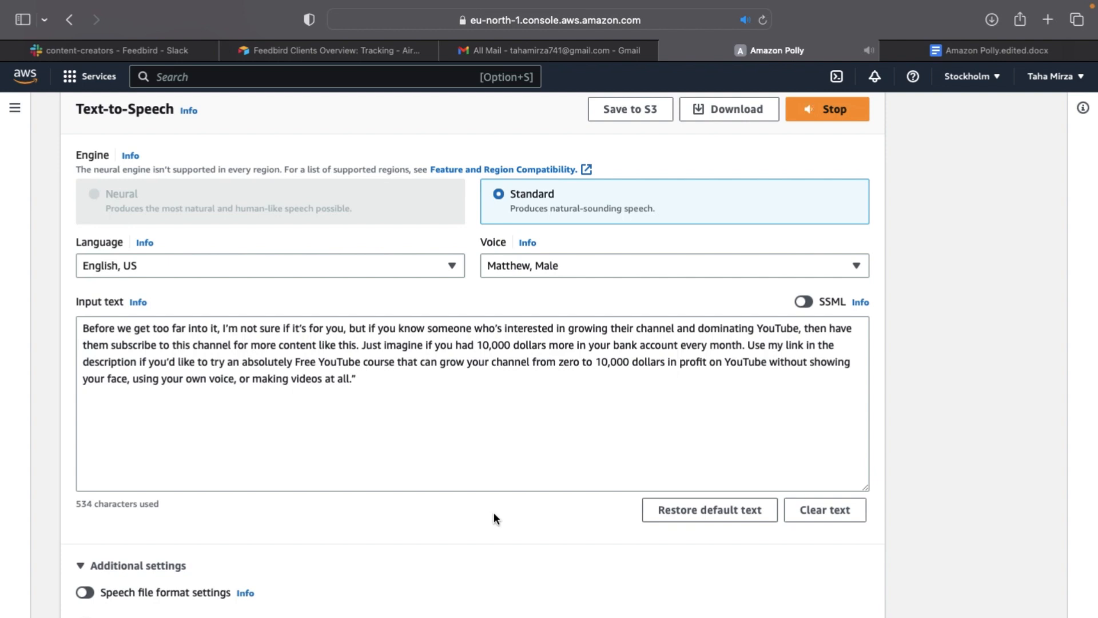
{"action": "left_click", "coordinate": [826, 109]}
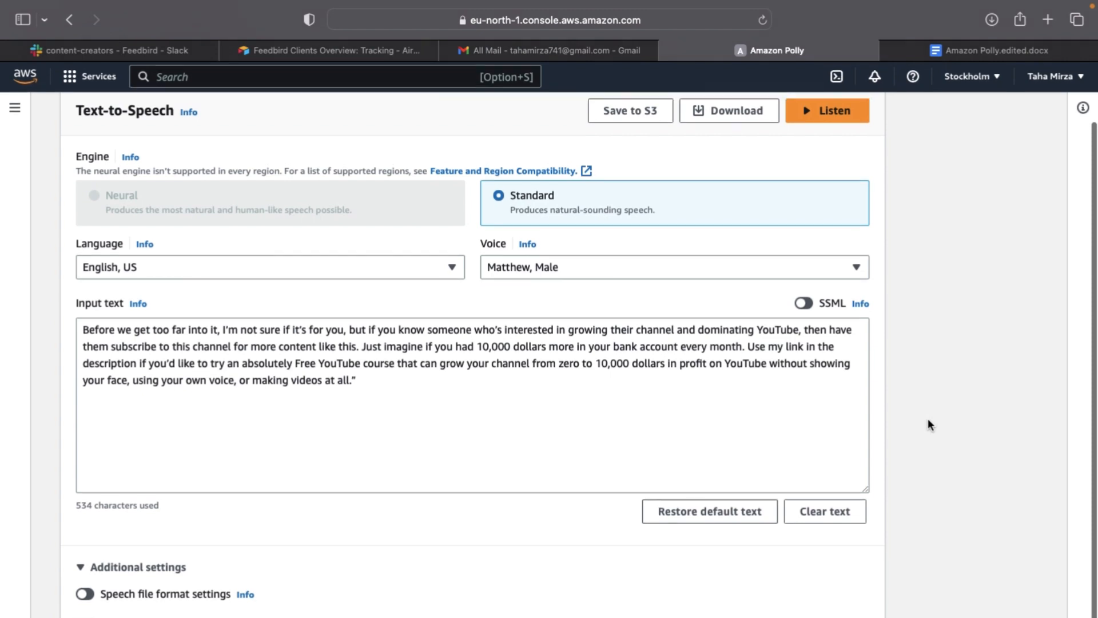
- Restore the default text, visit the empty Lexicons page, and open its lexicon guide
{"action": "scroll", "scroll_direction": "up", "scroll_amount": 3}
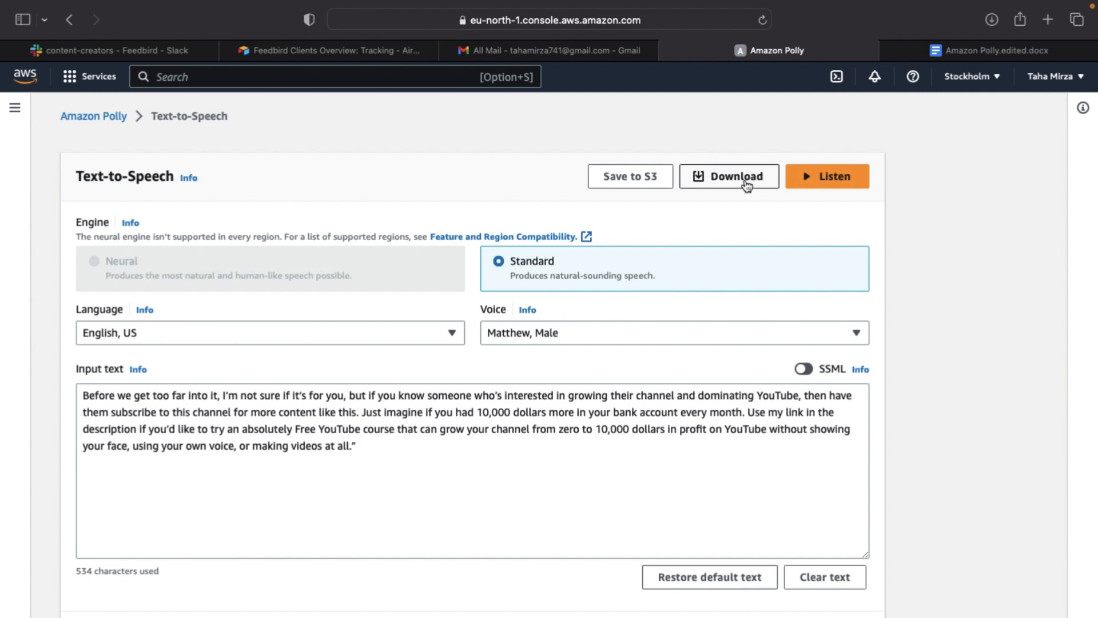
{"action": "mouse_move", "coordinate": [849, 231]}
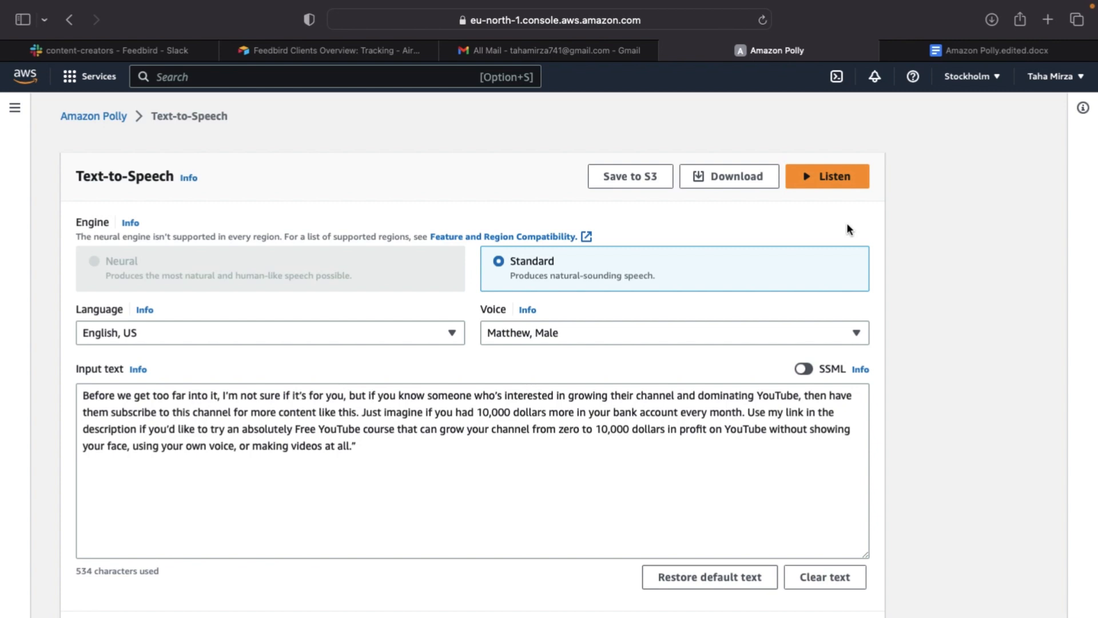
{"action": "mouse_move", "coordinate": [926, 253]}
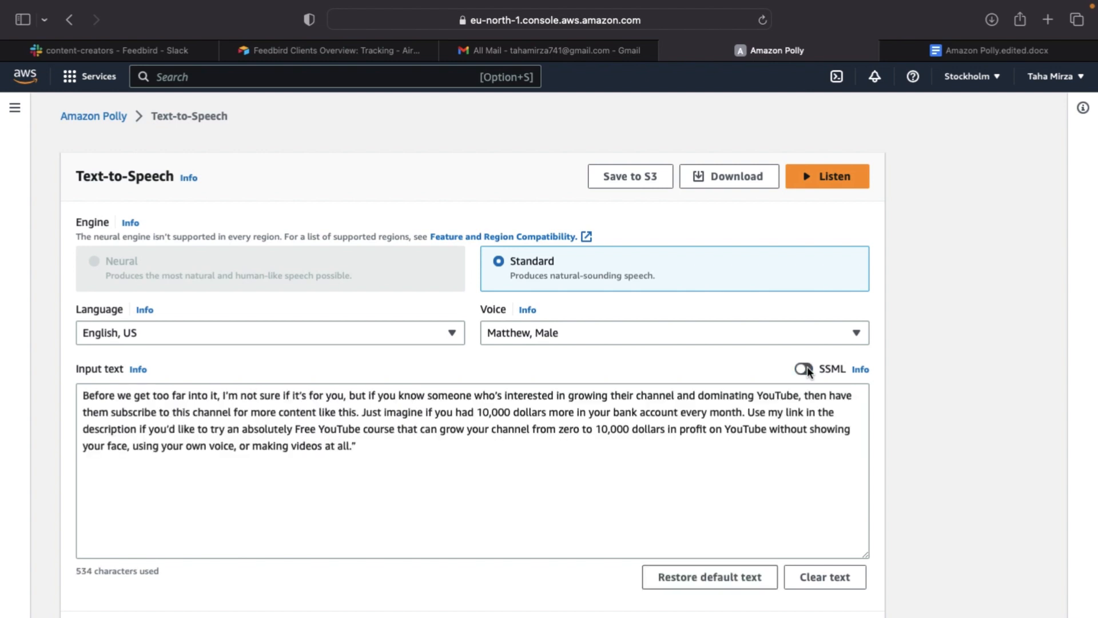
{"action": "scroll", "scroll_direction": "down", "scroll_amount": 3}
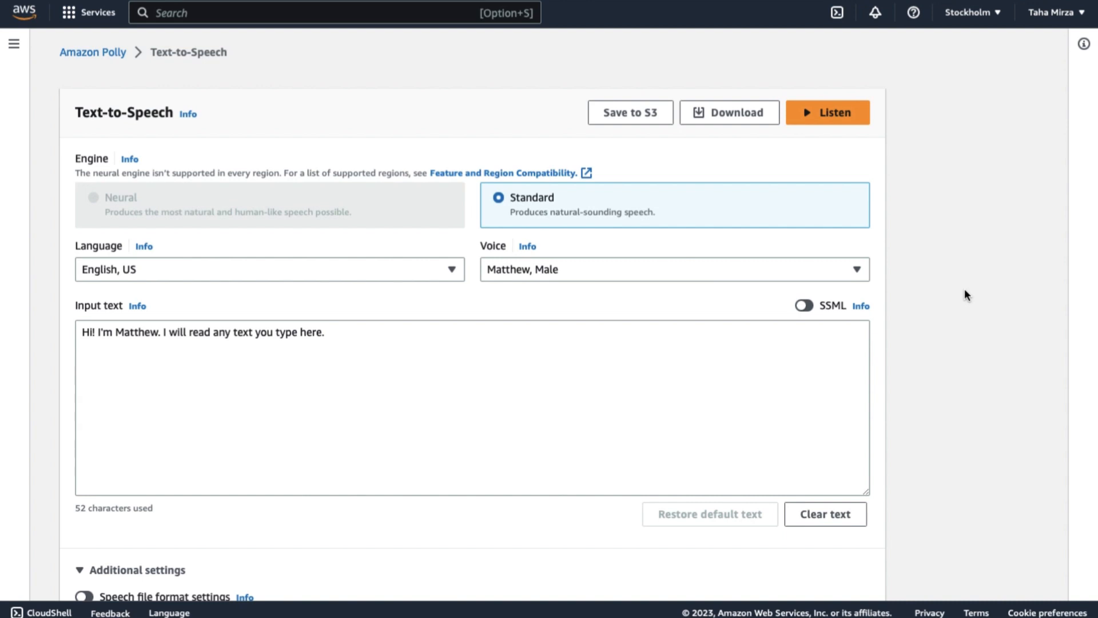
{"action": "mouse_move", "coordinate": [12, 44]}
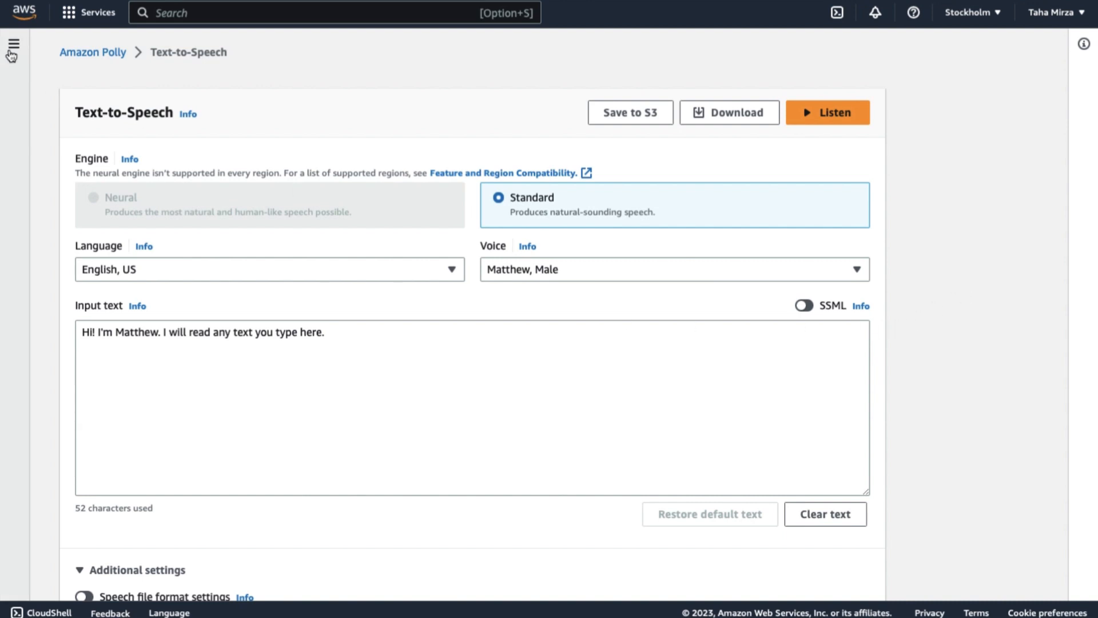
{"action": "left_click", "coordinate": [11, 44]}
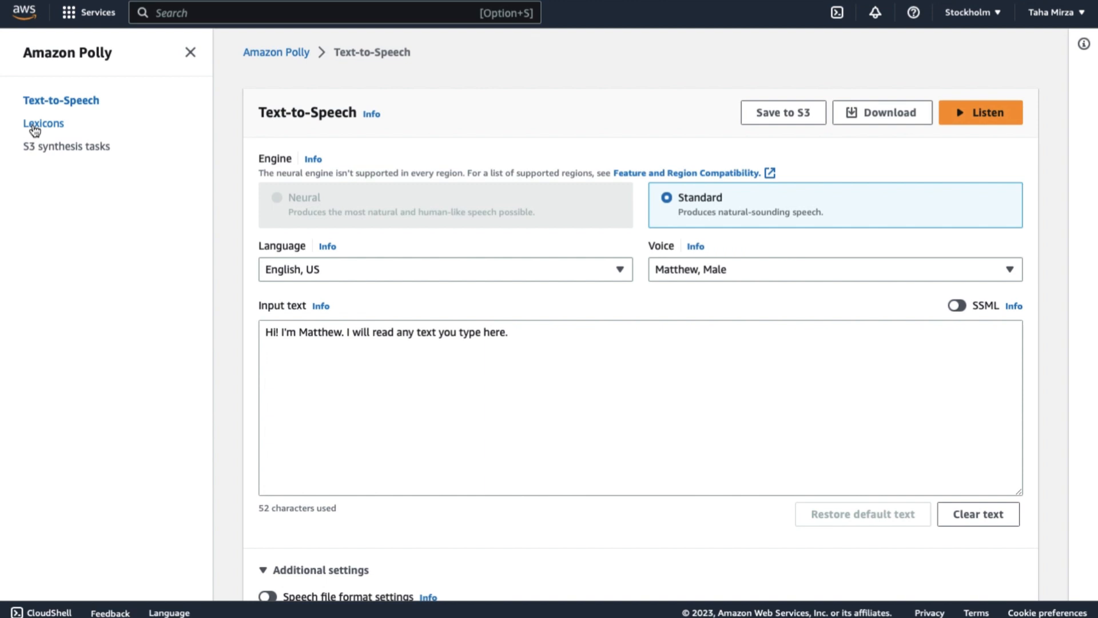
{"action": "left_click", "coordinate": [43, 123]}
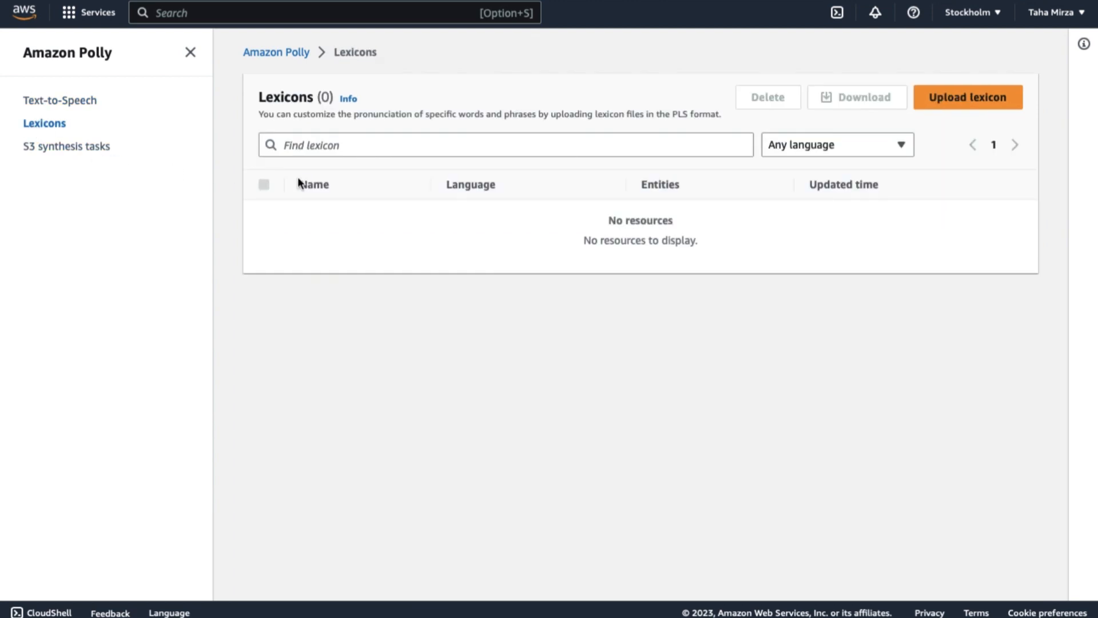
{"action": "left_click", "coordinate": [349, 98]}
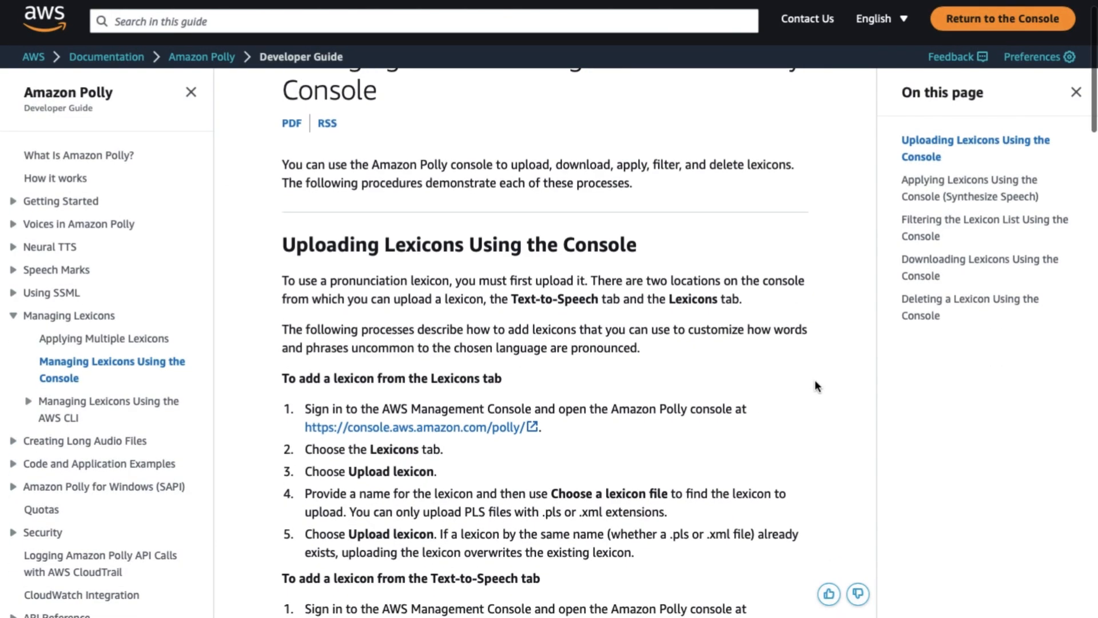
{"action": "scroll", "scroll_direction": "down", "scroll_amount": 3}
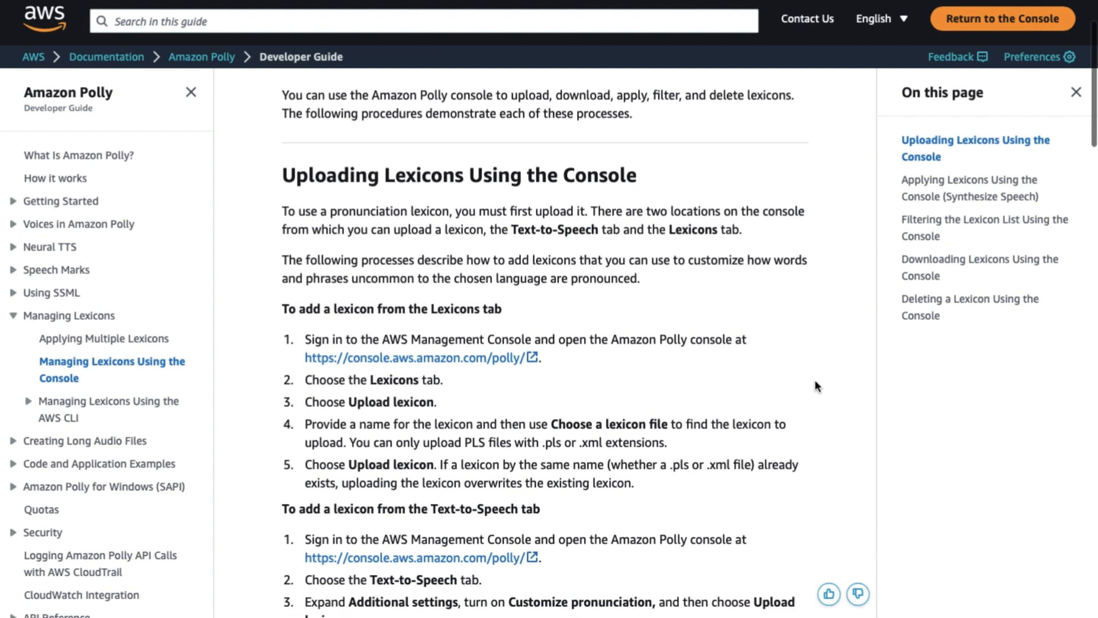
{"action": "scroll", "scroll_direction": "down", "scroll_amount": 3}
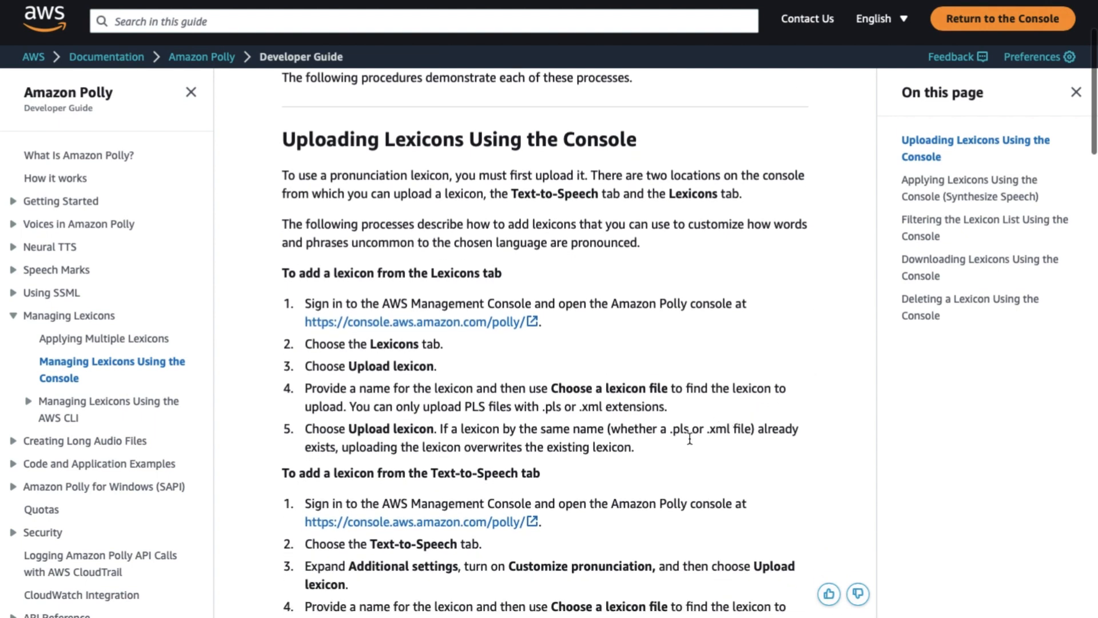
{"action": "mouse_move", "coordinate": [394, 505]}
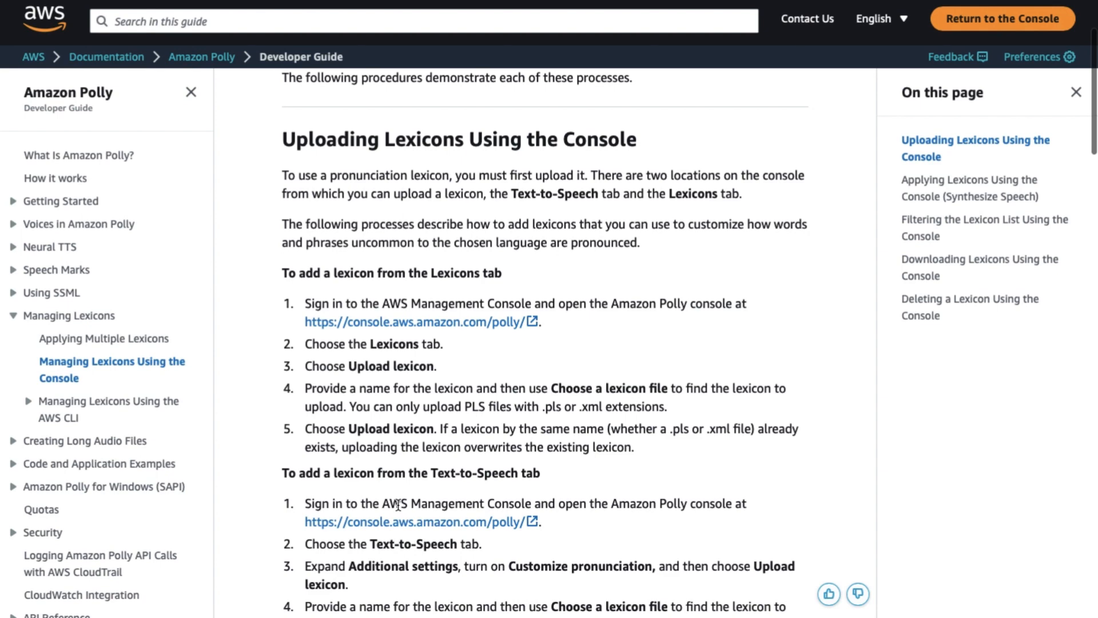
{"action": "scroll", "scroll_direction": "down", "scroll_amount": 3}
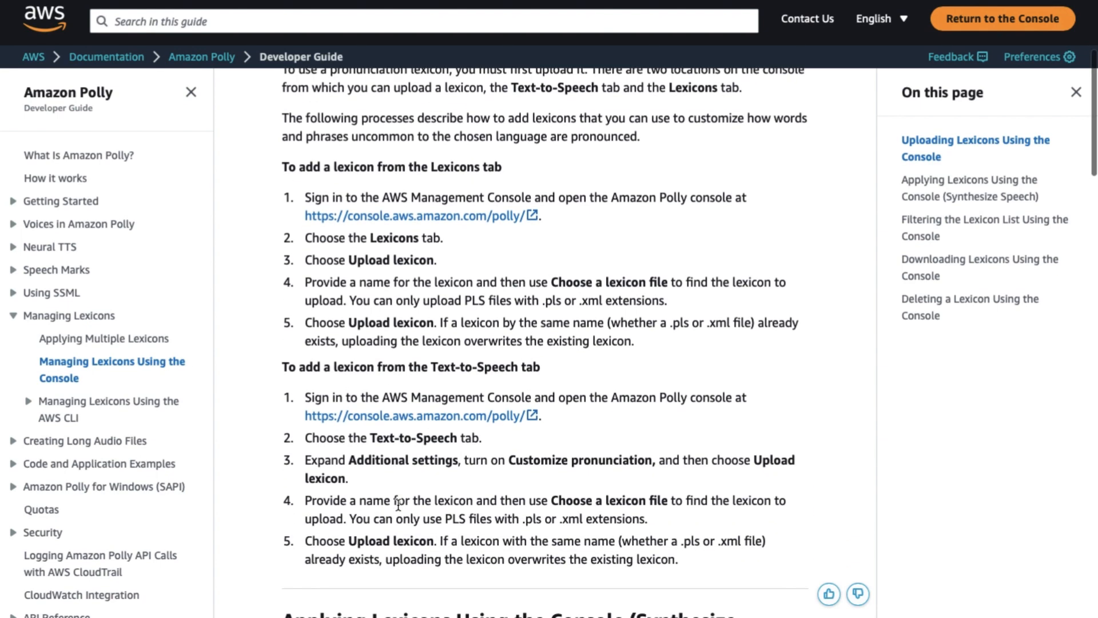
{"action": "scroll", "scroll_direction": "down", "scroll_amount": 3}
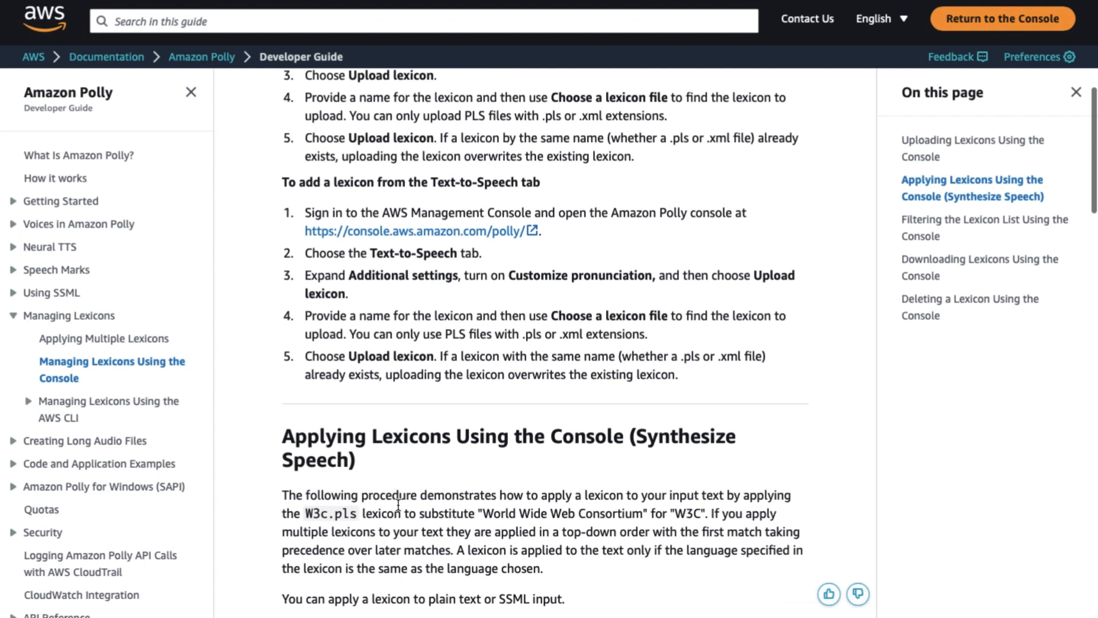
{"action": "scroll", "scroll_direction": "down", "scroll_amount": 3}
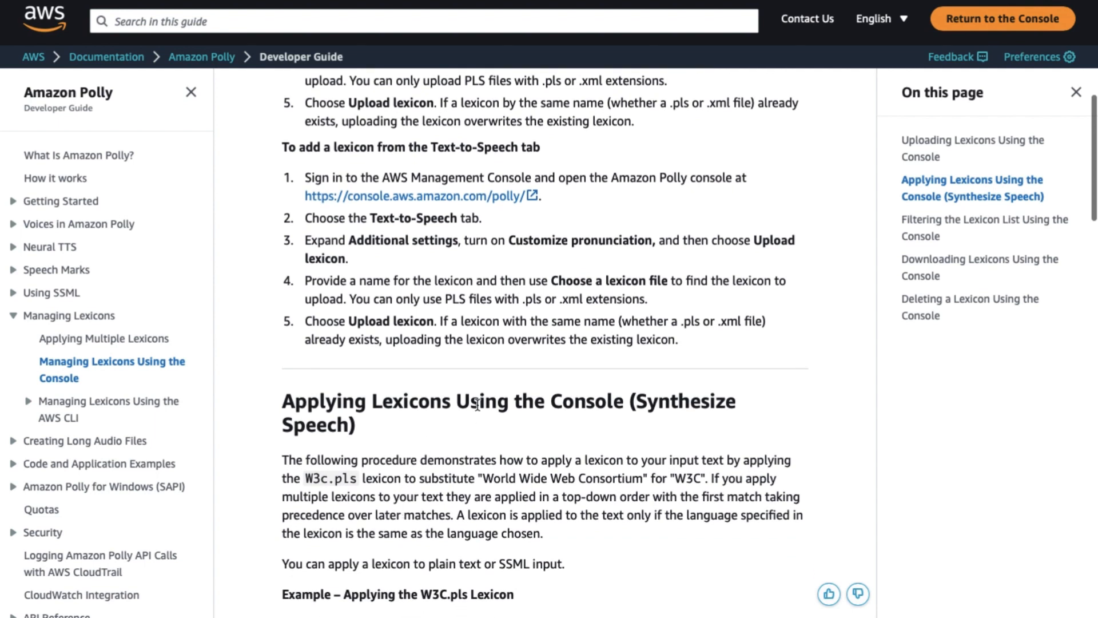
{"action": "mouse_move", "coordinate": [677, 171]}
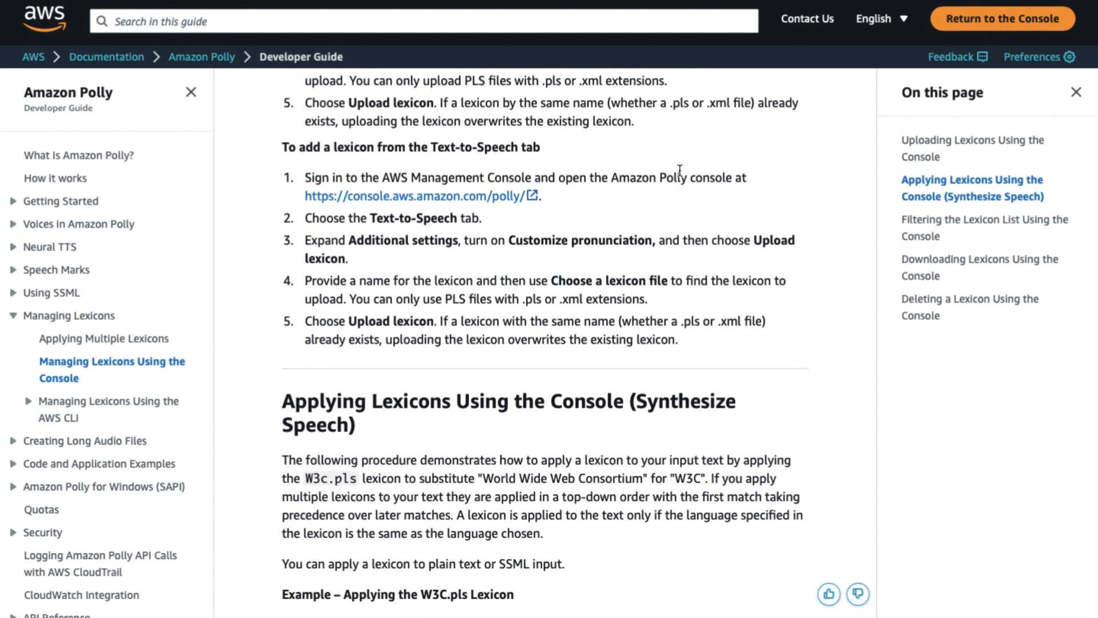
{"action": "scroll", "scroll_direction": "down", "scroll_amount": 3}
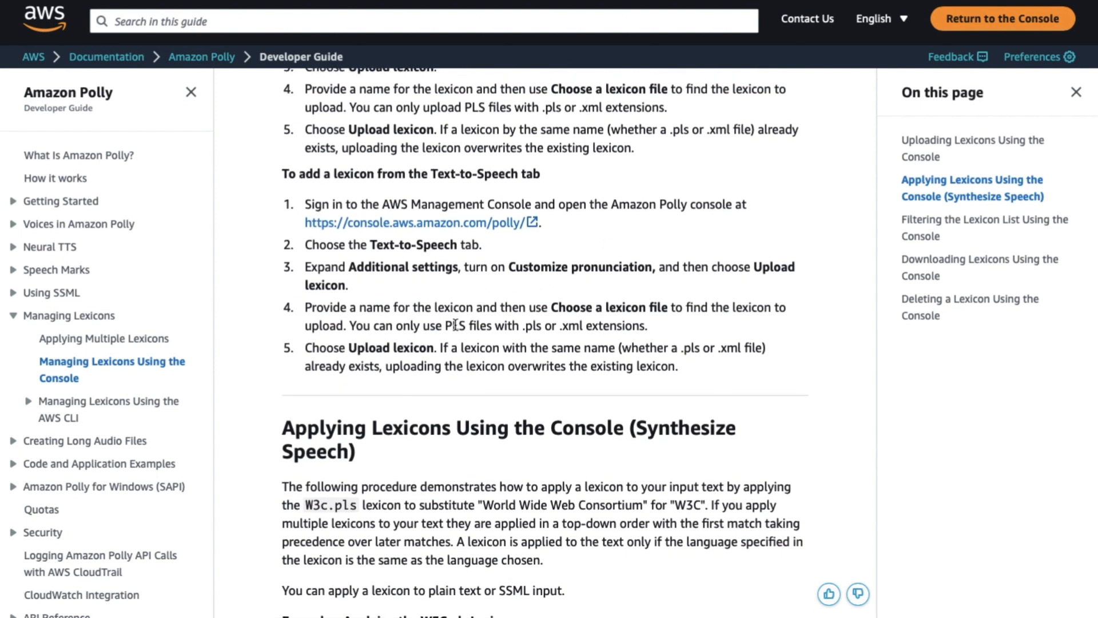
{"action": "mouse_move", "coordinate": [489, 393]}
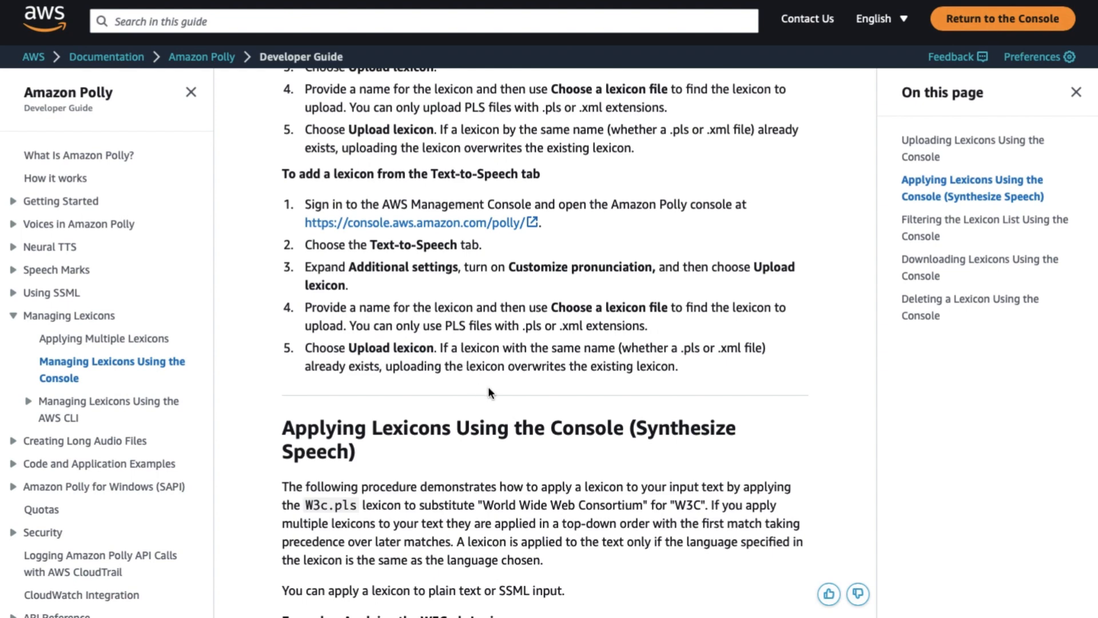
{"action": "scroll", "scroll_direction": "down", "scroll_amount": 3}
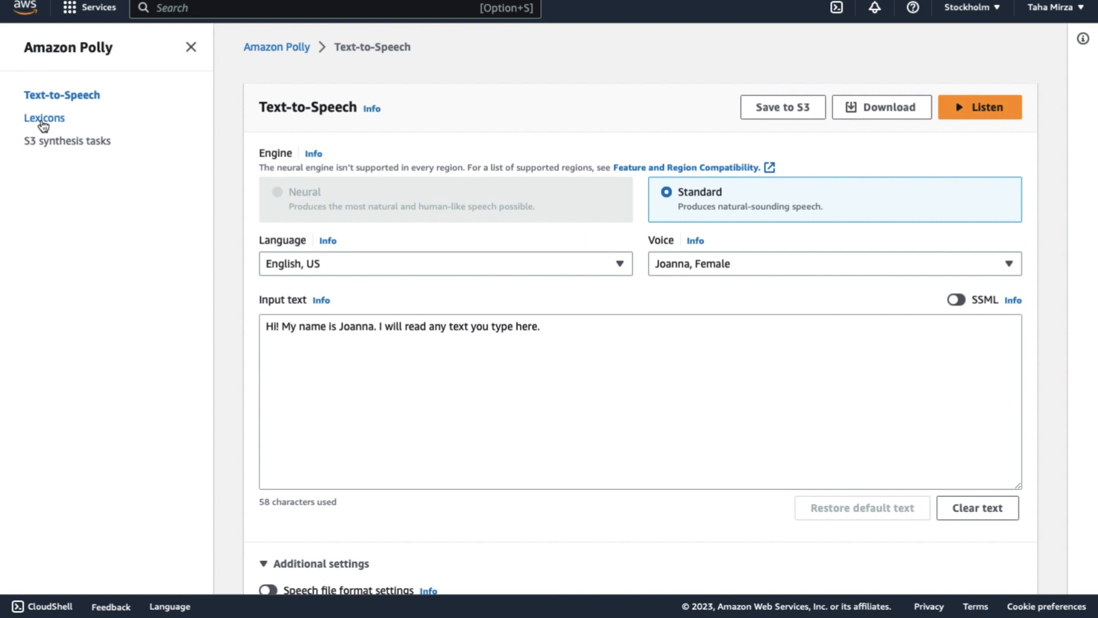
- Go to the Lexicons section from the Polly sidebar to upload a lexicon
{"action": "left_click", "coordinate": [44, 118]}
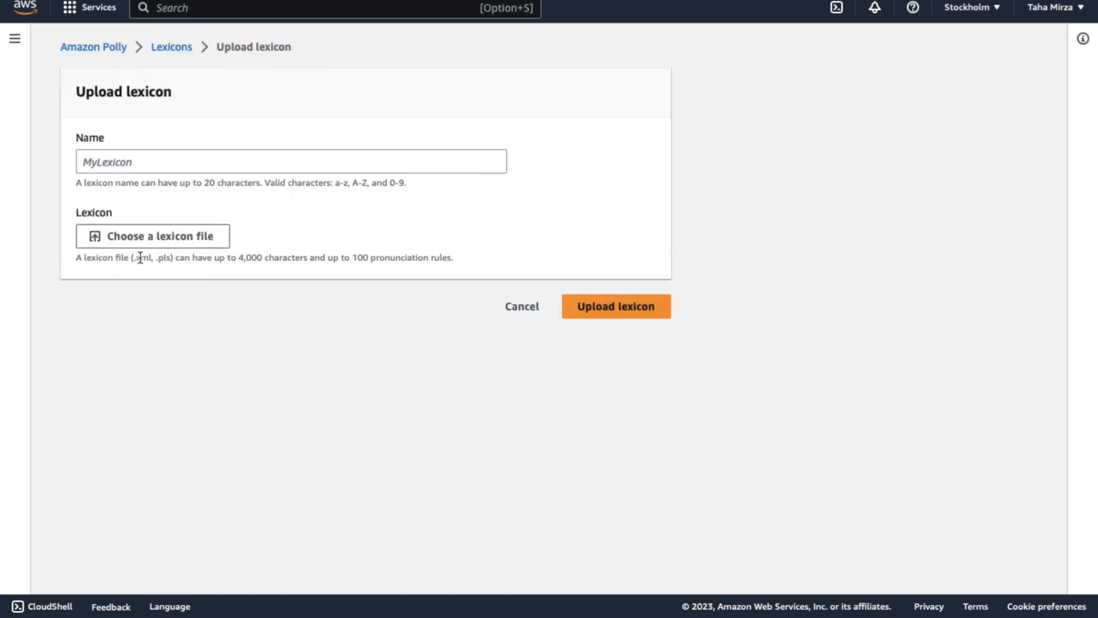
{"action": "mouse_move", "coordinate": [168, 256]}
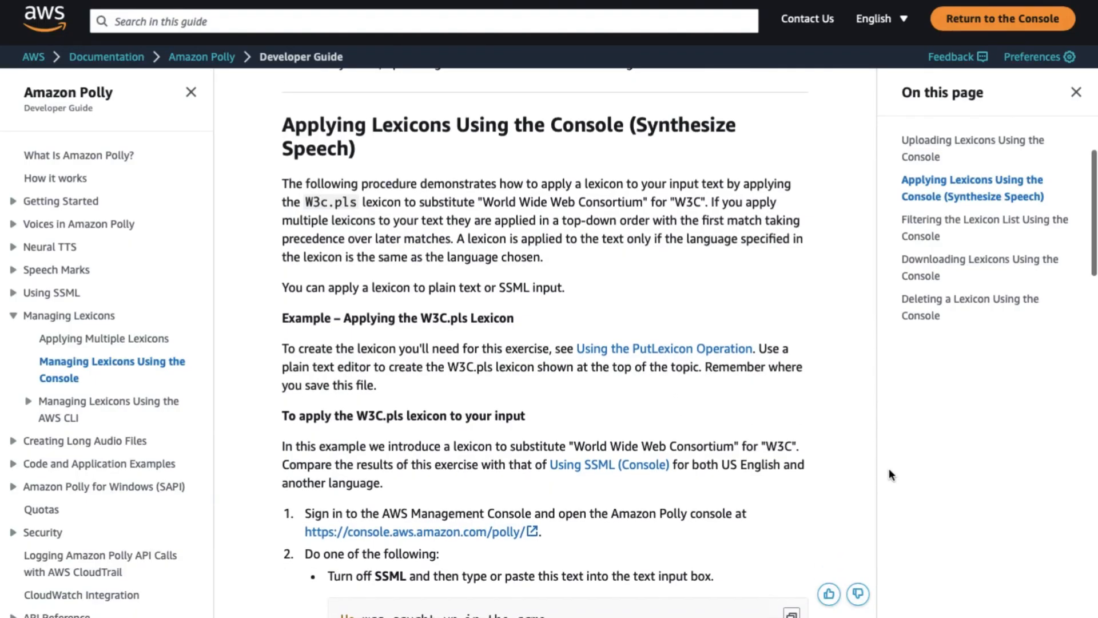
{"action": "scroll", "scroll_direction": "down", "scroll_amount": 3}
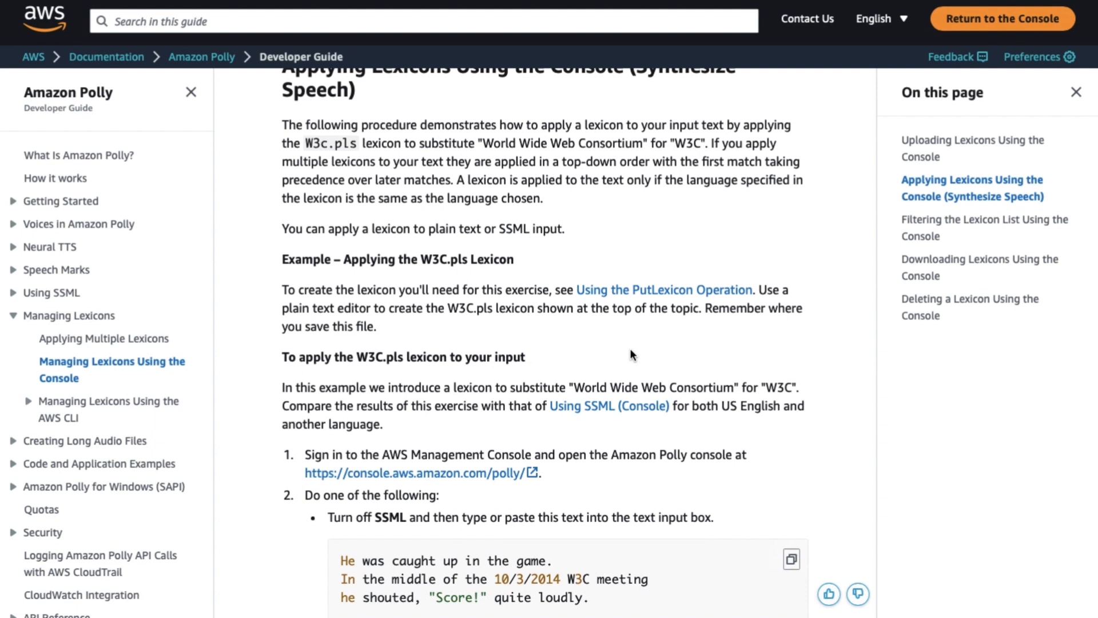
{"action": "scroll", "scroll_direction": "down", "scroll_amount": 3}
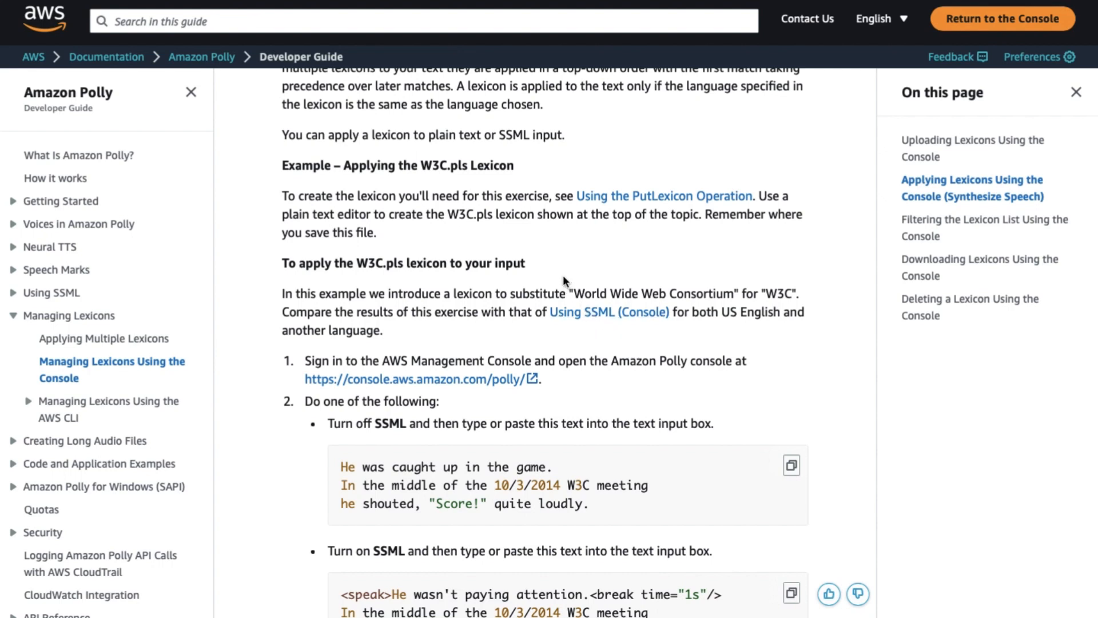
{"action": "mouse_move", "coordinate": [651, 269]}
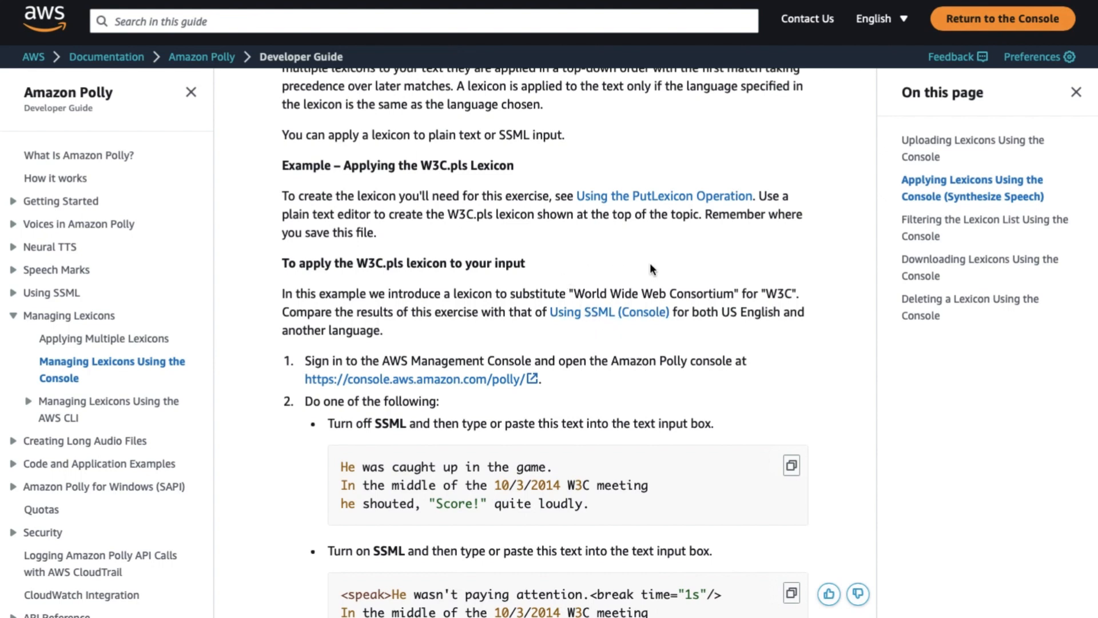
{"action": "mouse_move", "coordinate": [761, 294]}
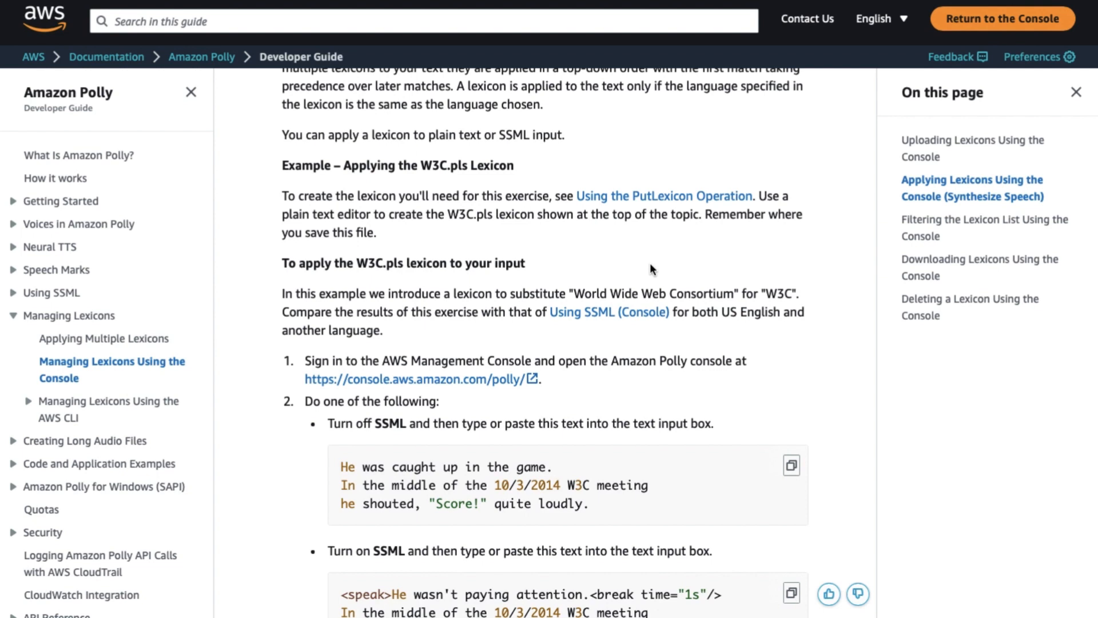
{"action": "mouse_move", "coordinate": [776, 295]}
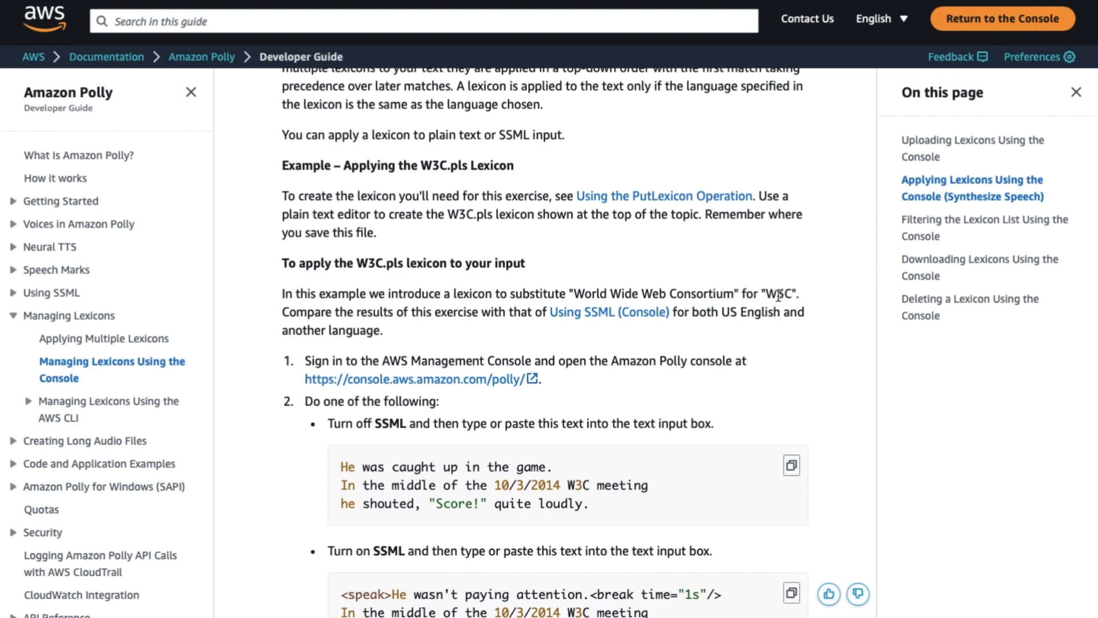
{"action": "mouse_move", "coordinate": [700, 293]}
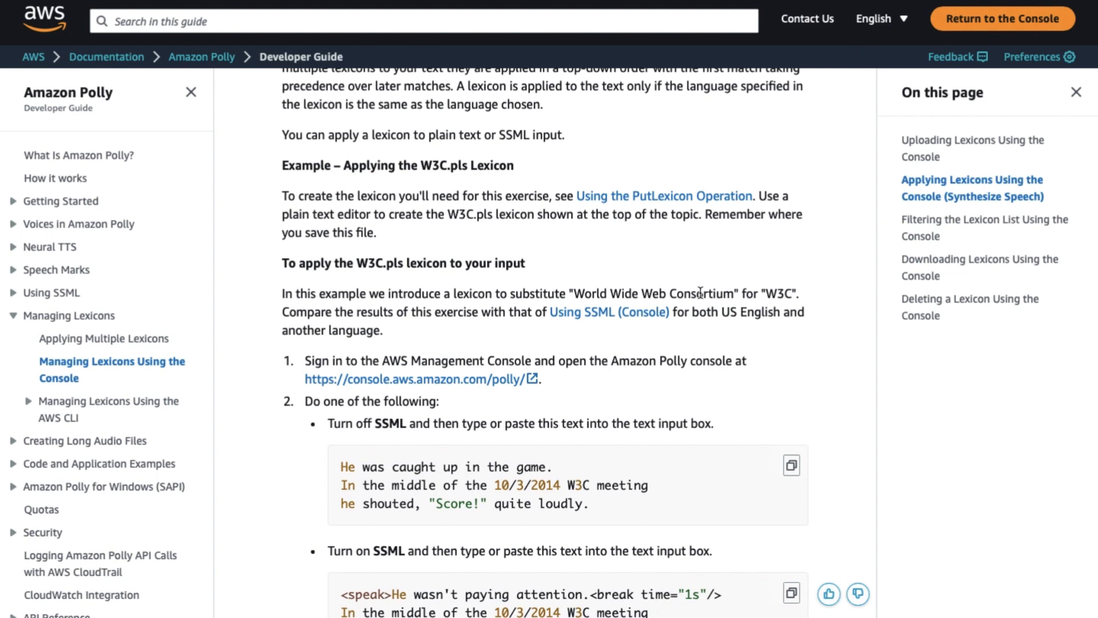
{"action": "mouse_move", "coordinate": [776, 337]}
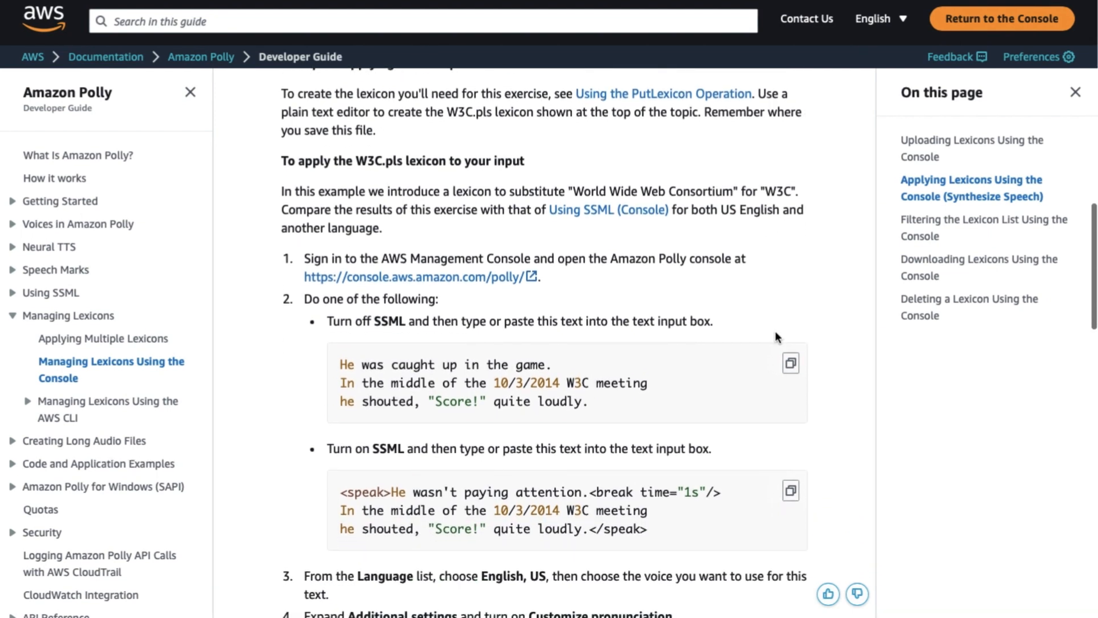
{"action": "scroll", "scroll_direction": "up", "scroll_amount": 3}
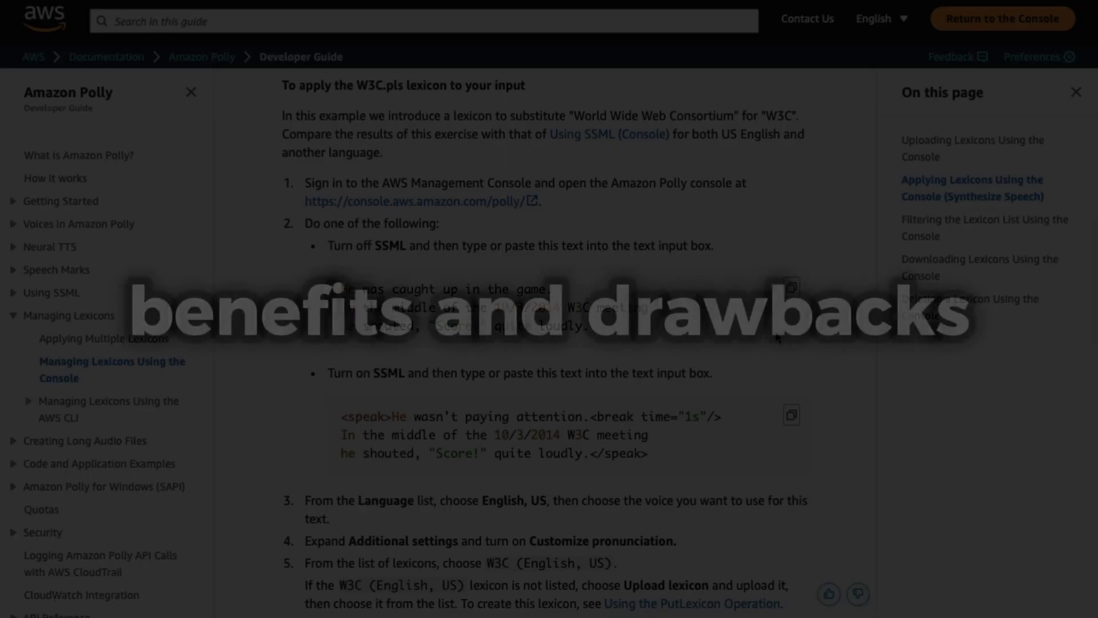
{"action": "scroll", "scroll_direction": "down", "scroll_amount": 3}
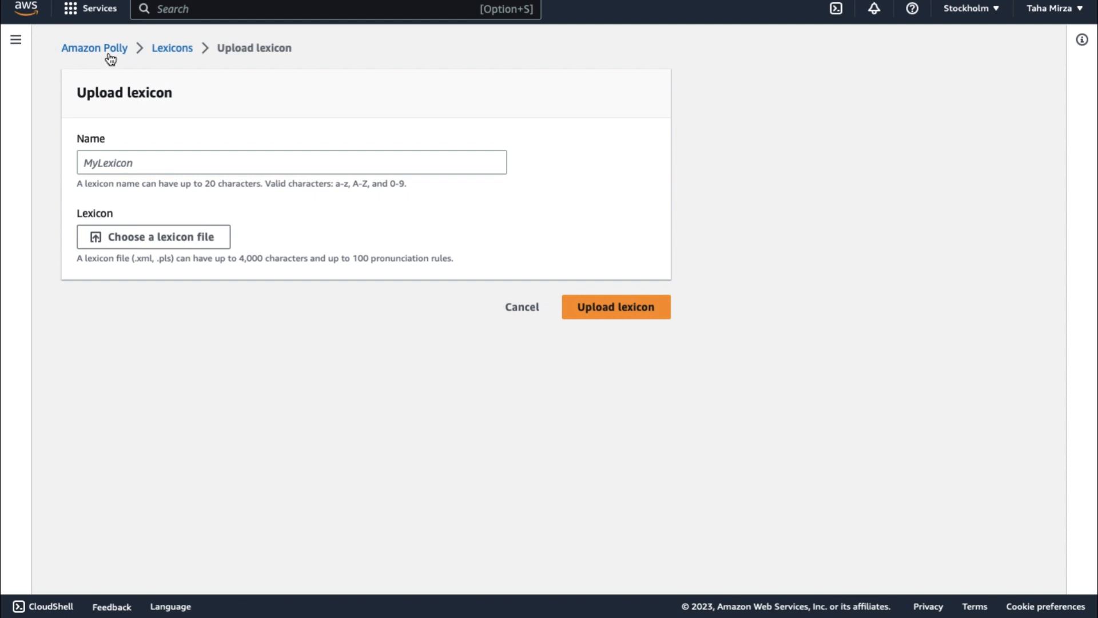
- Return to Text-to-Speech through the navigation pane, then open the Amazon Polly pricing page
{"action": "left_click", "coordinate": [16, 40]}
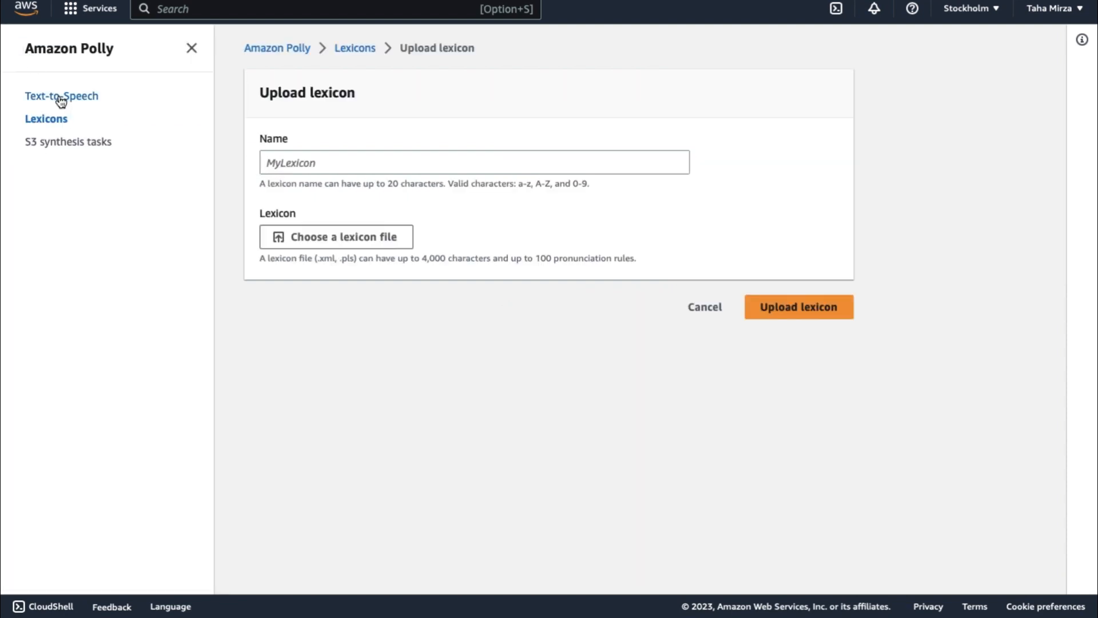
{"action": "left_click", "coordinate": [62, 96]}
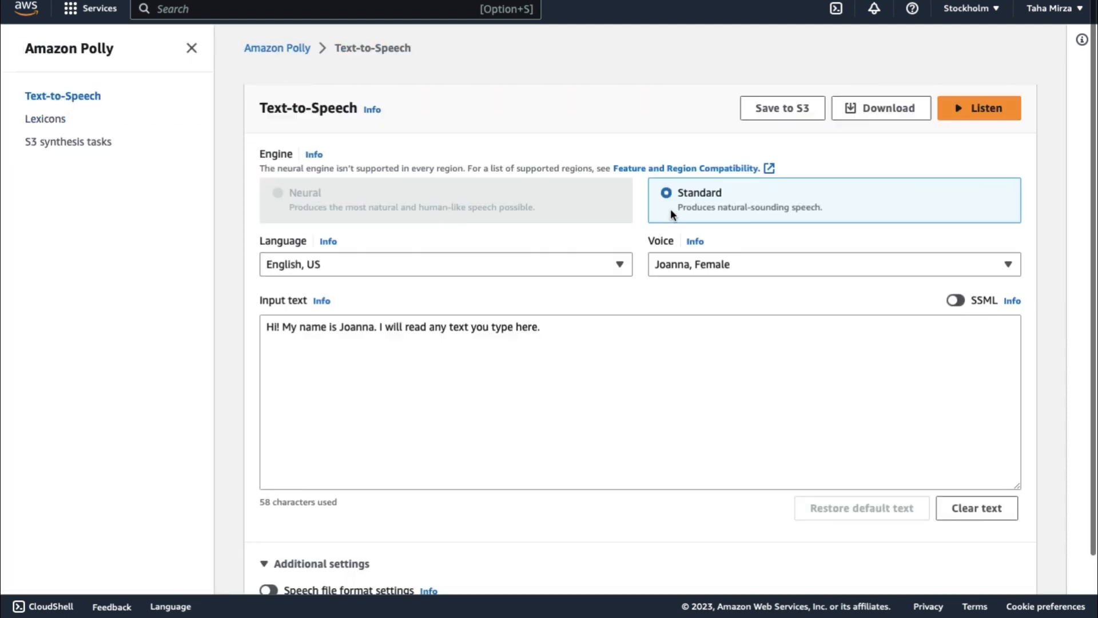
{"action": "scroll", "scroll_direction": "up", "scroll_amount": 3}
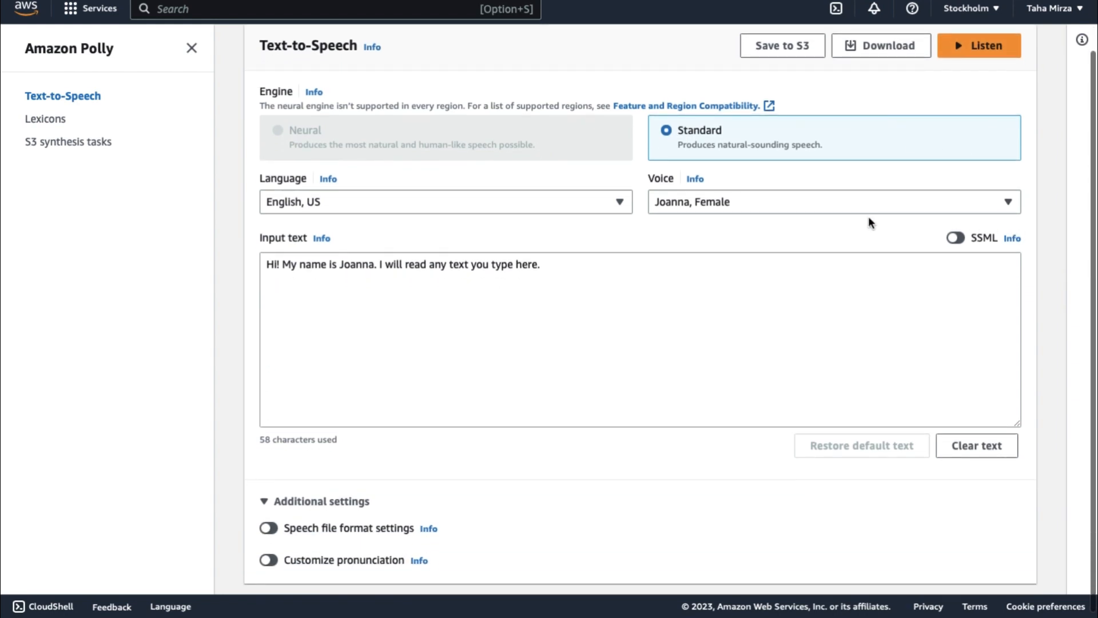
{"action": "mouse_move", "coordinate": [610, 275]}
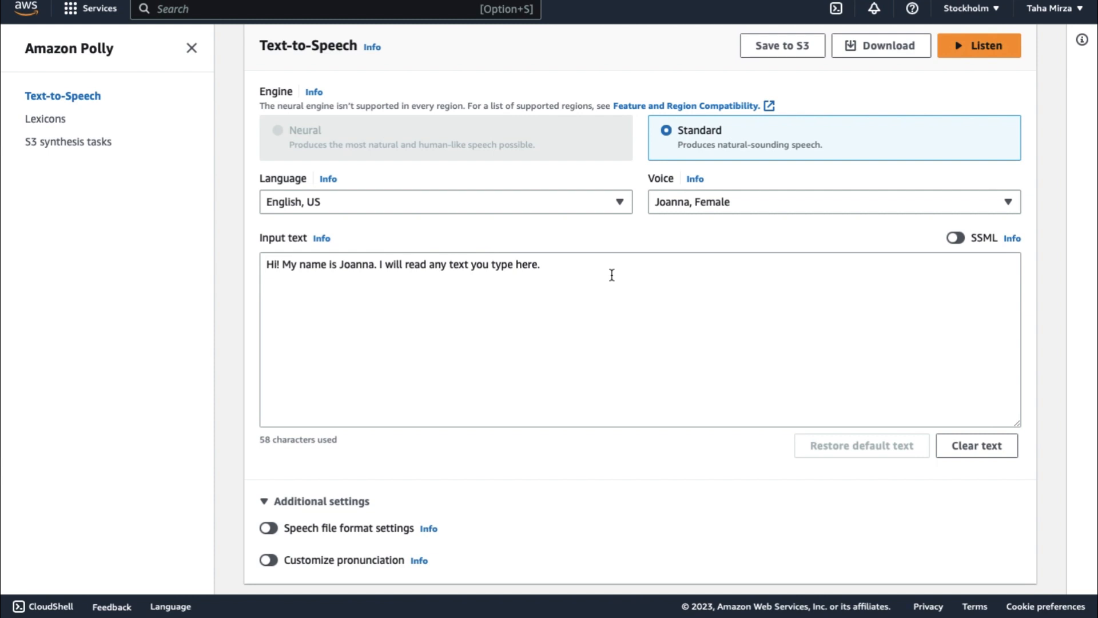
{"action": "left_click", "coordinate": [445, 202]}
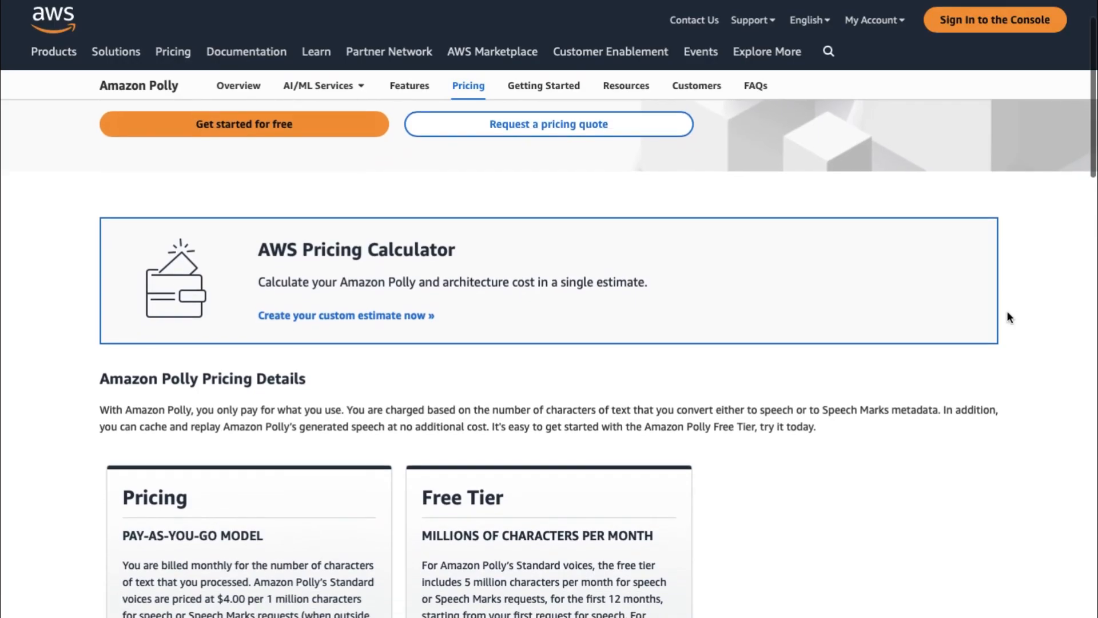
{"action": "scroll", "scroll_direction": "down", "scroll_amount": 3}
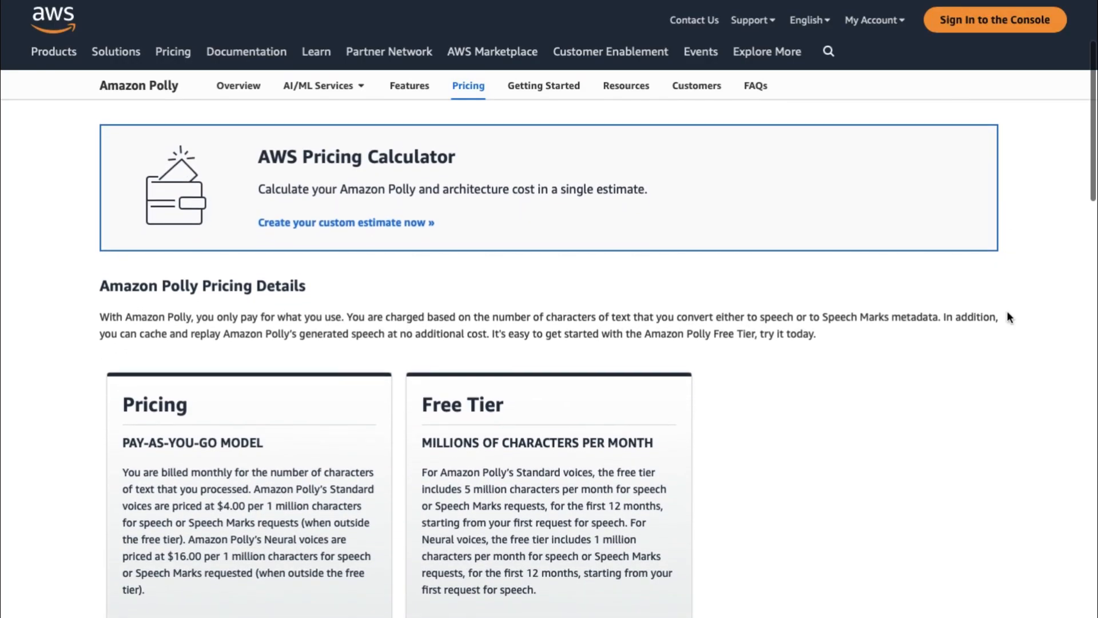
{"action": "scroll", "scroll_direction": "down", "scroll_amount": 3}
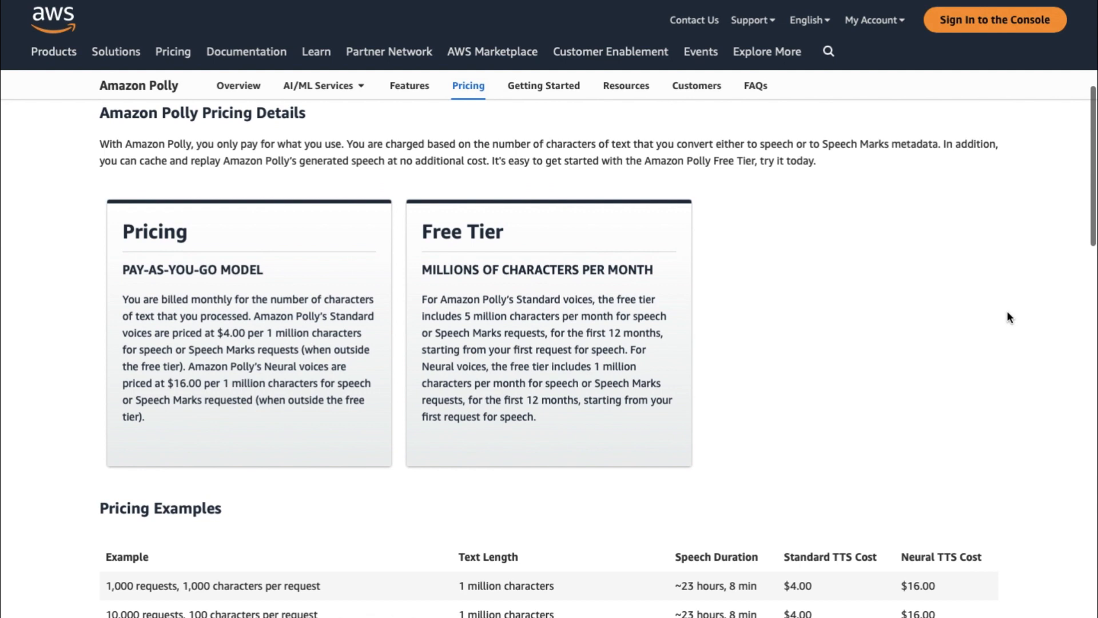
{"action": "mouse_move", "coordinate": [431, 269]}
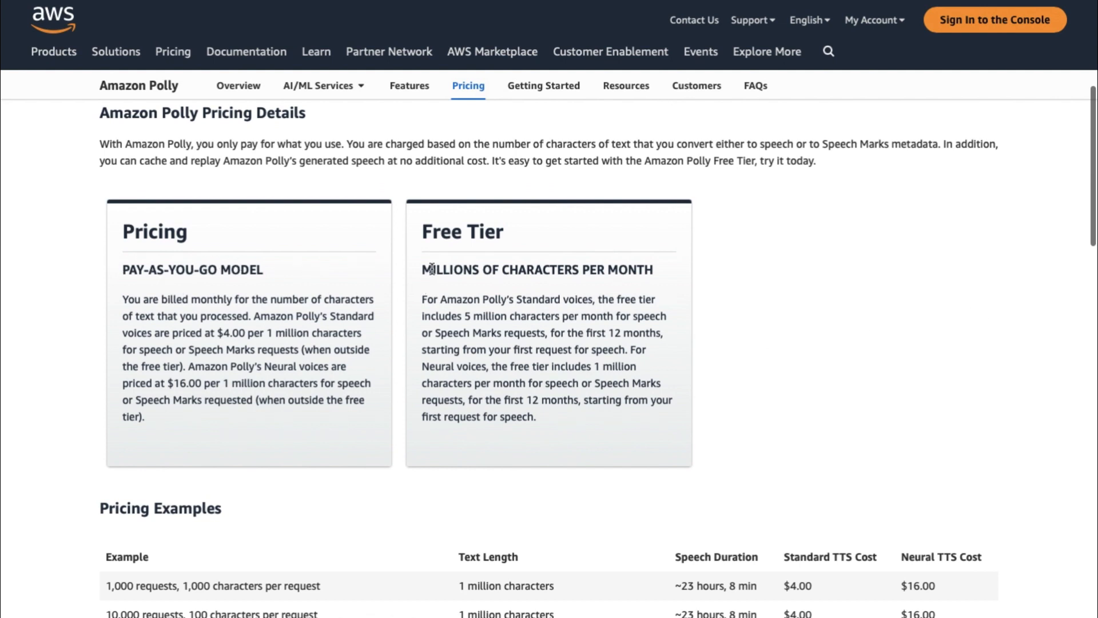
{"action": "mouse_move", "coordinate": [657, 269]}
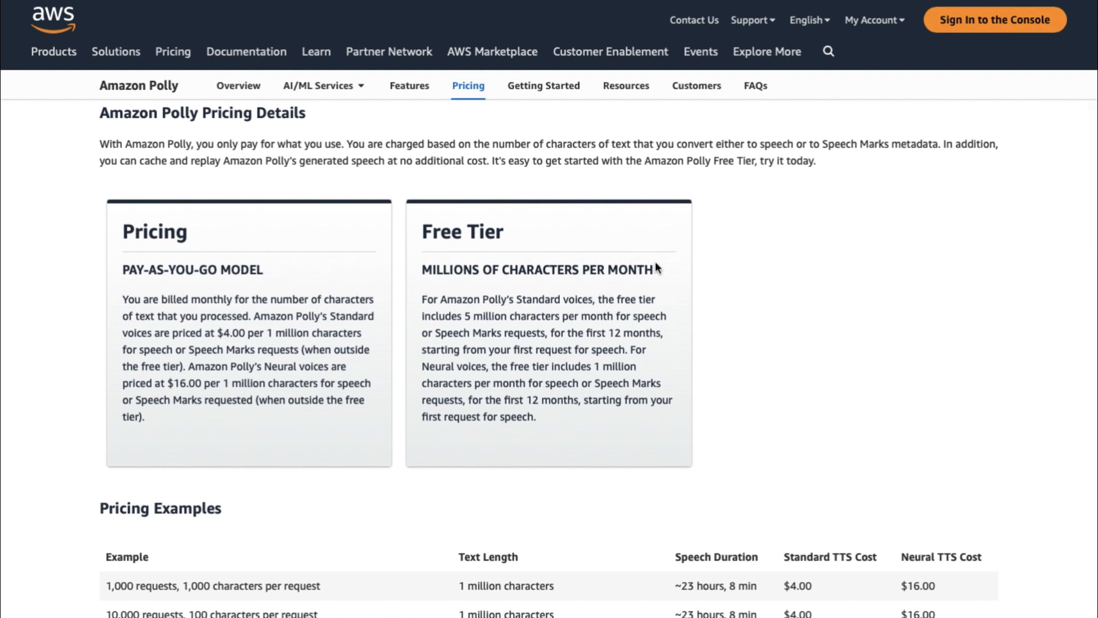
{"action": "scroll", "scroll_direction": "down", "scroll_amount": 3}
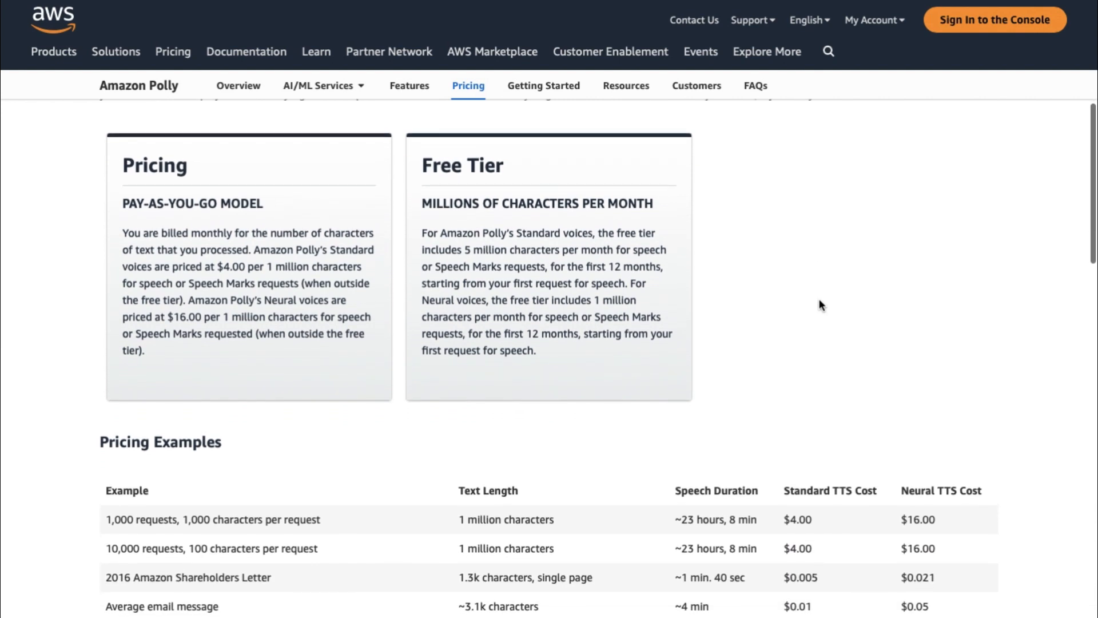
{"action": "scroll", "scroll_direction": "down", "scroll_amount": 3}
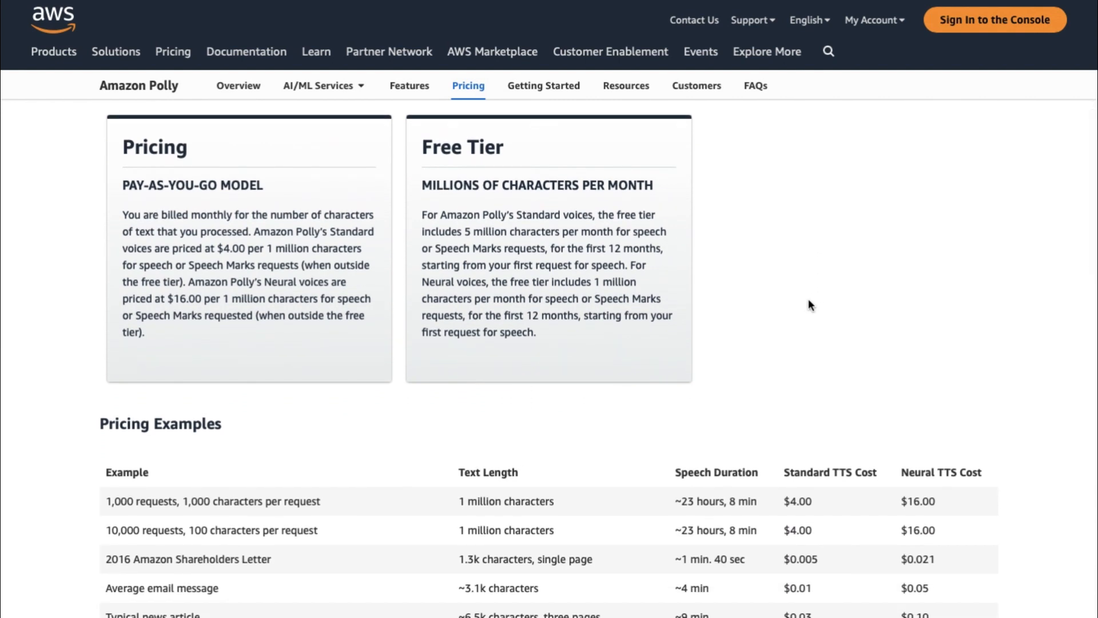
{"action": "mouse_move", "coordinate": [458, 208]}
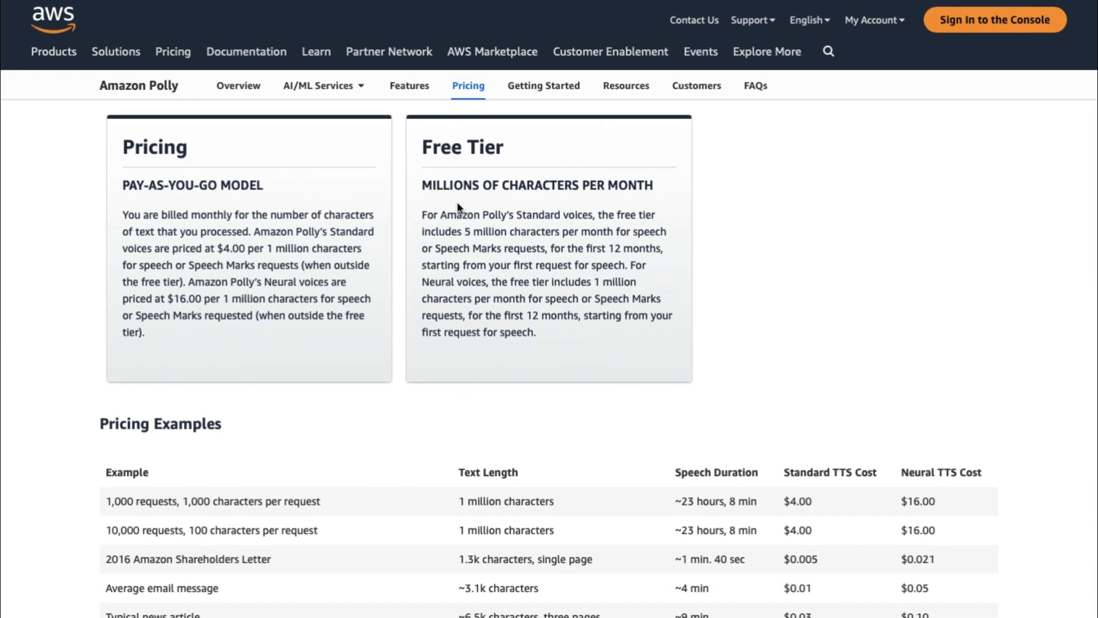
{"action": "mouse_move", "coordinate": [501, 215]}
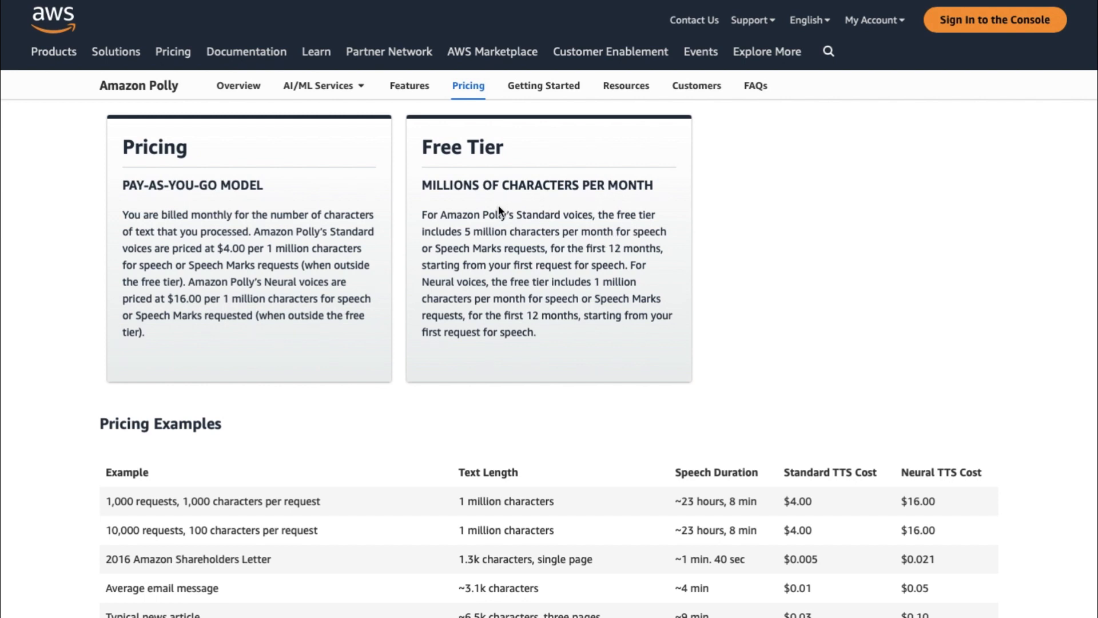
{"action": "mouse_move", "coordinate": [558, 240]}
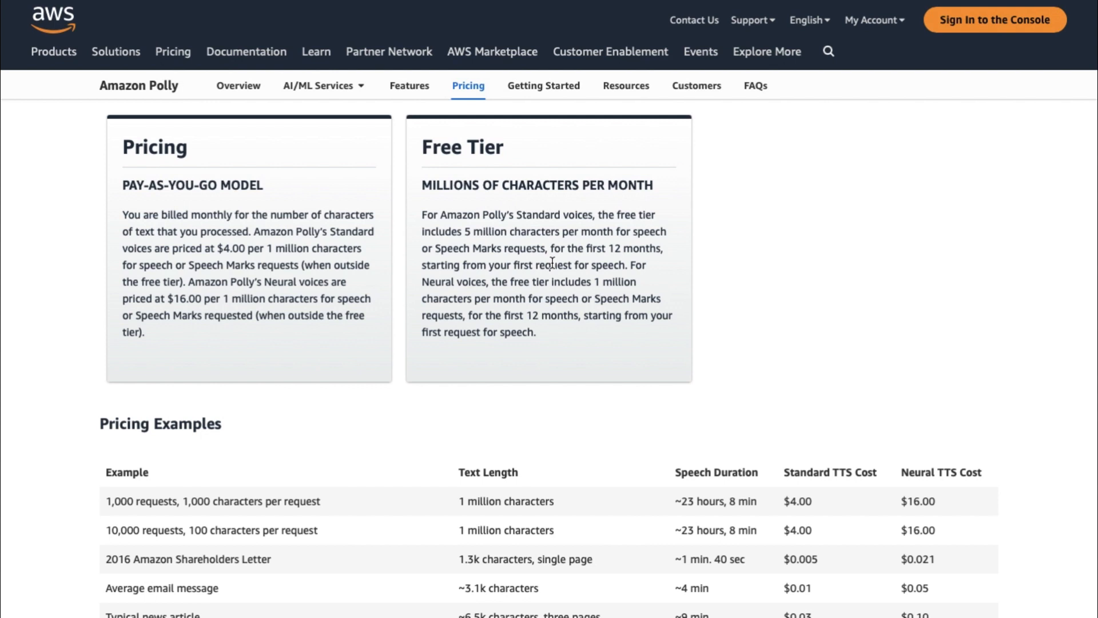
{"action": "mouse_move", "coordinate": [652, 278]}
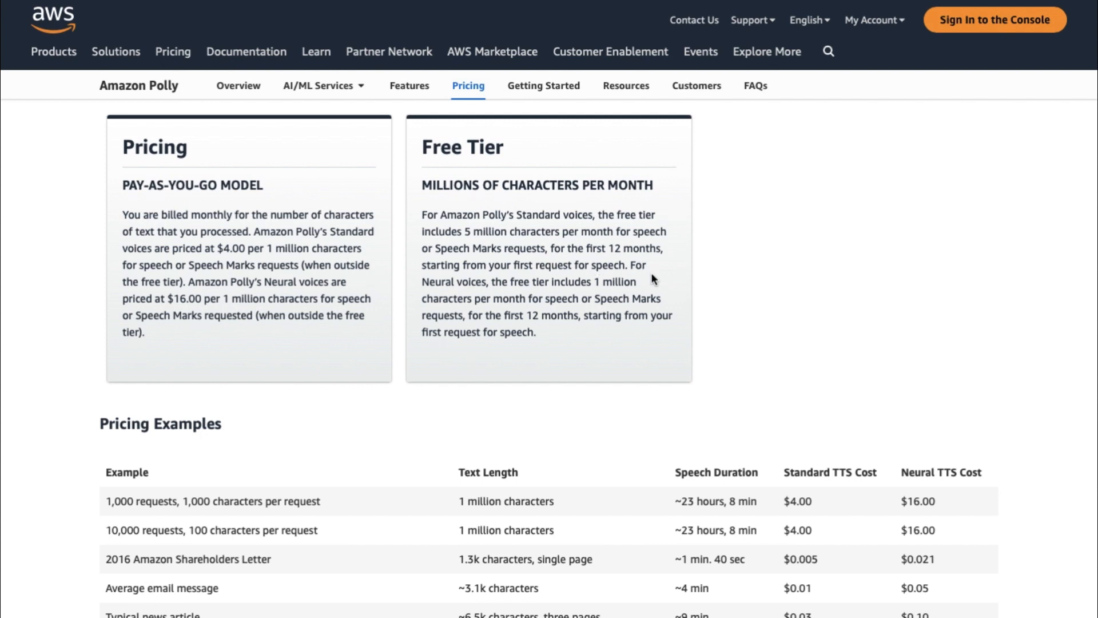
{"action": "mouse_move", "coordinate": [646, 284]}
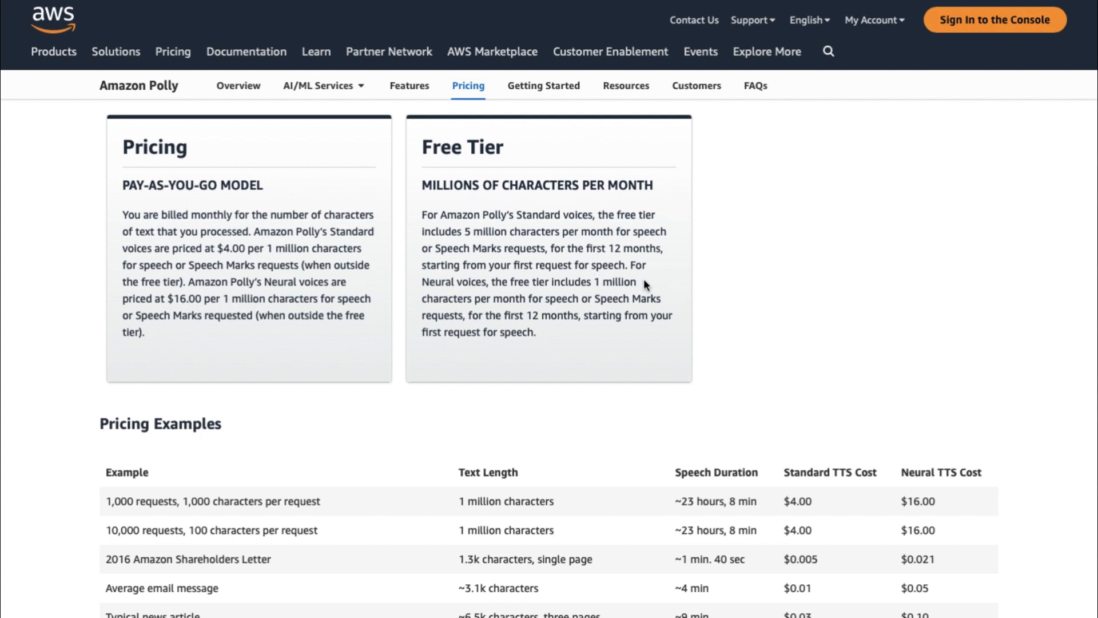
{"action": "mouse_move", "coordinate": [673, 296]}
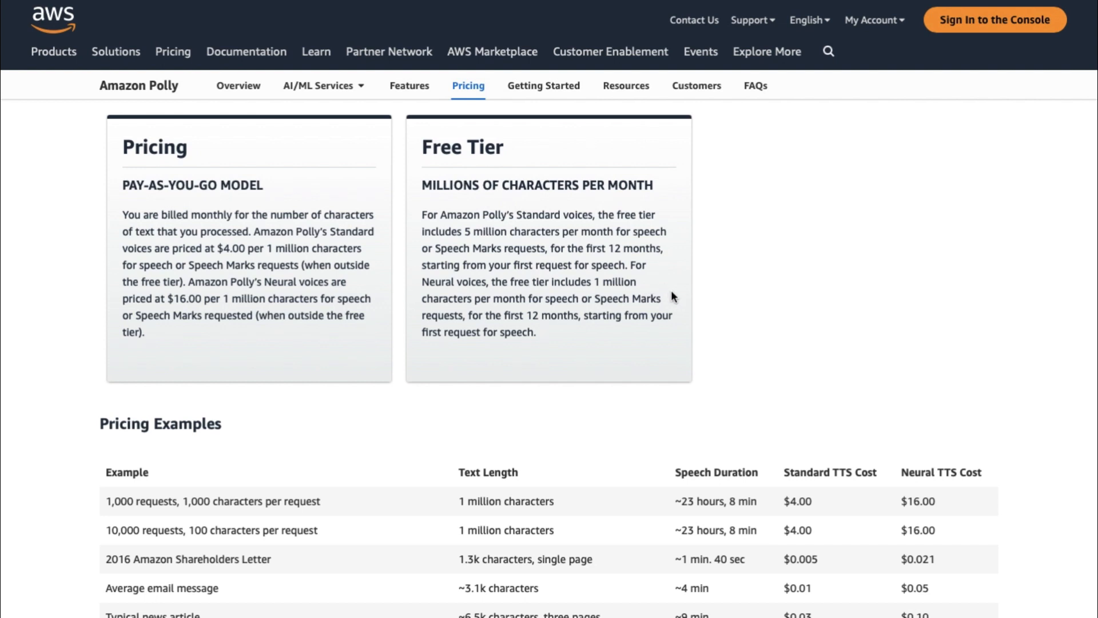
{"action": "mouse_move", "coordinate": [680, 323]}
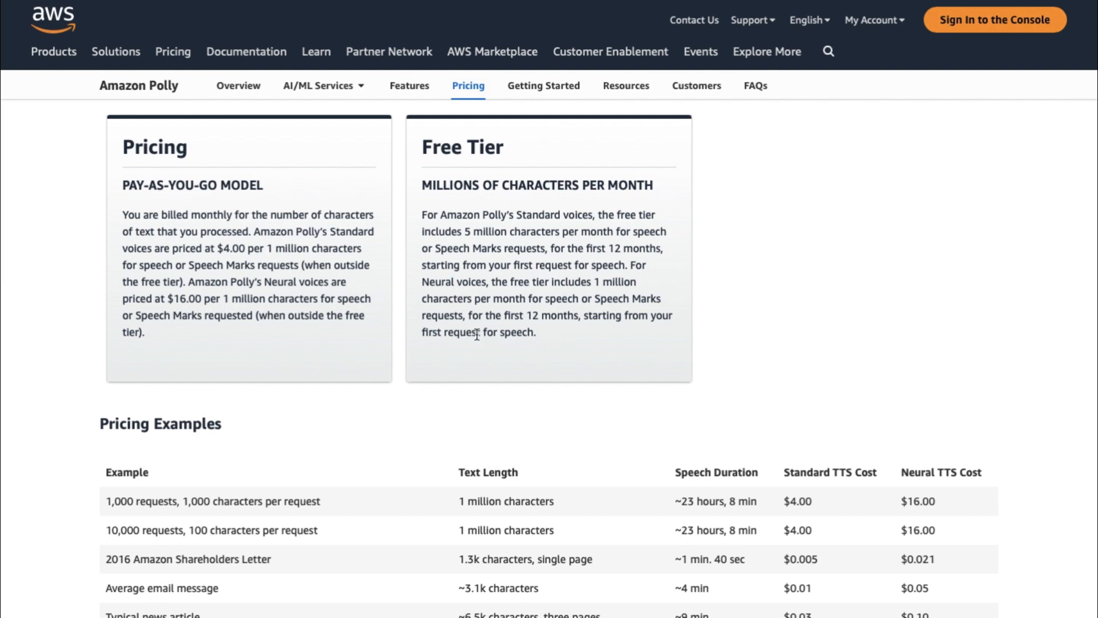
{"action": "mouse_move", "coordinate": [169, 211]}
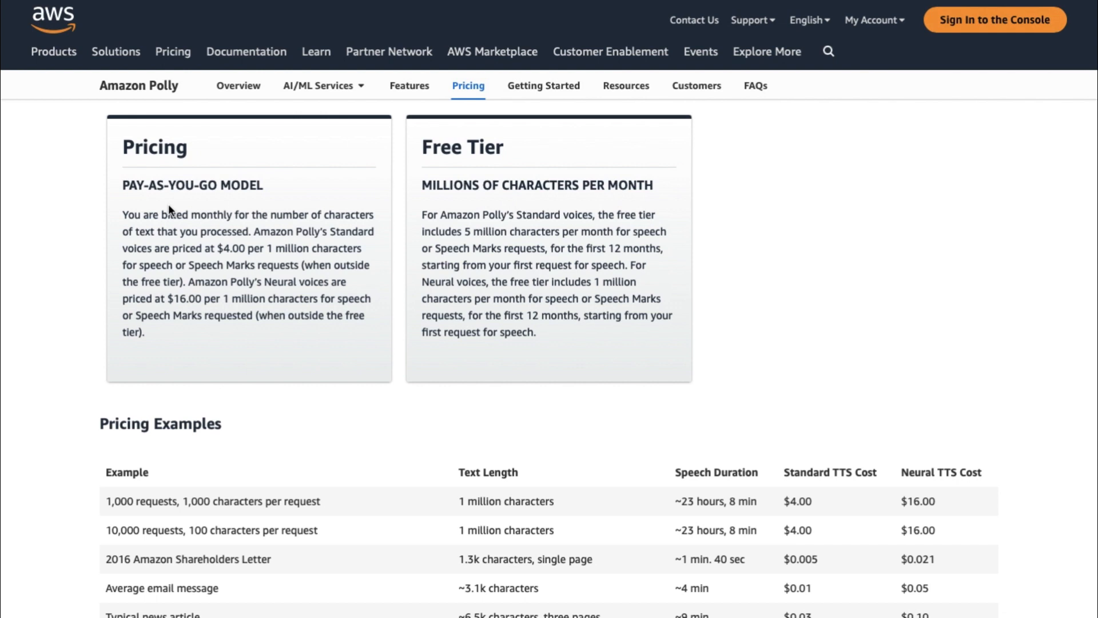
{"action": "mouse_move", "coordinate": [166, 213]}
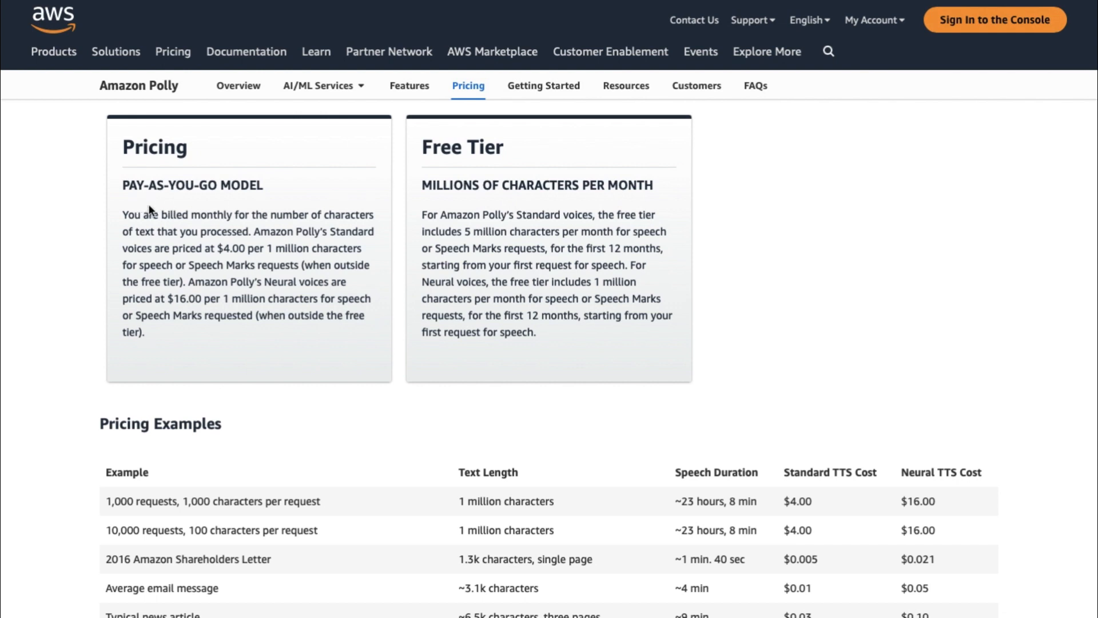
{"action": "mouse_move", "coordinate": [149, 204]}
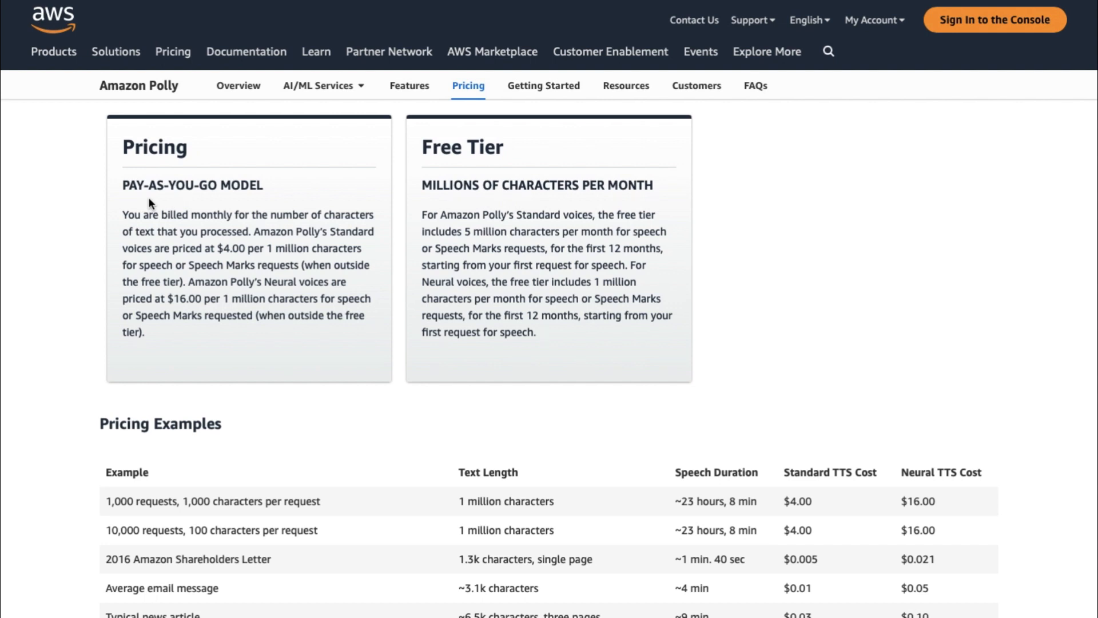
{"action": "mouse_move", "coordinate": [217, 246]}
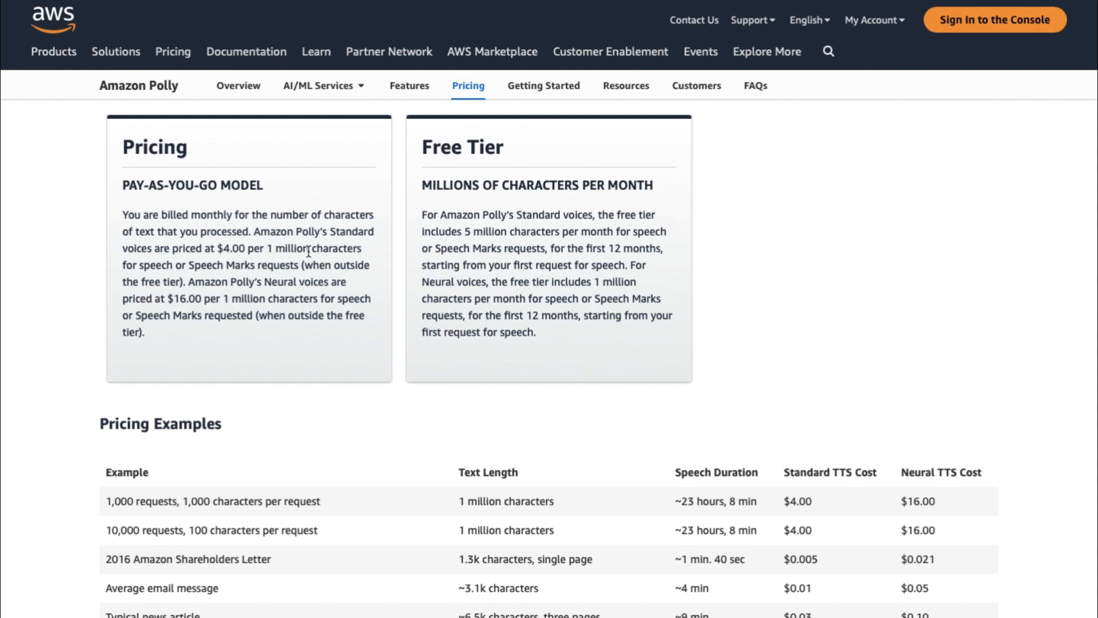
{"action": "mouse_move", "coordinate": [321, 287]}
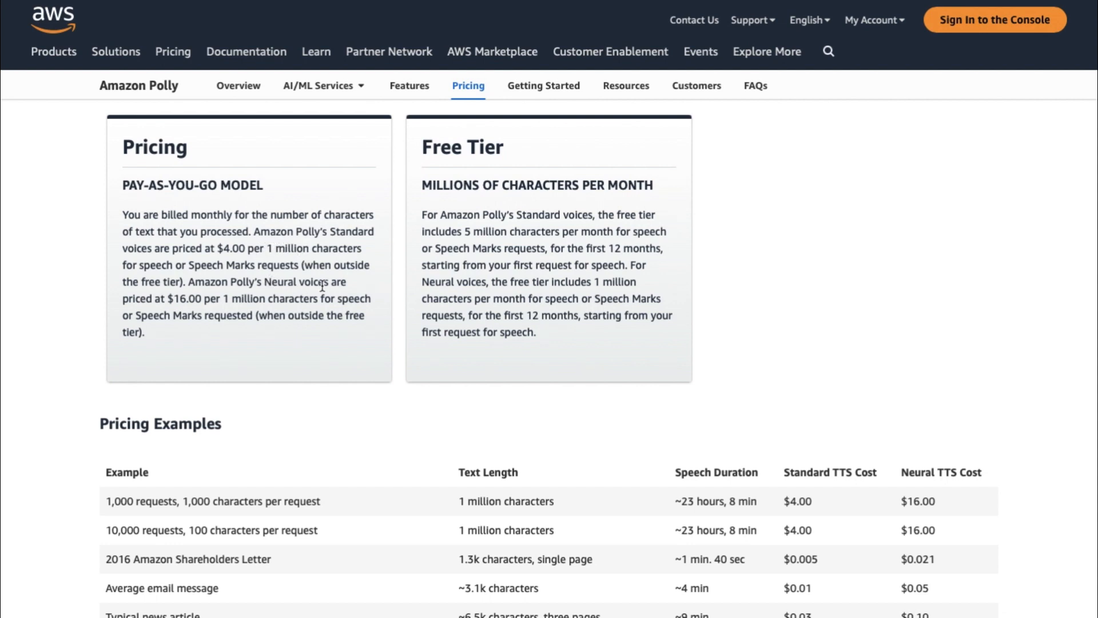
{"action": "mouse_move", "coordinate": [262, 300]}
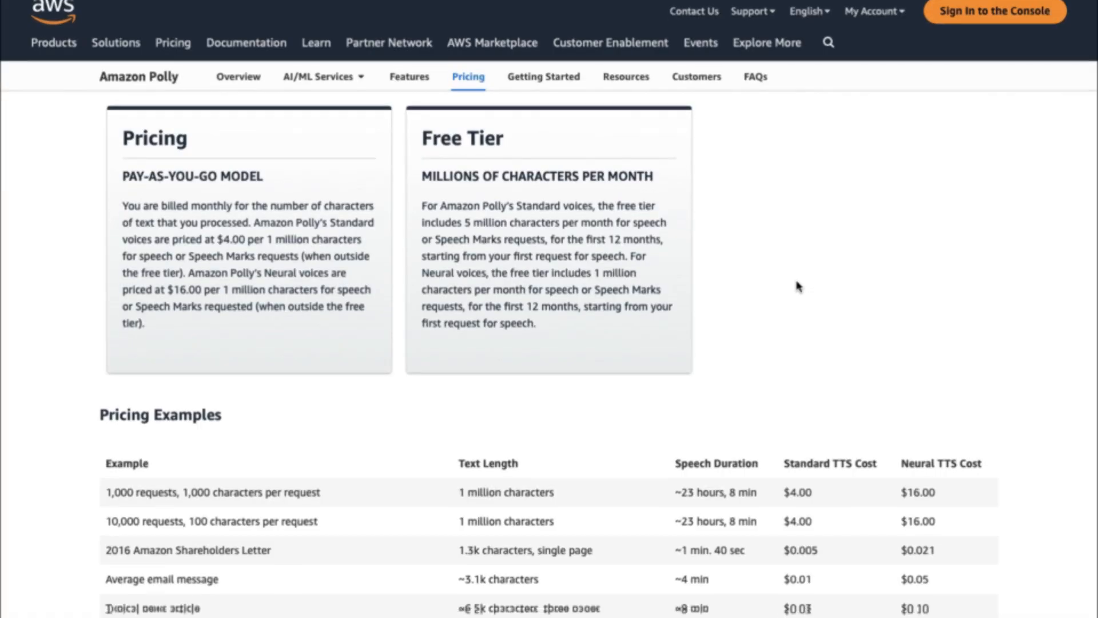
{"action": "scroll", "scroll_direction": "down", "scroll_amount": 3}
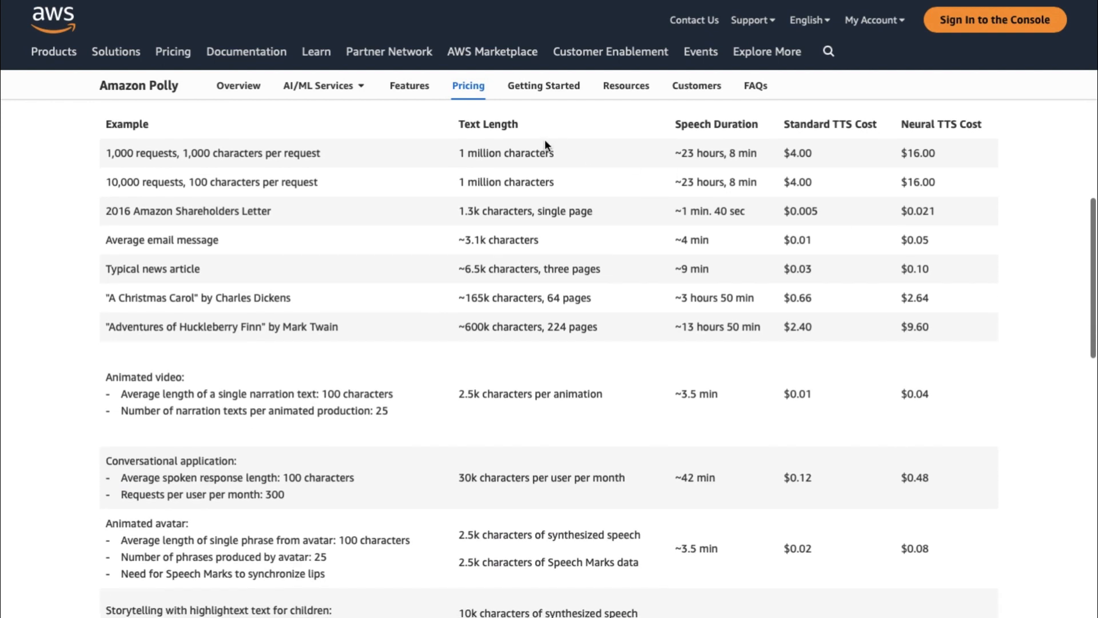
{"action": "mouse_move", "coordinate": [418, 344]}
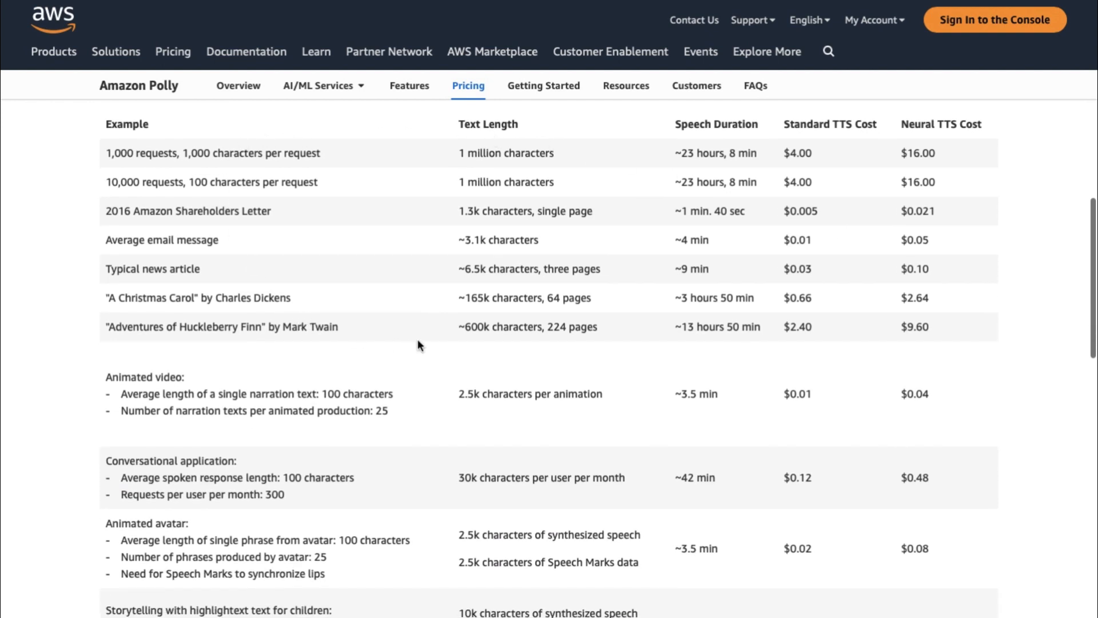
{"action": "scroll", "scroll_direction": "down", "scroll_amount": 3}
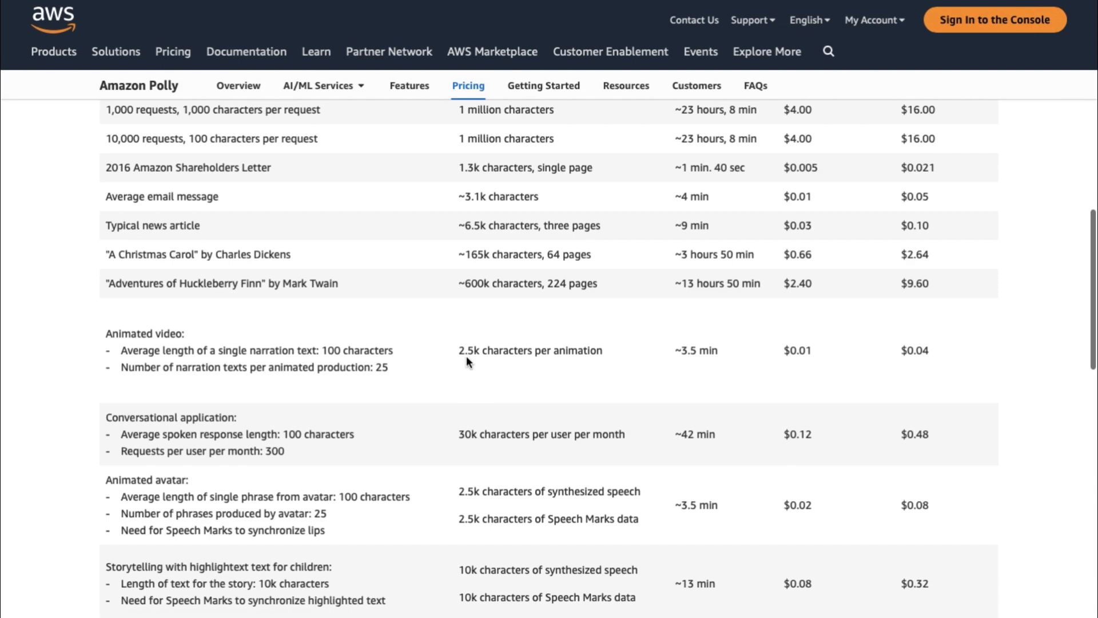
{"action": "scroll", "scroll_direction": "down", "scroll_amount": 3}
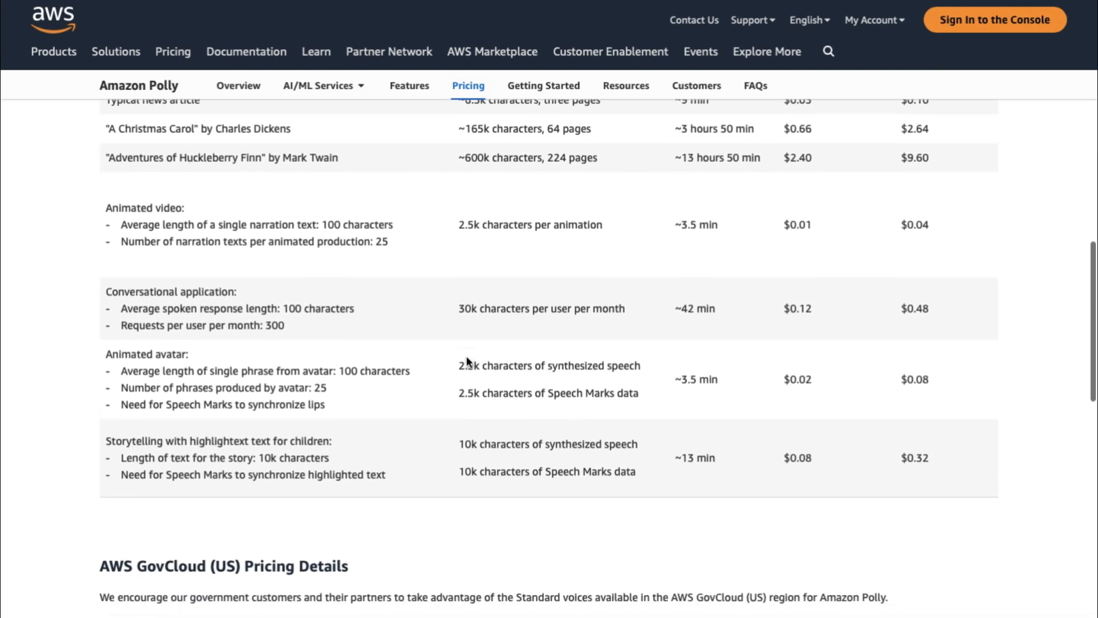
{"action": "scroll", "scroll_direction": "down", "scroll_amount": 3}
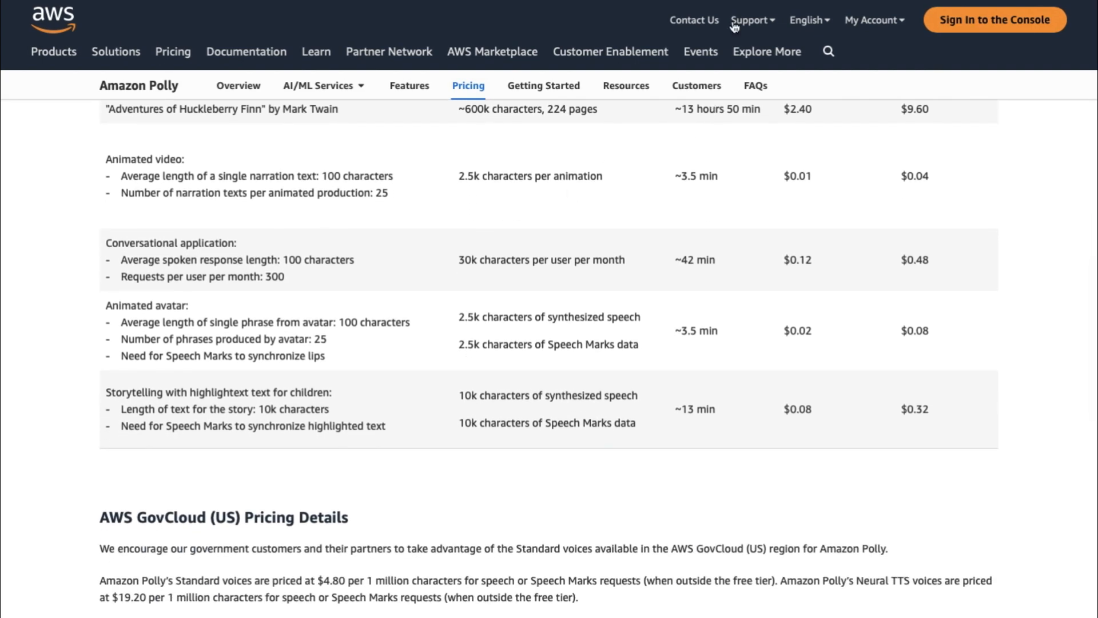
{"action": "scroll", "scroll_direction": "up", "scroll_amount": 3}
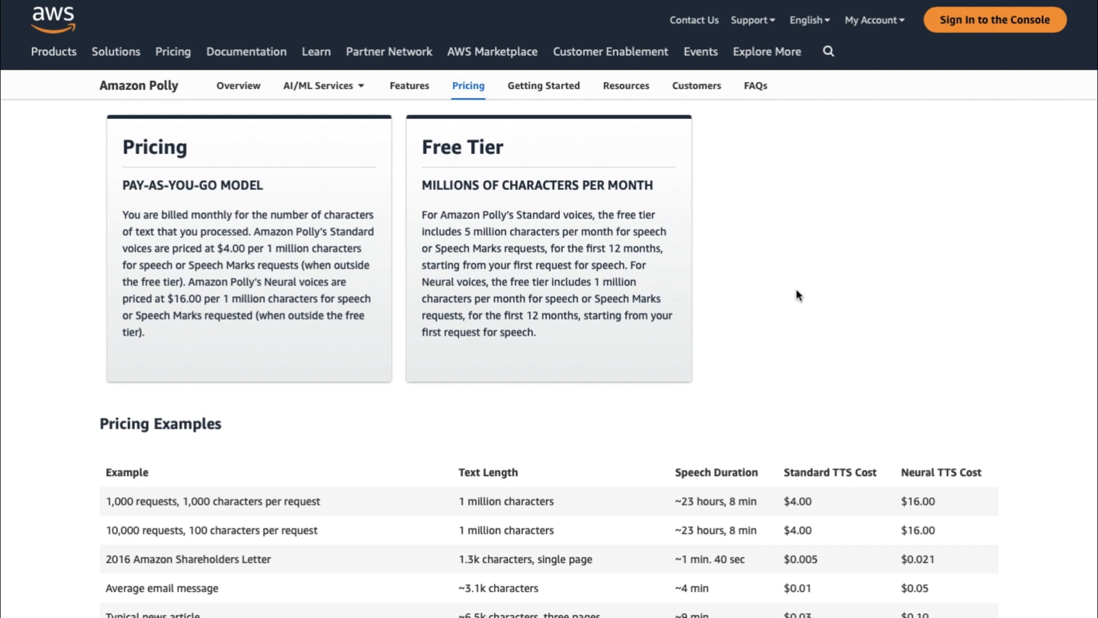